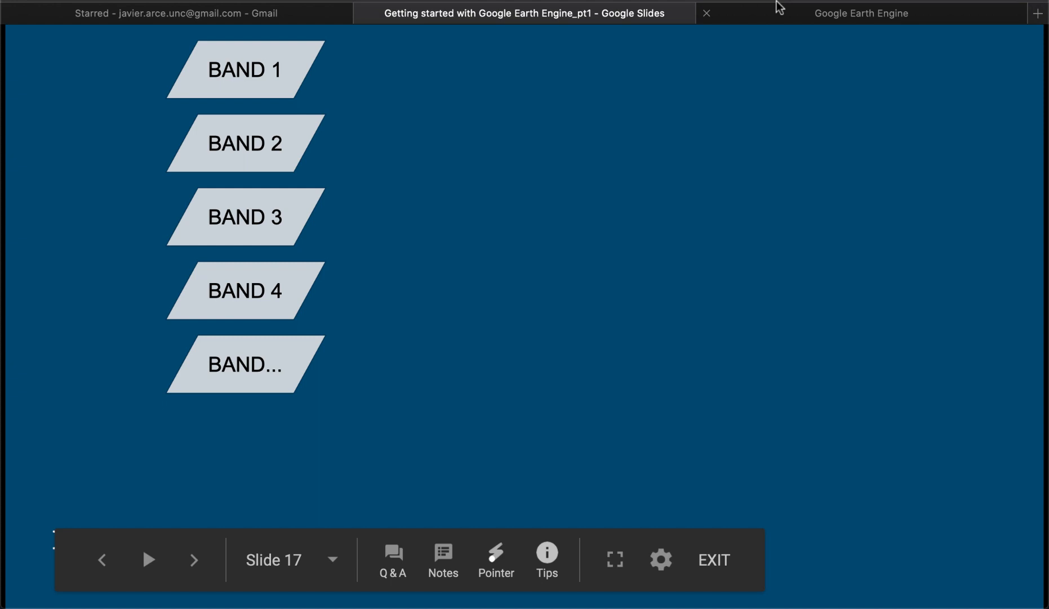
Open the Landsat 8 page of the Earth Engine Data Catalog via Datasets and Explore Landsat
{"action": "left_click", "coordinate": [861, 13]}
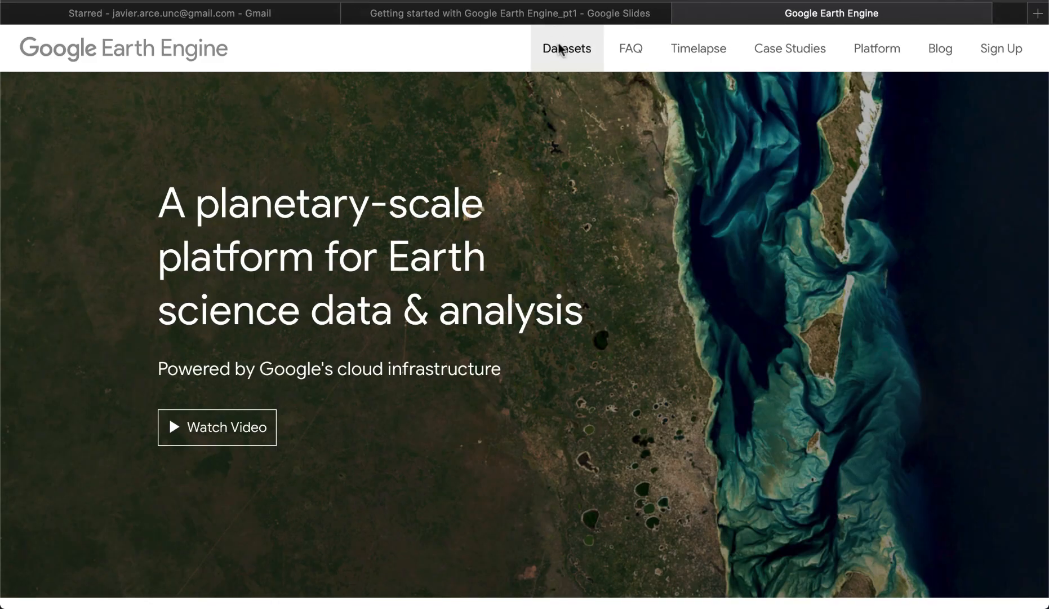
{"action": "left_click", "coordinate": [566, 48]}
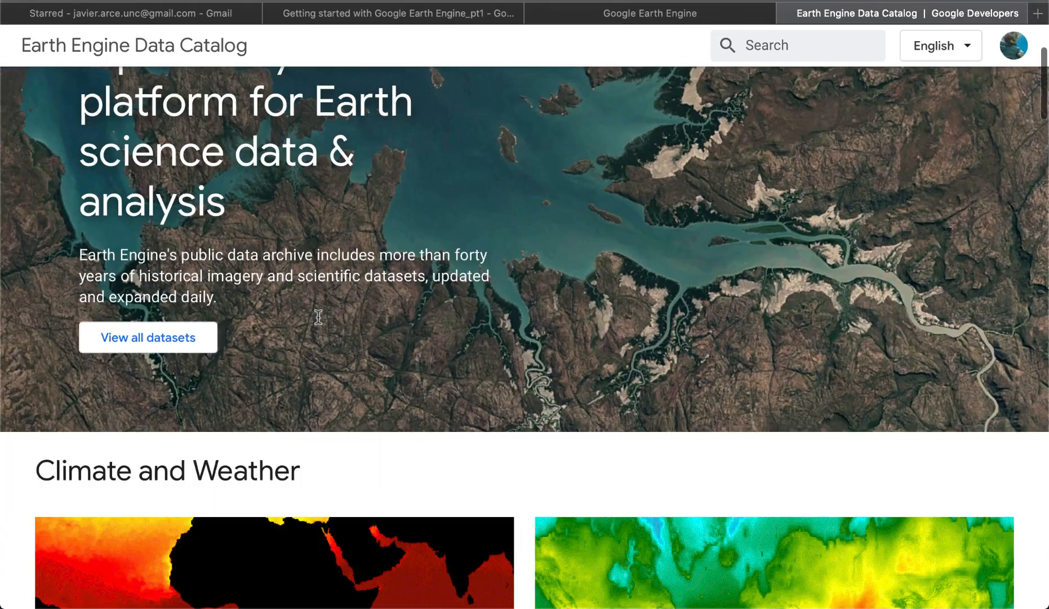
{"action": "scroll", "scroll_direction": "down", "scroll_amount": 3}
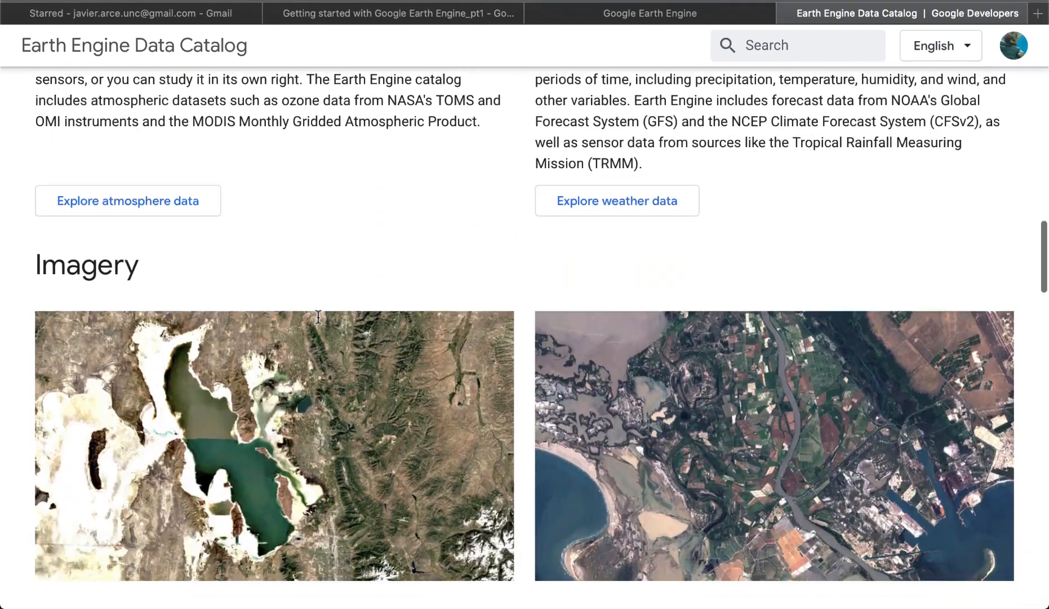
{"action": "scroll", "scroll_direction": "down", "scroll_amount": 3}
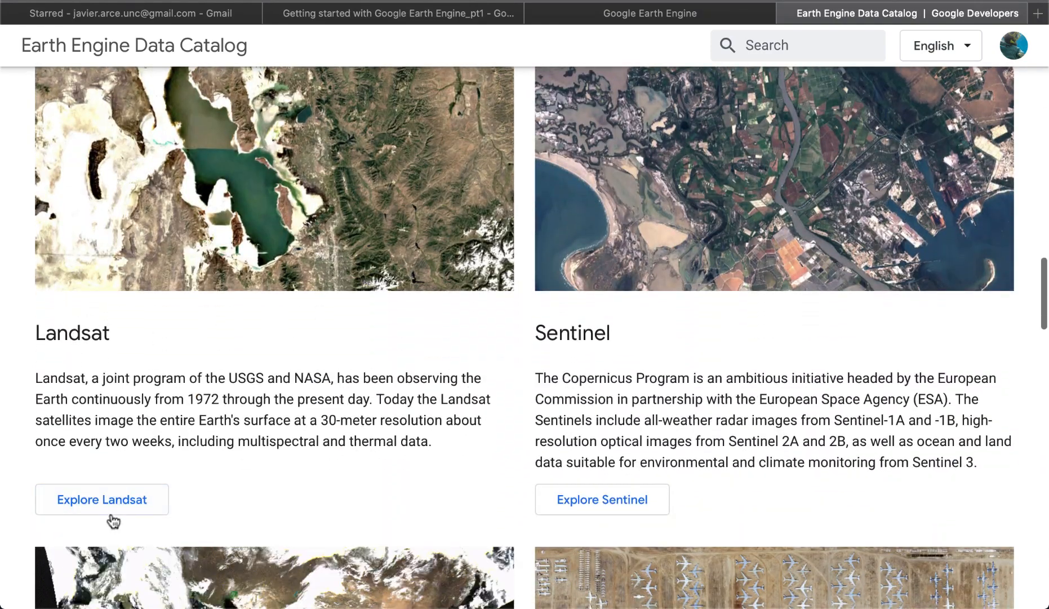
{"action": "left_click", "coordinate": [102, 499]}
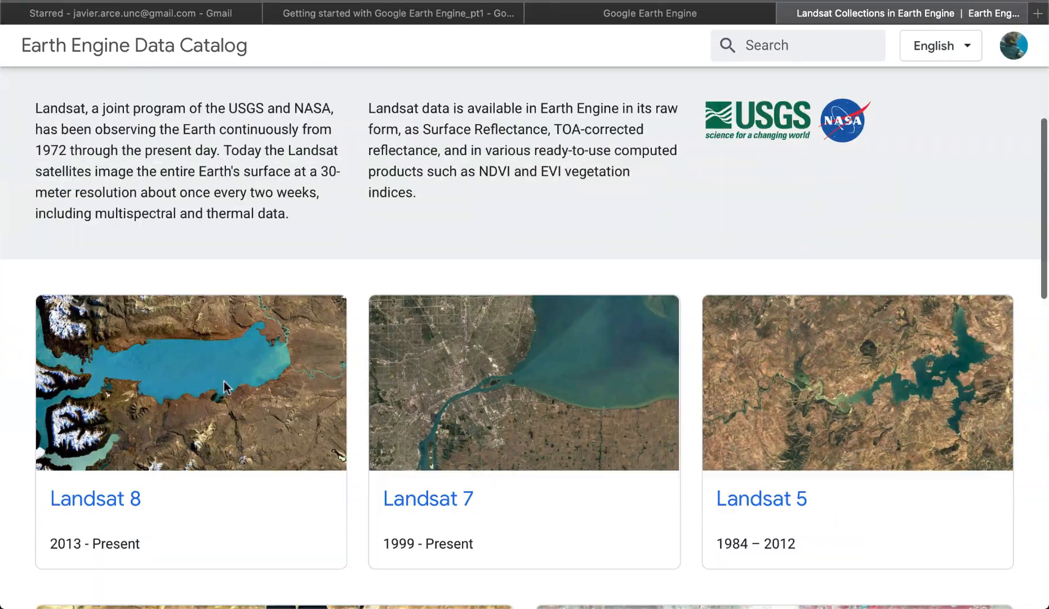
{"action": "left_click", "coordinate": [94, 497]}
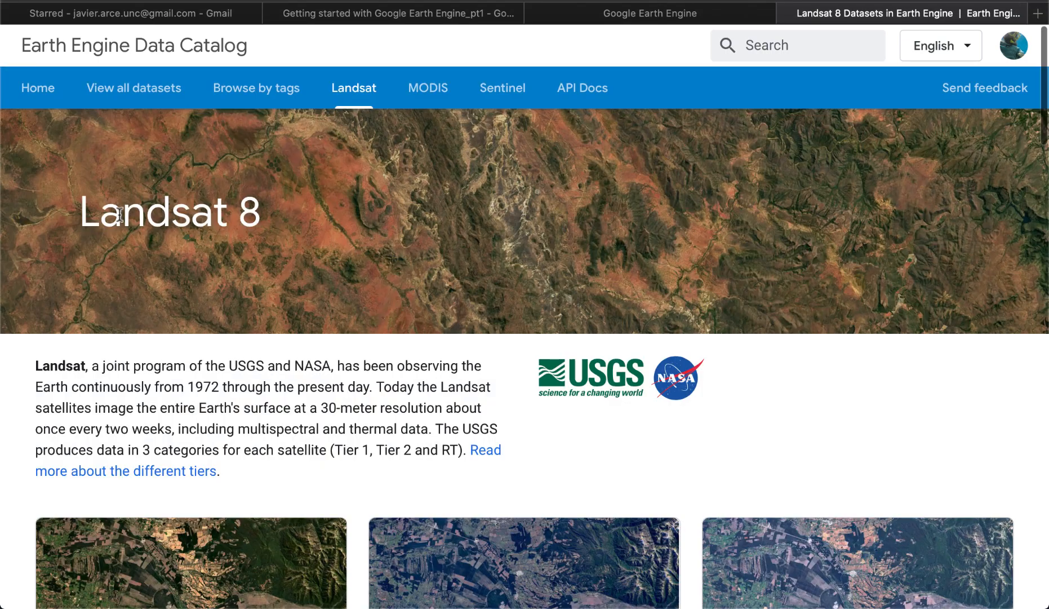
{"action": "scroll", "scroll_direction": "down", "scroll_amount": 3}
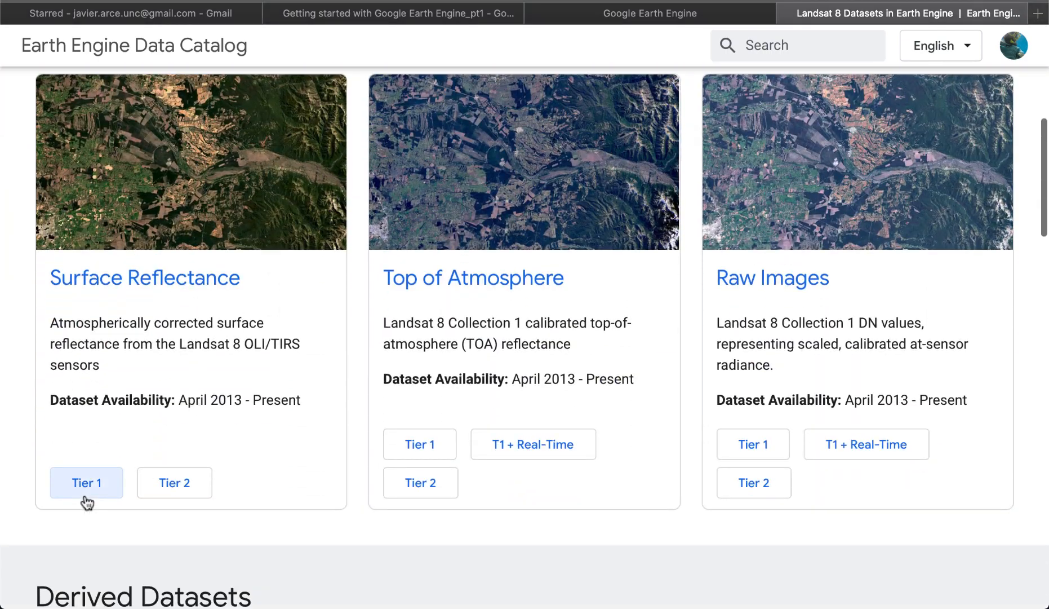
Open USGS Landsat 8 Surface Reflectance Tier 1 and scroll through its Bands table
{"action": "left_click", "coordinate": [86, 483]}
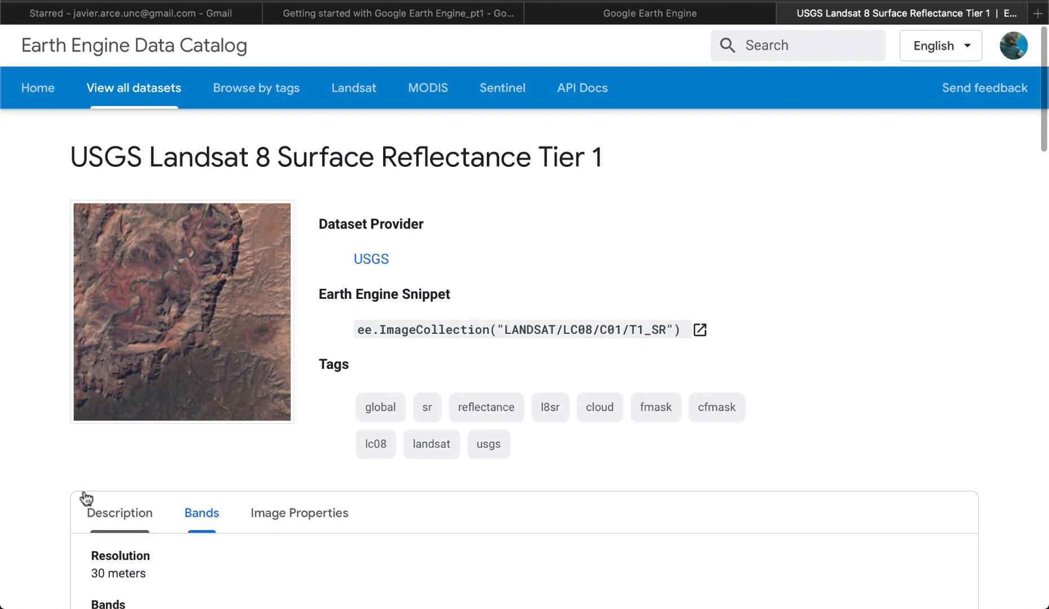
{"action": "scroll", "scroll_direction": "down", "scroll_amount": 3}
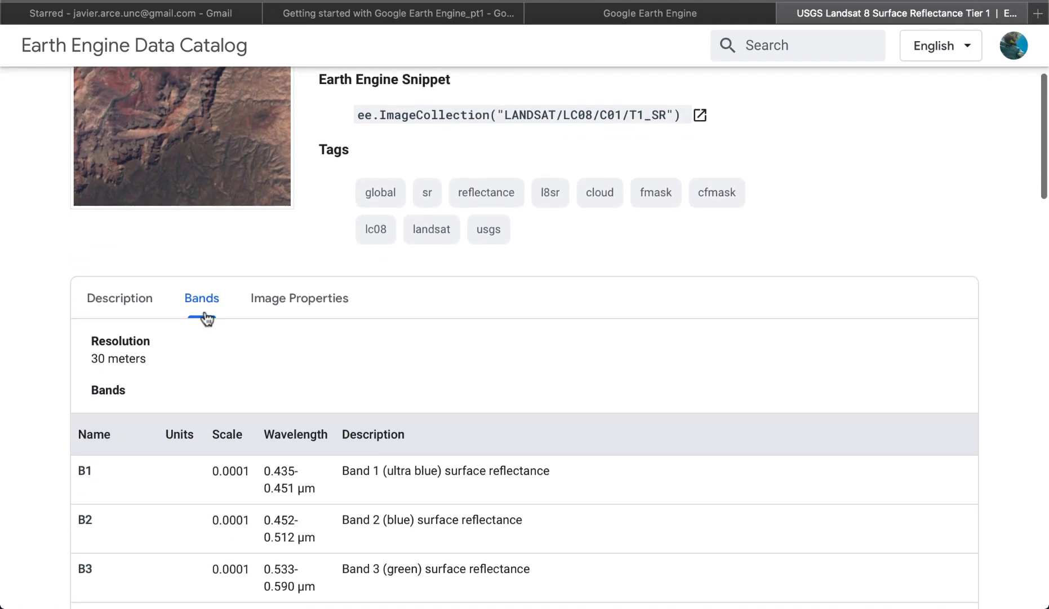
{"action": "scroll", "scroll_direction": "down", "scroll_amount": 3}
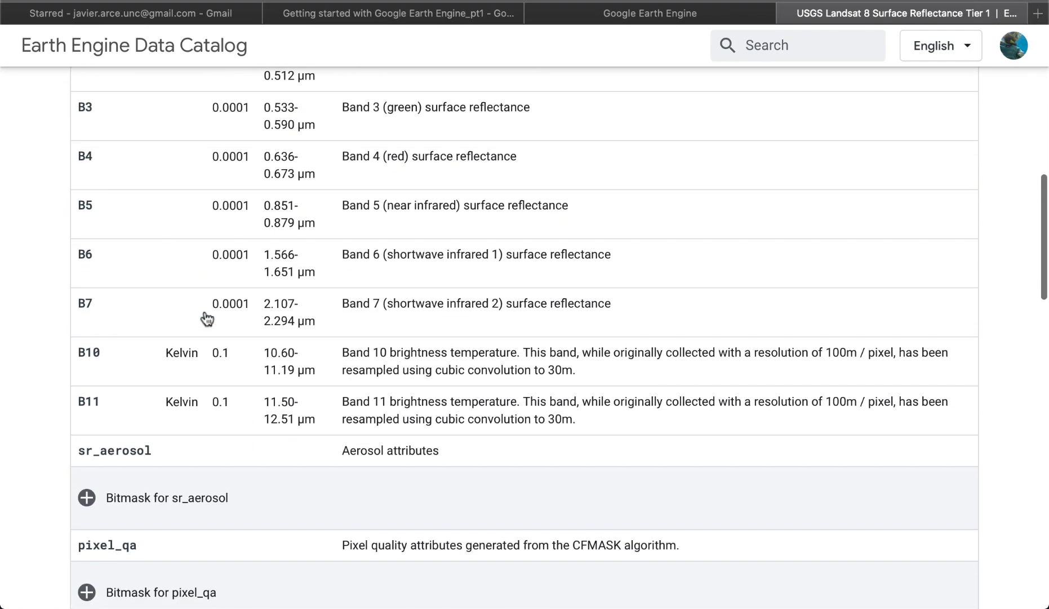
{"action": "scroll", "scroll_direction": "down", "scroll_amount": 3}
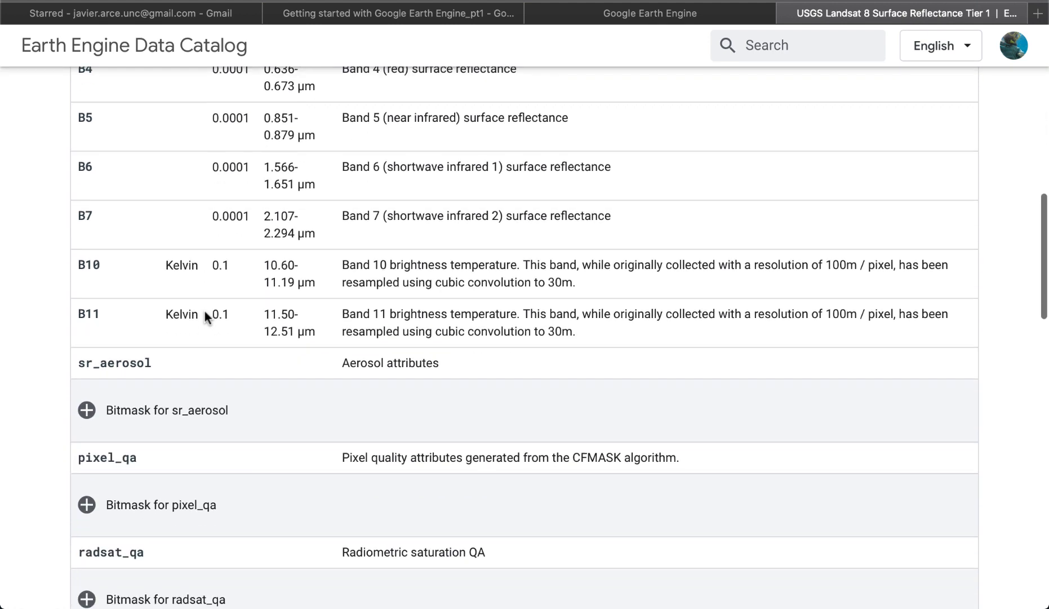
{"action": "scroll", "scroll_direction": "down", "scroll_amount": 3}
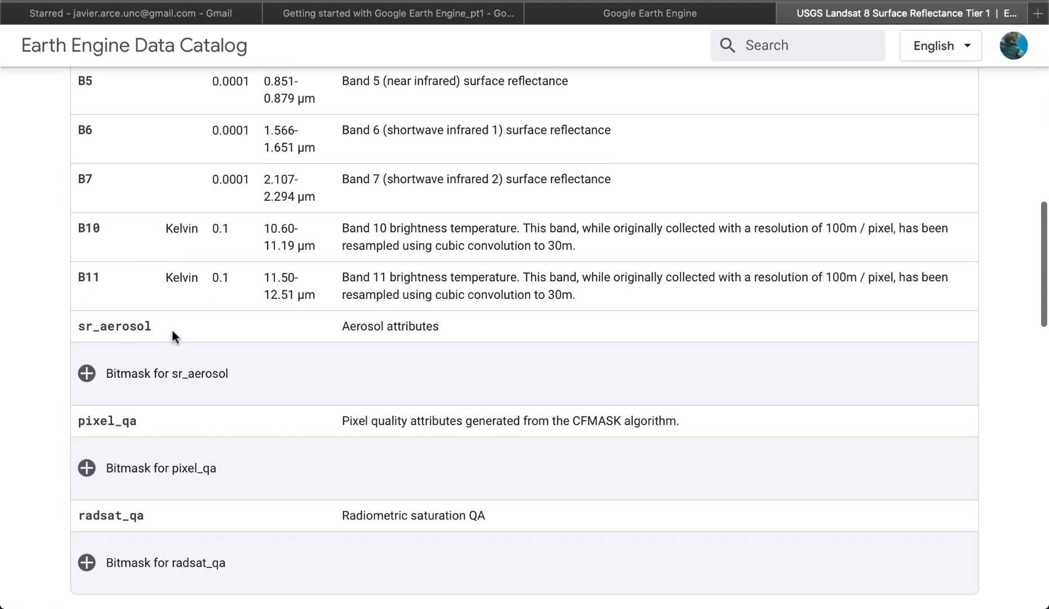
{"action": "scroll", "scroll_direction": "down", "scroll_amount": 3}
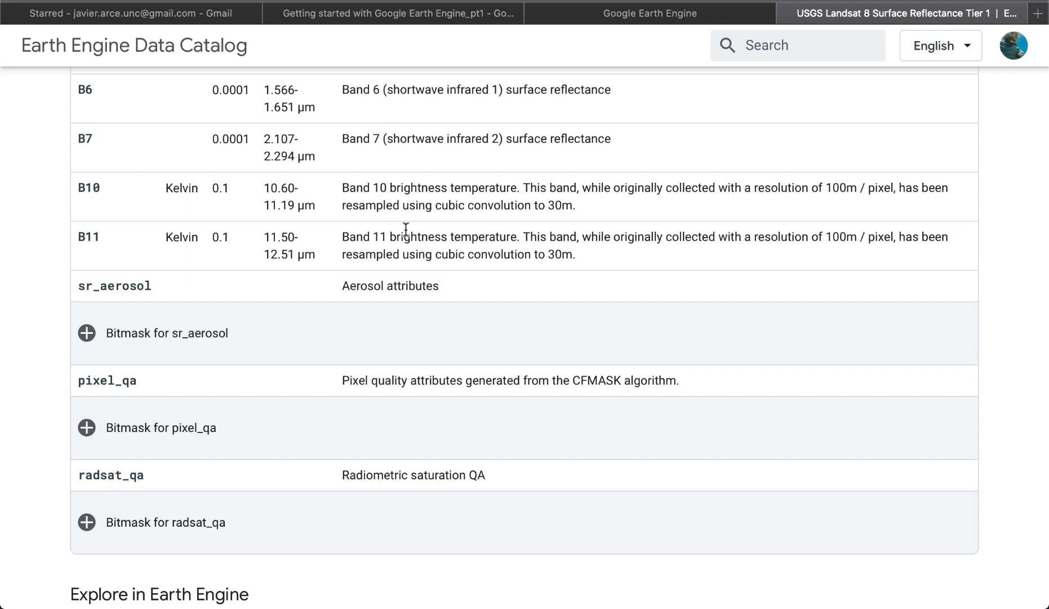
{"action": "scroll", "scroll_direction": "up", "scroll_amount": 3}
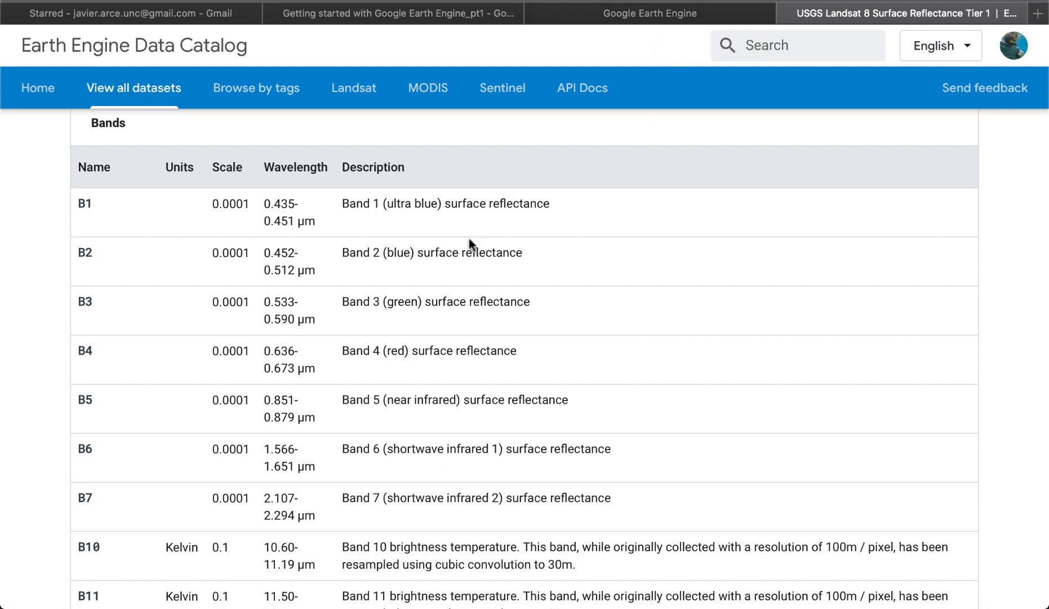
{"action": "scroll", "scroll_direction": "down", "scroll_amount": 3}
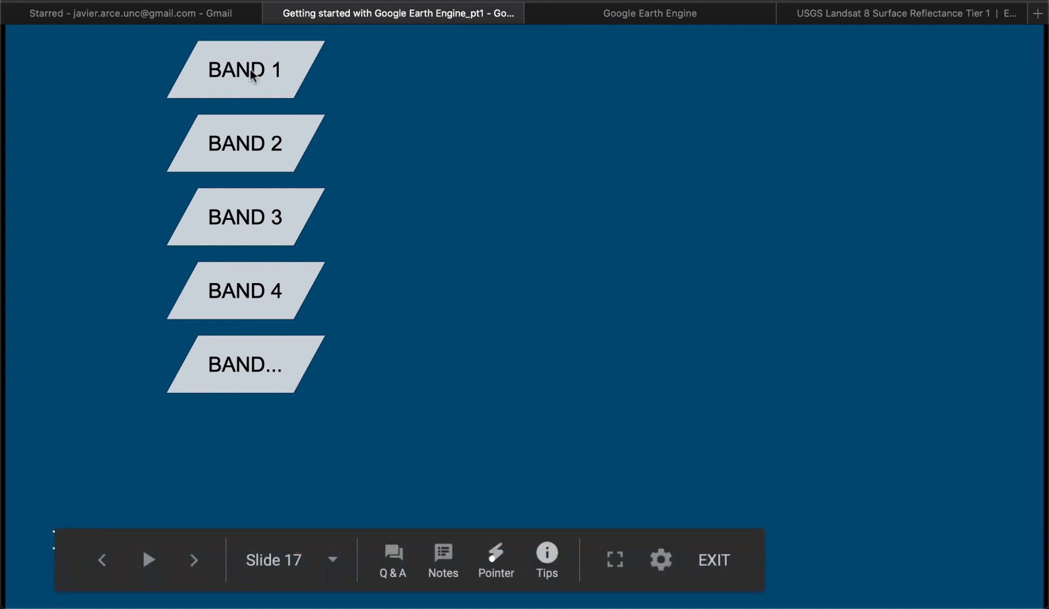
{"action": "mouse_move", "coordinate": [244, 282]}
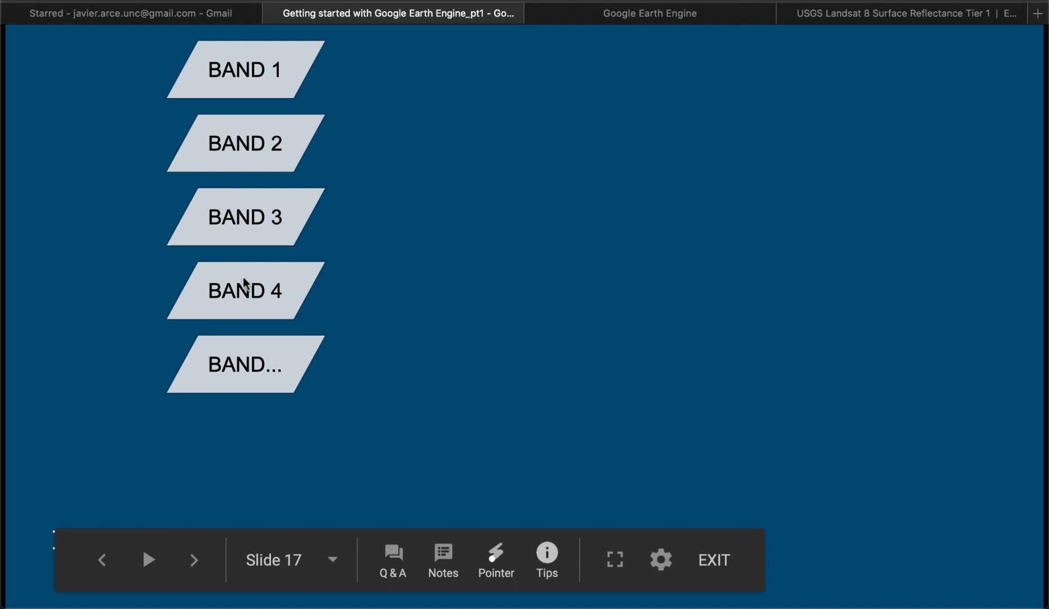
{"action": "mouse_move", "coordinate": [443, 256]}
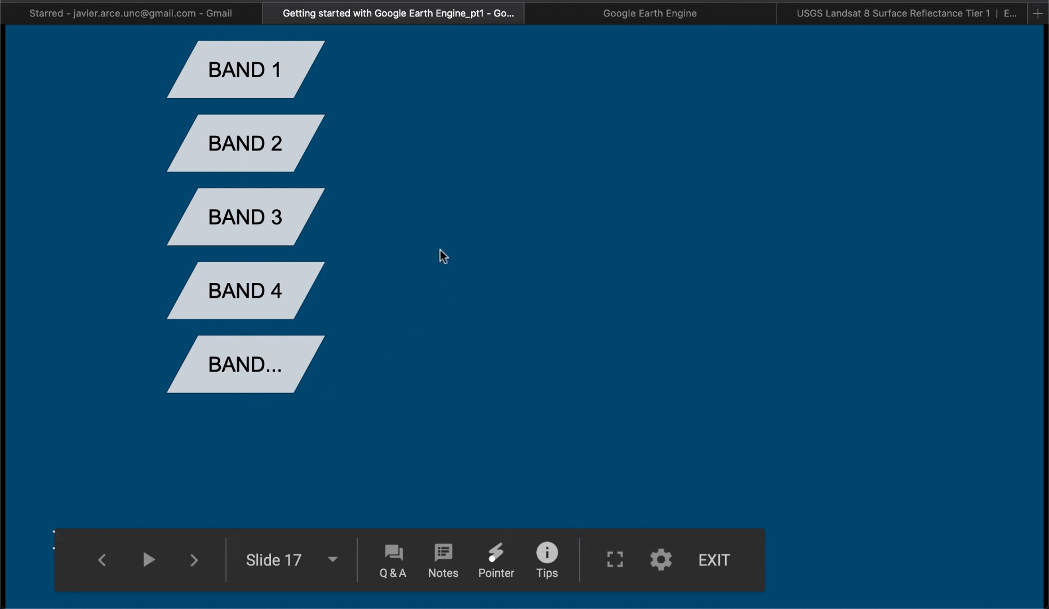
Advance to the slide showing band stacks for times t1 through t4
{"action": "left_click", "coordinate": [193, 559]}
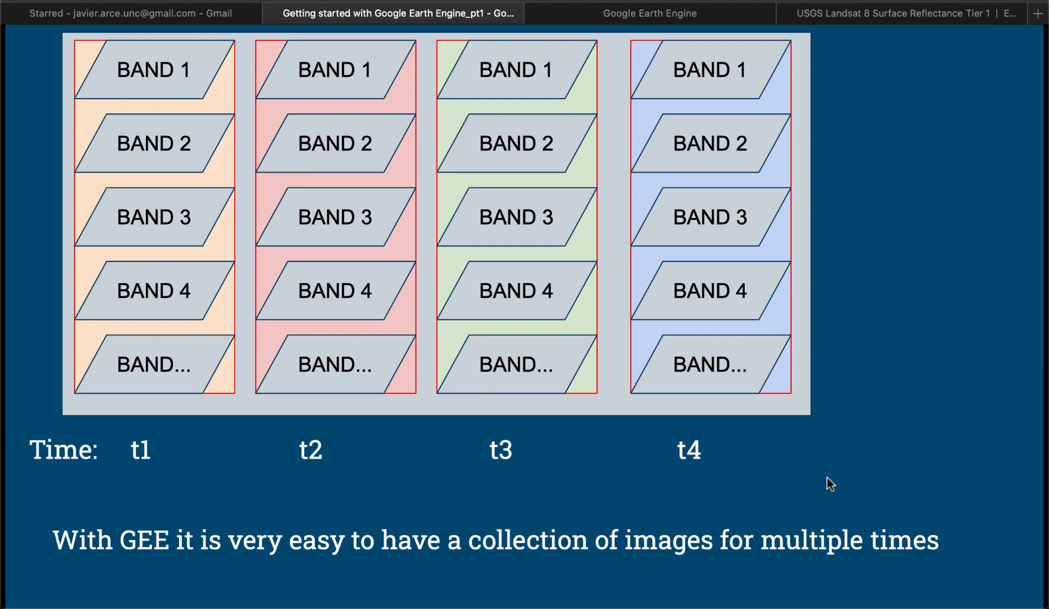
Reveal the animation relabelling the stacks as 2016–2019 with a Median band set
{"action": "key", "text": "right"}
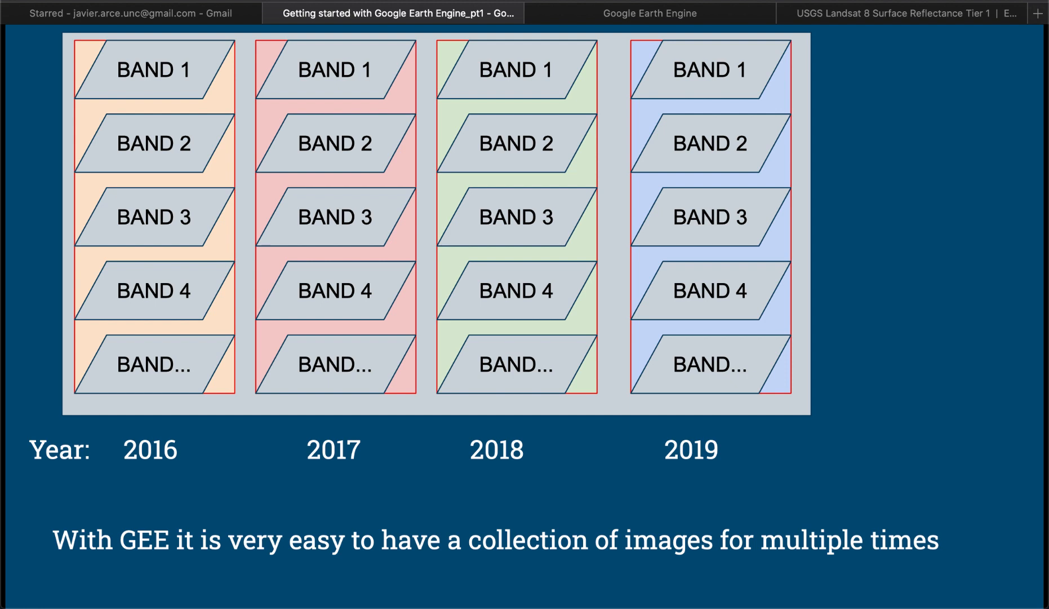
{"action": "mouse_move", "coordinate": [617, 289]}
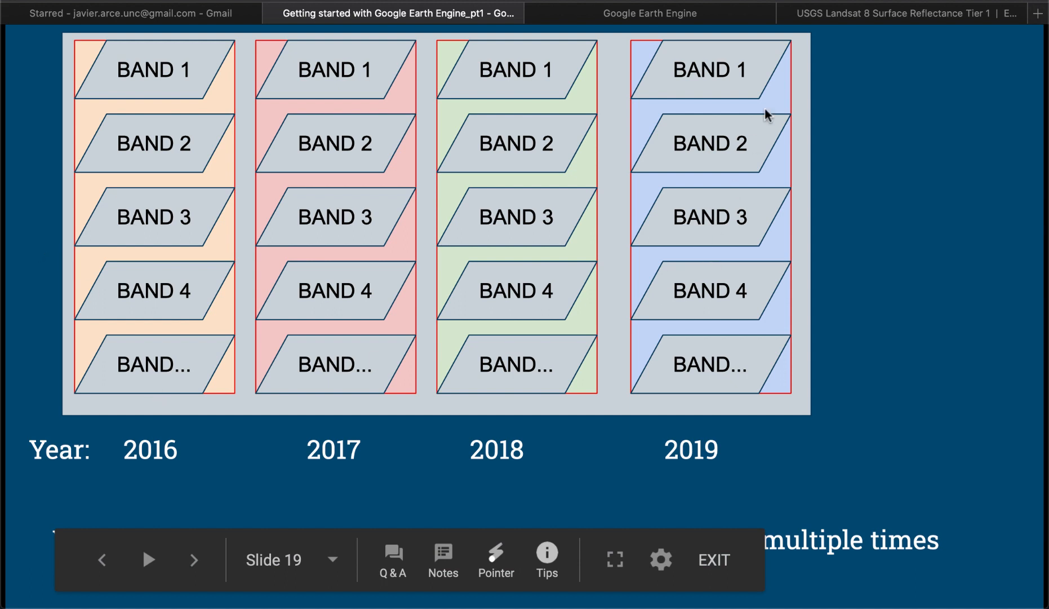
{"action": "mouse_move", "coordinate": [857, 390]}
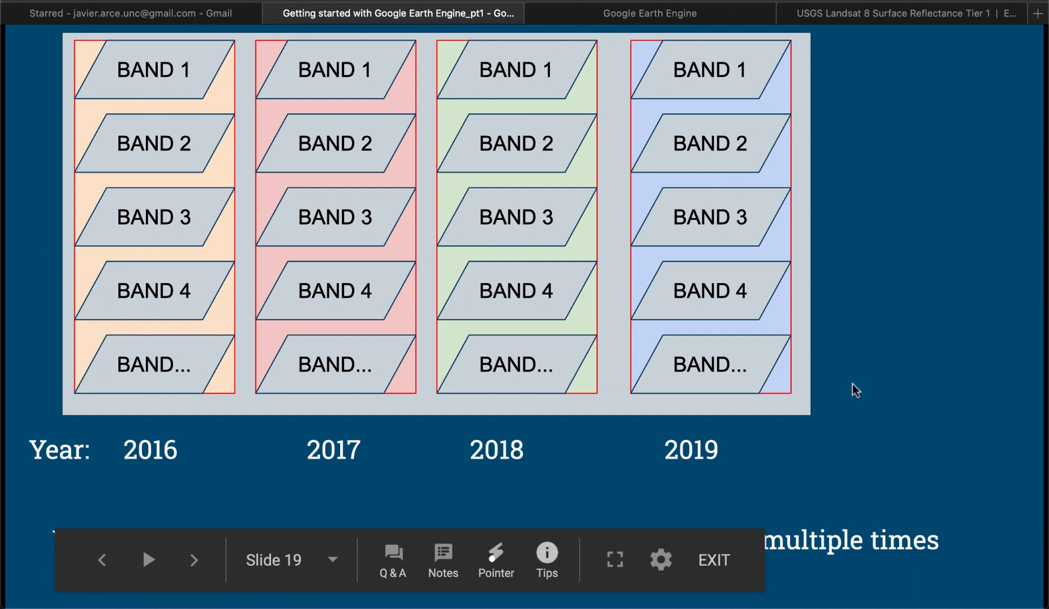
{"action": "mouse_move", "coordinate": [594, 373]}
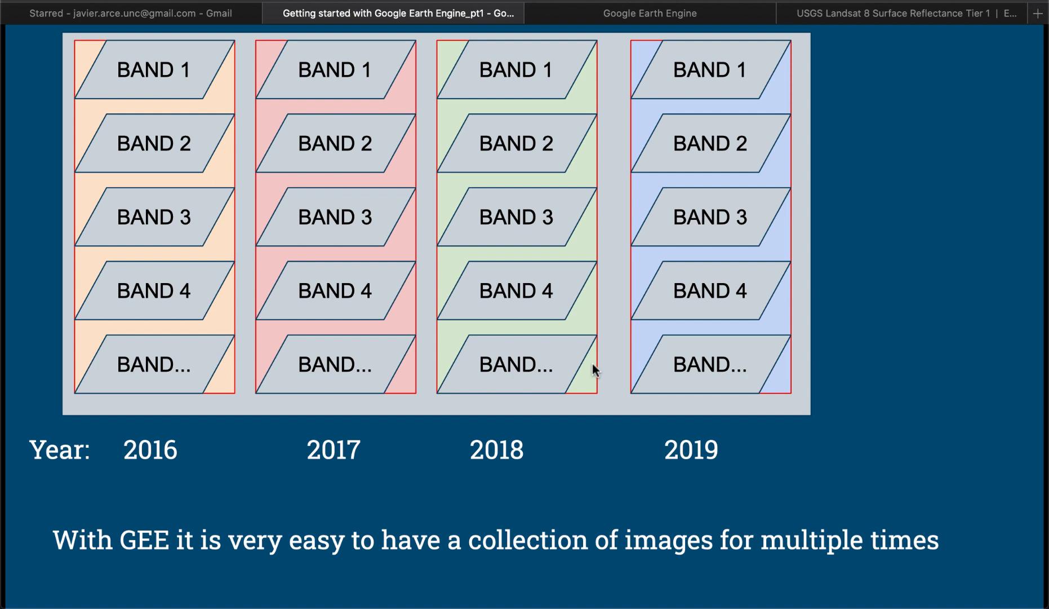
{"action": "mouse_move", "coordinate": [765, 341]}
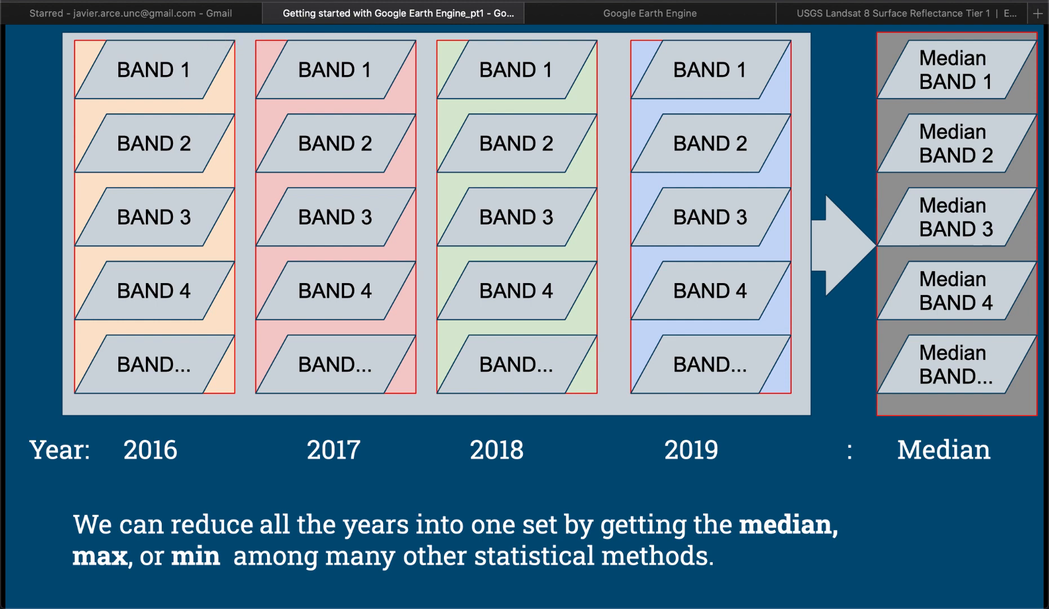
{"action": "mouse_move", "coordinate": [761, 110]}
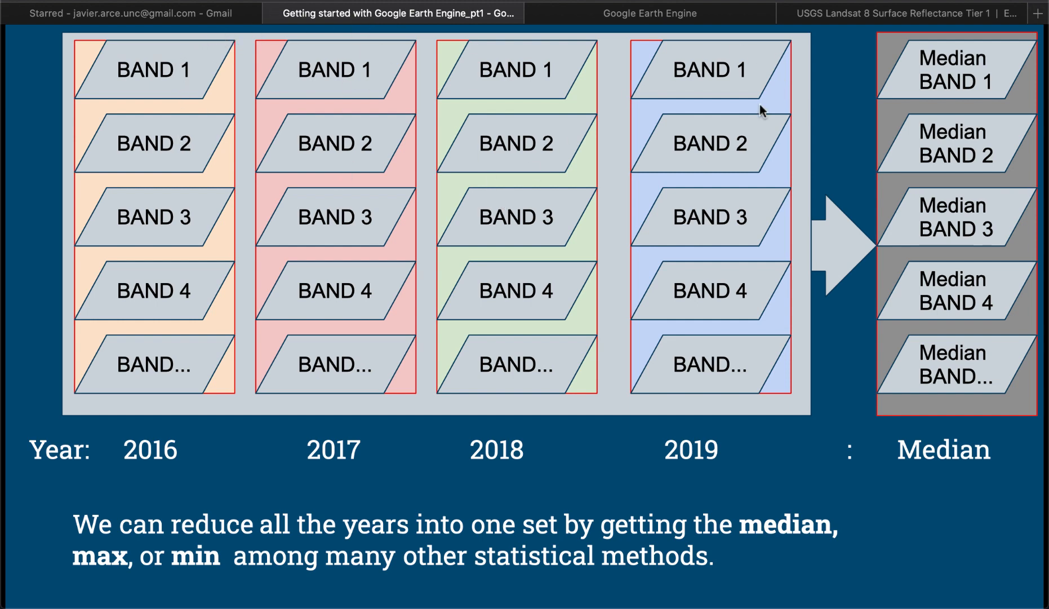
{"action": "mouse_move", "coordinate": [185, 85]}
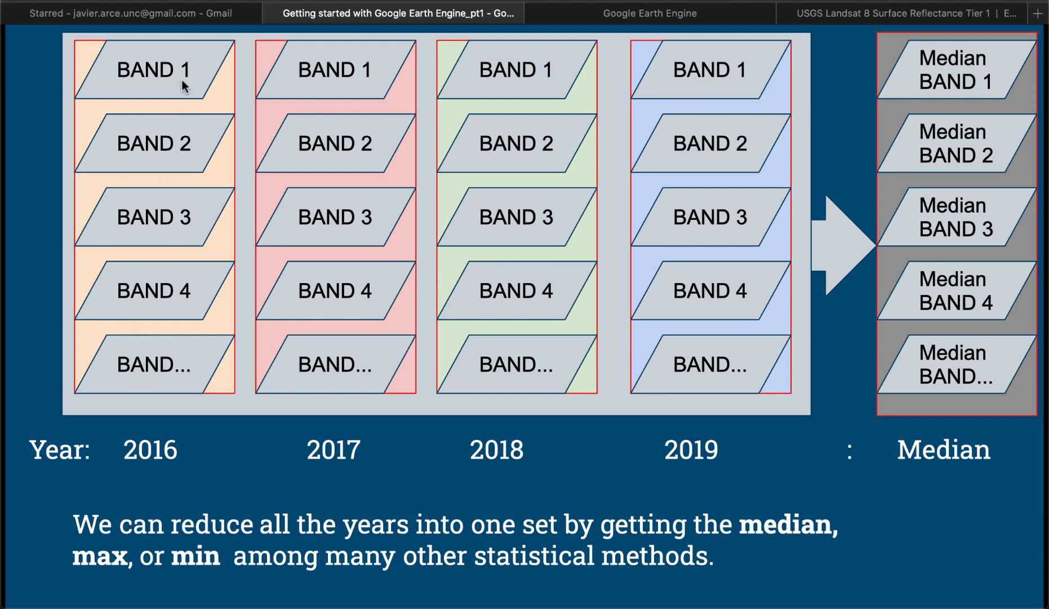
{"action": "mouse_move", "coordinate": [279, 204]}
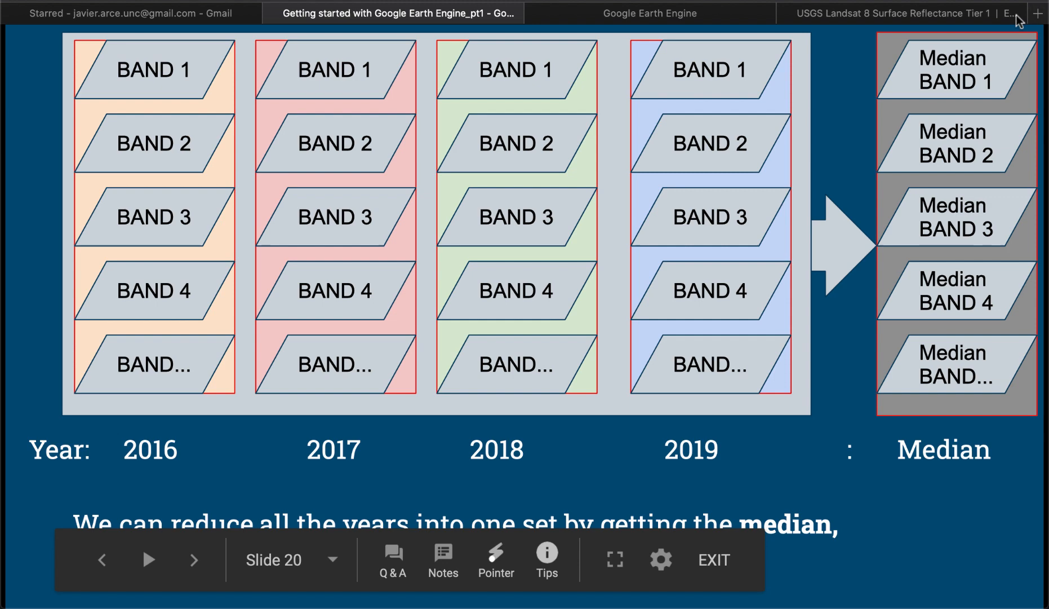
{"action": "mouse_move", "coordinate": [903, 357]}
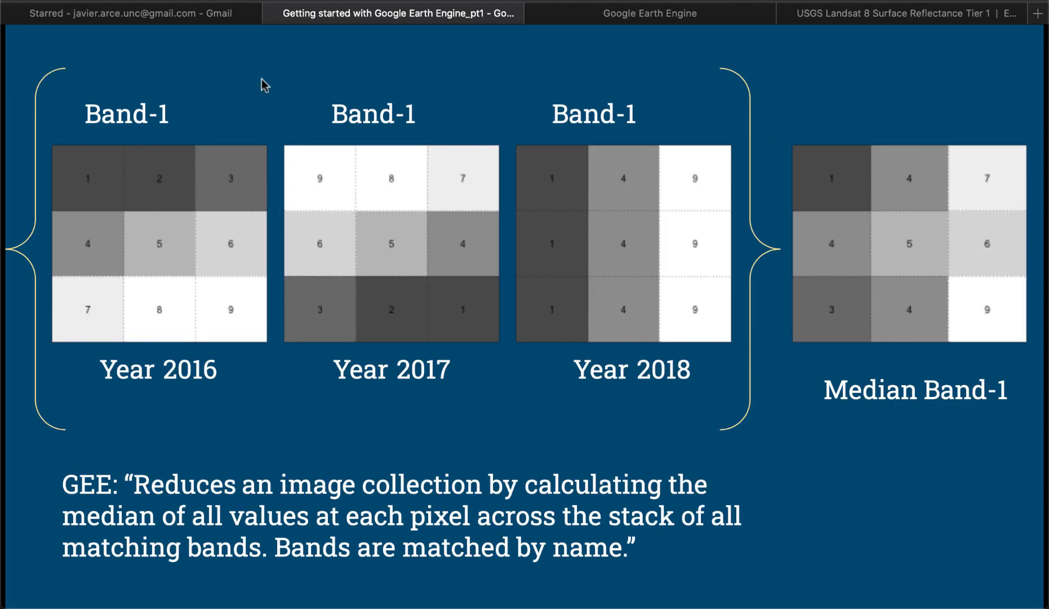
{"action": "mouse_move", "coordinate": [94, 181]}
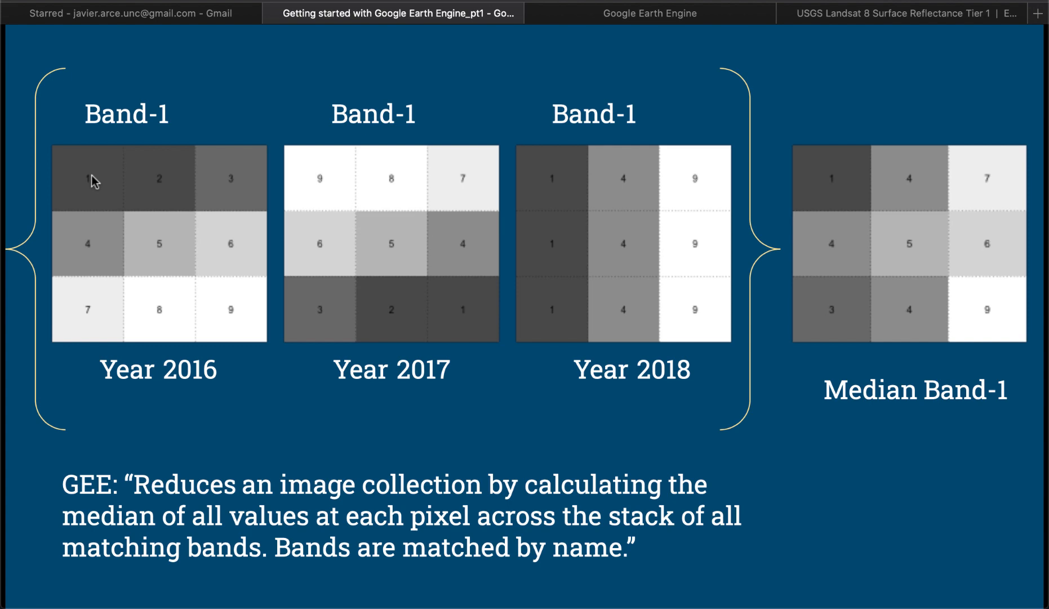
{"action": "mouse_move", "coordinate": [85, 198]}
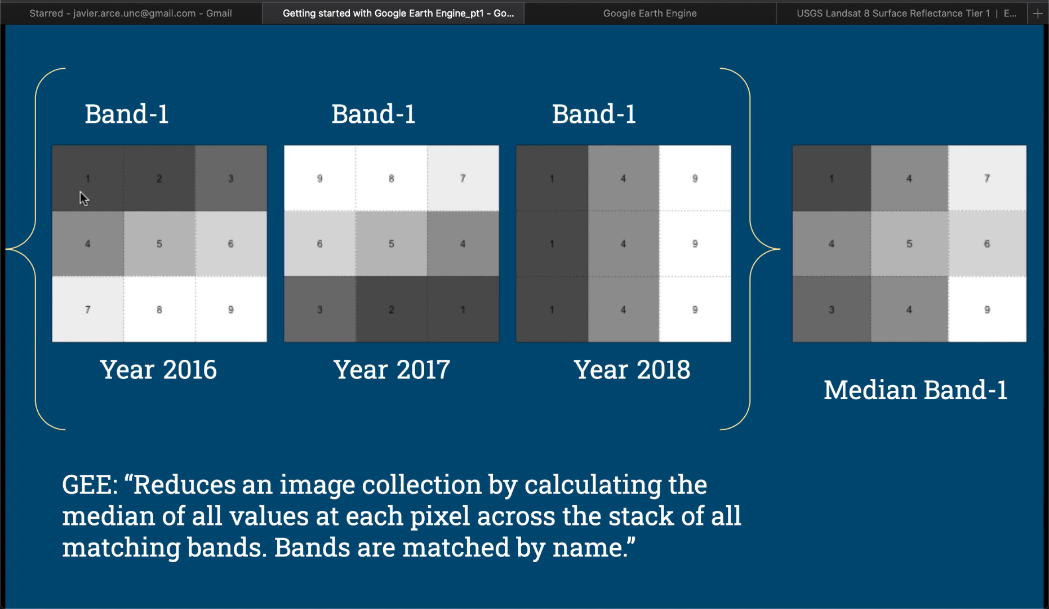
{"action": "mouse_move", "coordinate": [224, 173]}
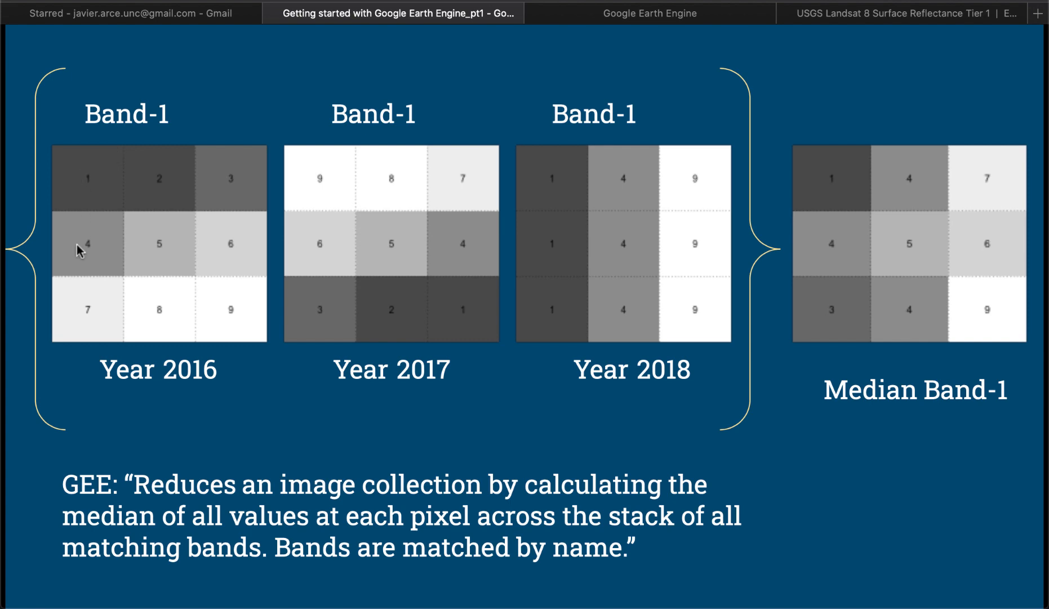
{"action": "mouse_move", "coordinate": [225, 196]}
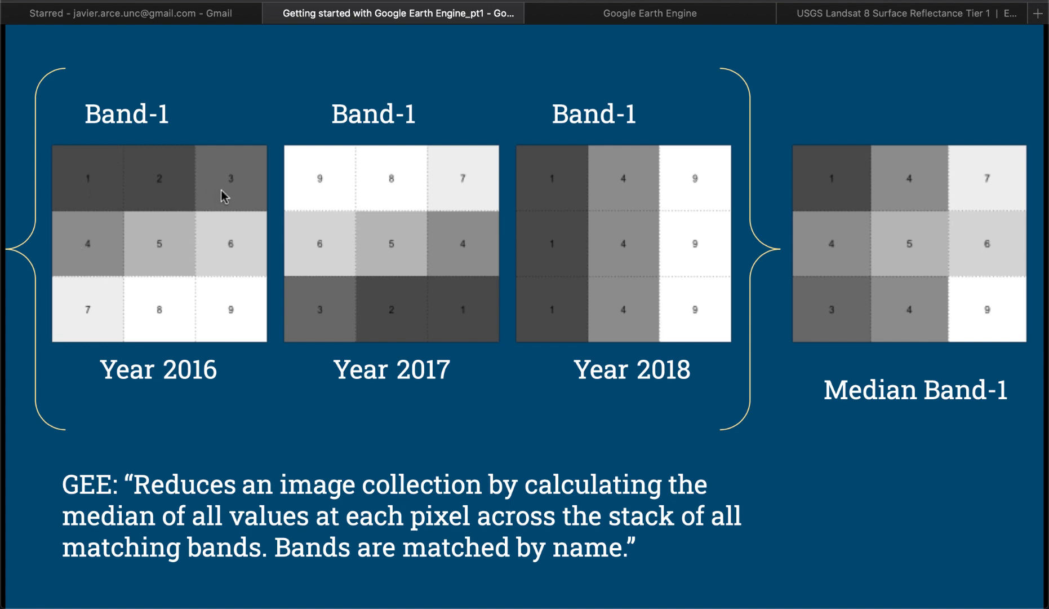
{"action": "mouse_move", "coordinate": [167, 296]}
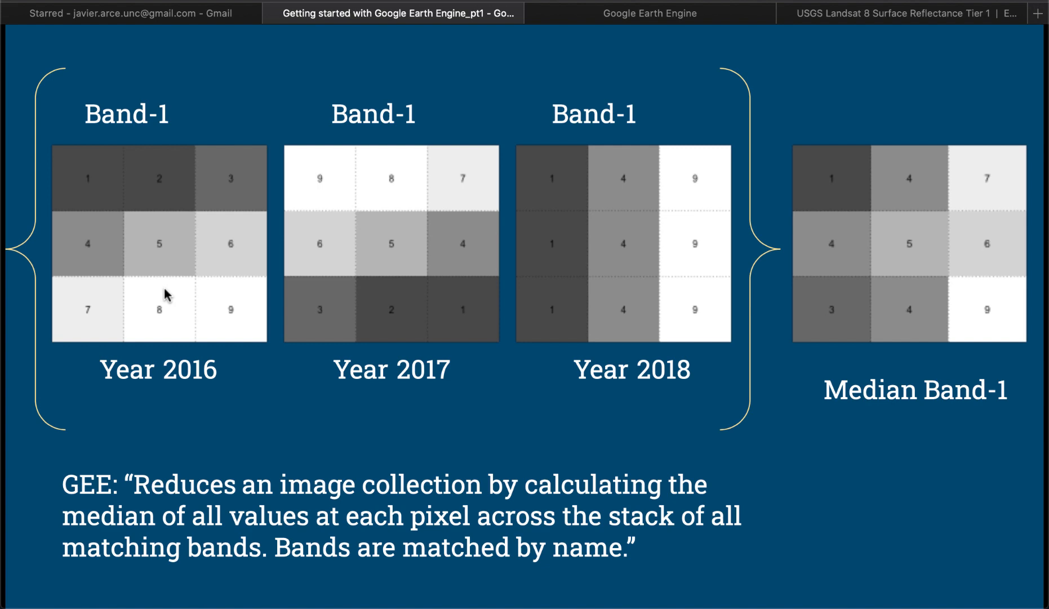
{"action": "mouse_move", "coordinate": [145, 135]}
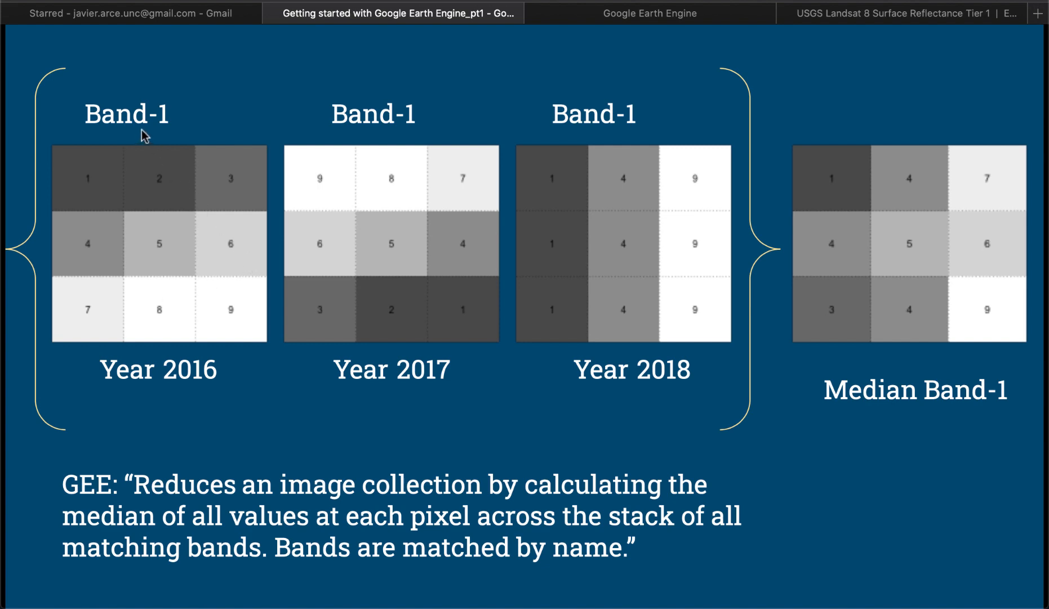
{"action": "mouse_move", "coordinate": [86, 181]}
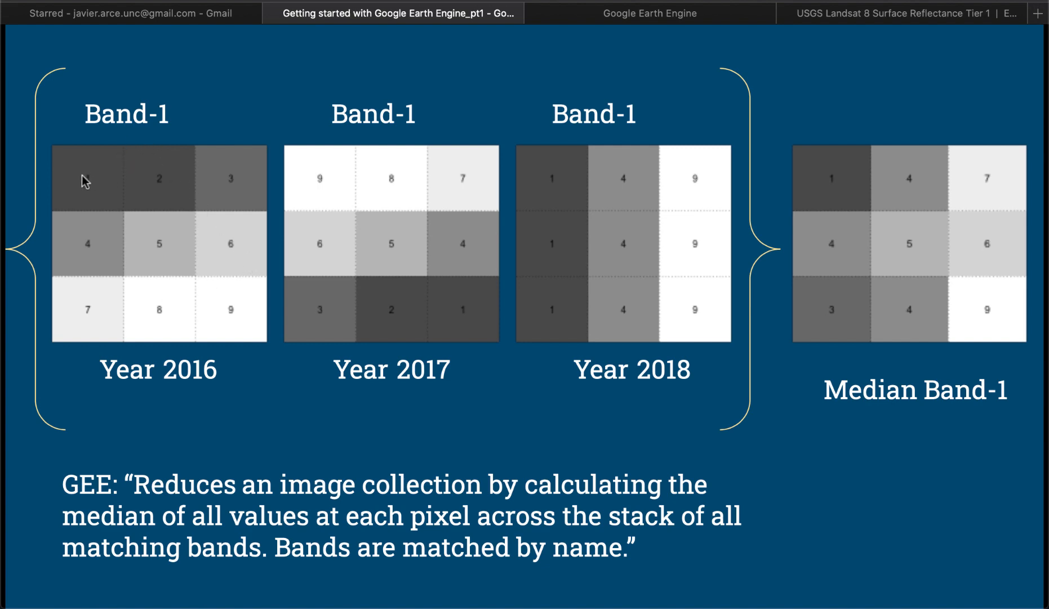
{"action": "mouse_move", "coordinate": [230, 303]}
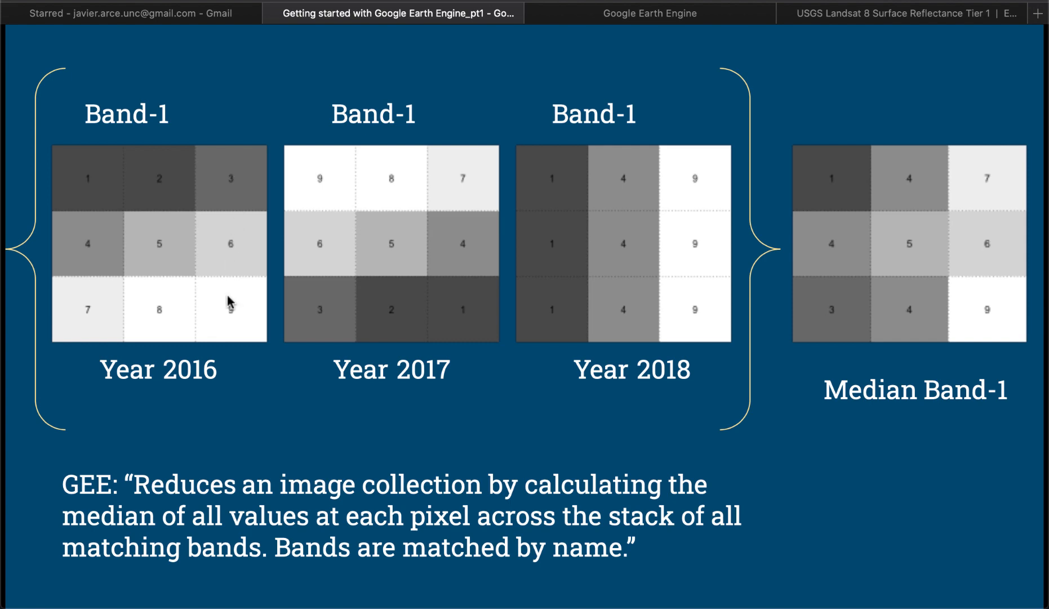
{"action": "mouse_move", "coordinate": [177, 161]}
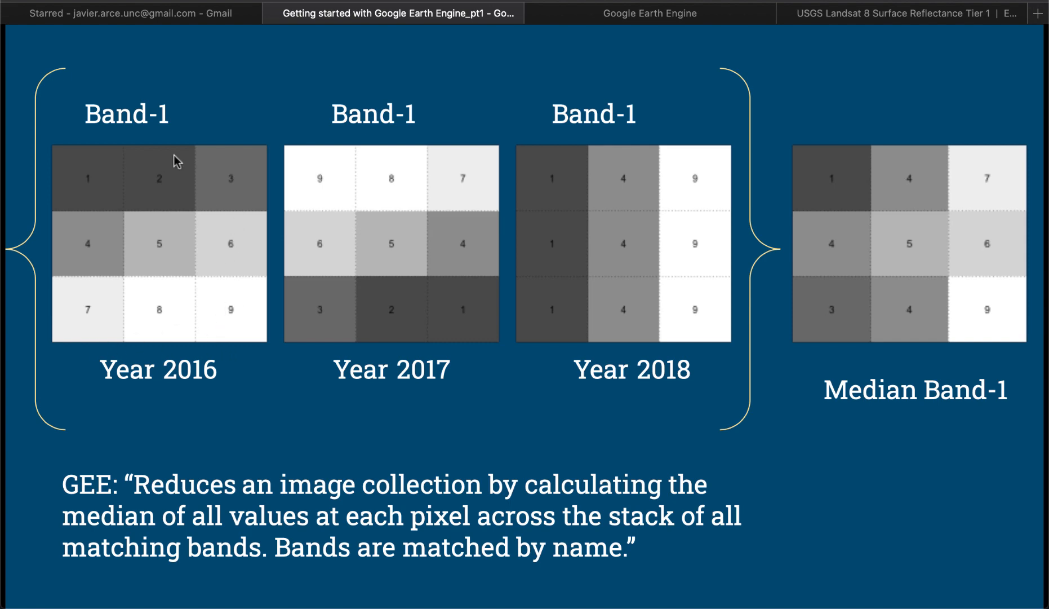
{"action": "mouse_move", "coordinate": [317, 218]}
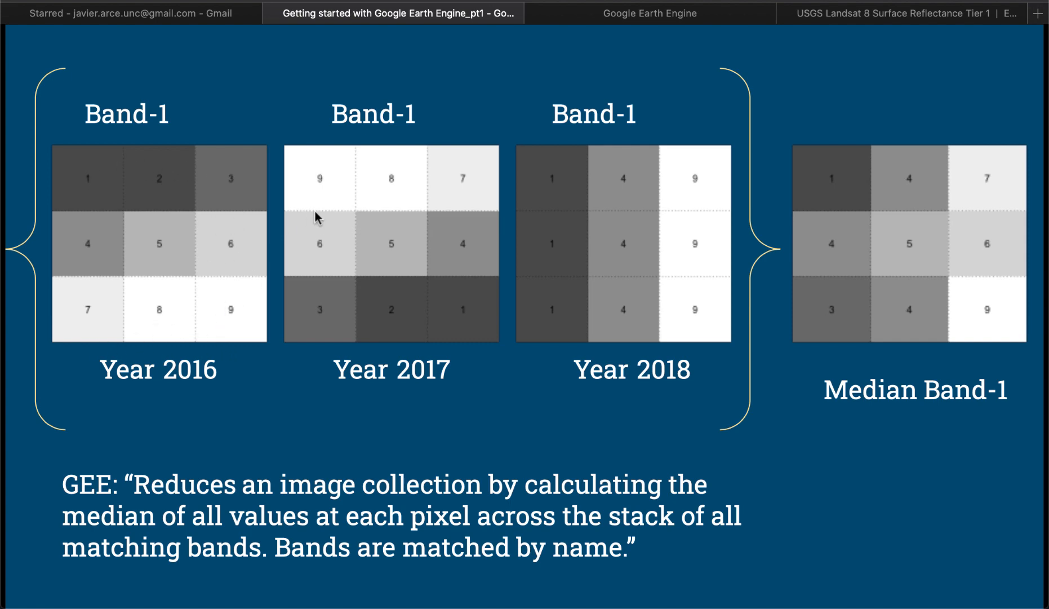
{"action": "mouse_move", "coordinate": [376, 270]}
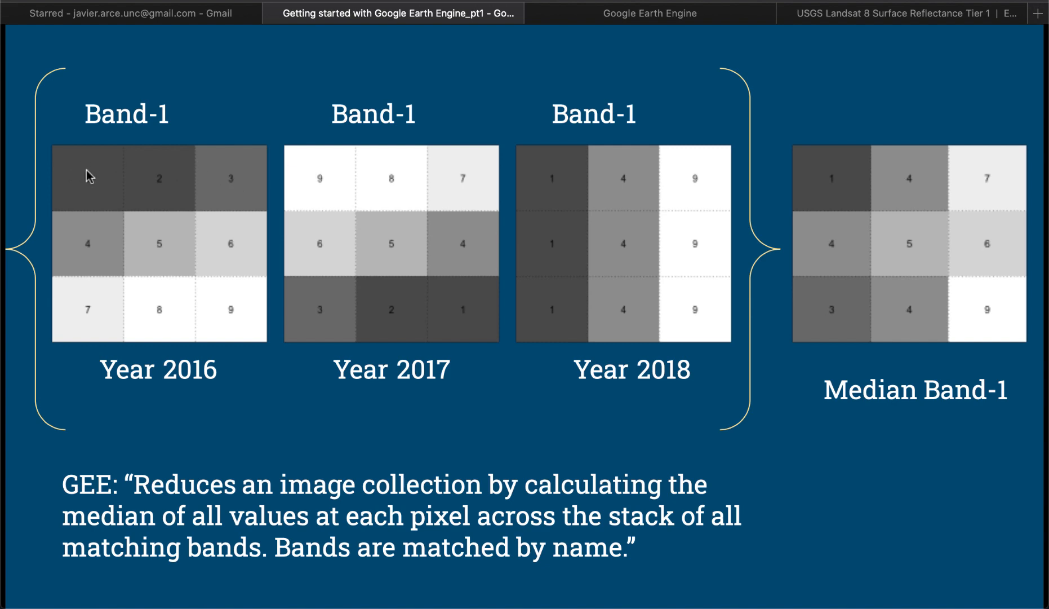
{"action": "mouse_move", "coordinate": [129, 242]}
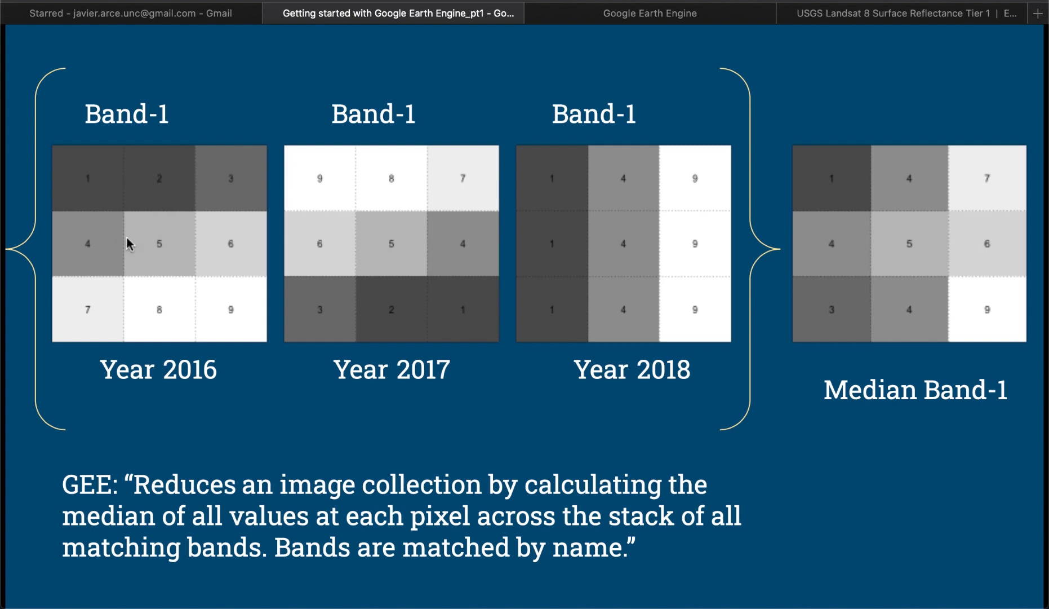
{"action": "mouse_move", "coordinate": [222, 316]}
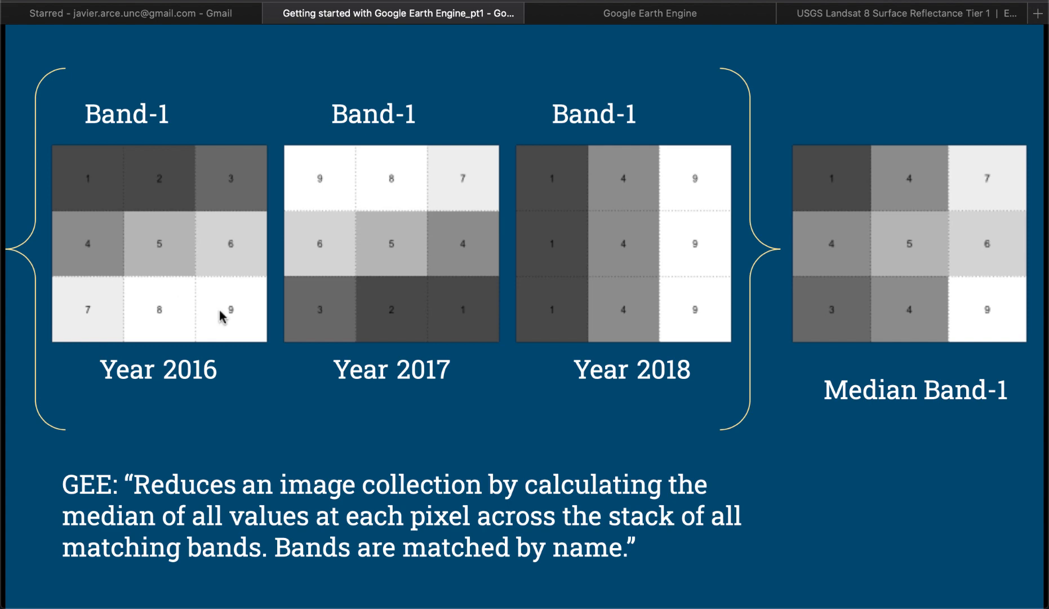
{"action": "mouse_move", "coordinate": [316, 178]}
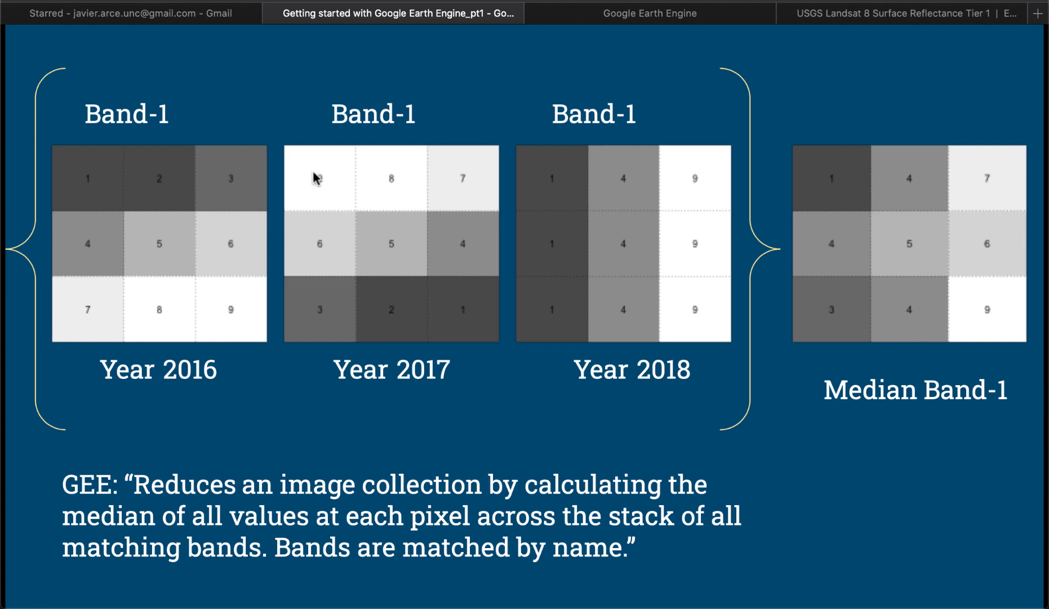
{"action": "mouse_move", "coordinate": [360, 298]}
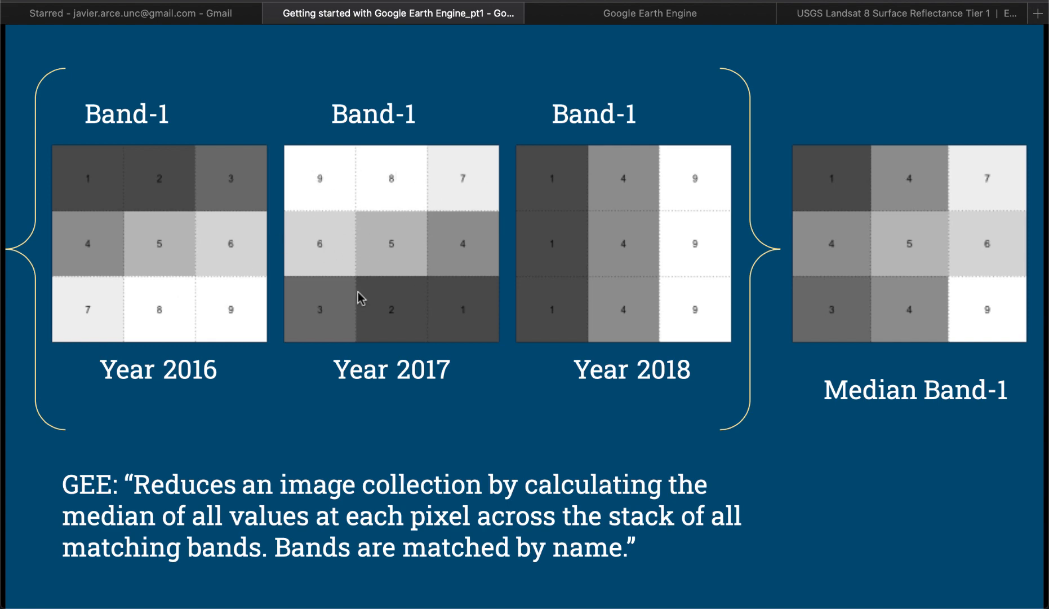
{"action": "mouse_move", "coordinate": [550, 180]}
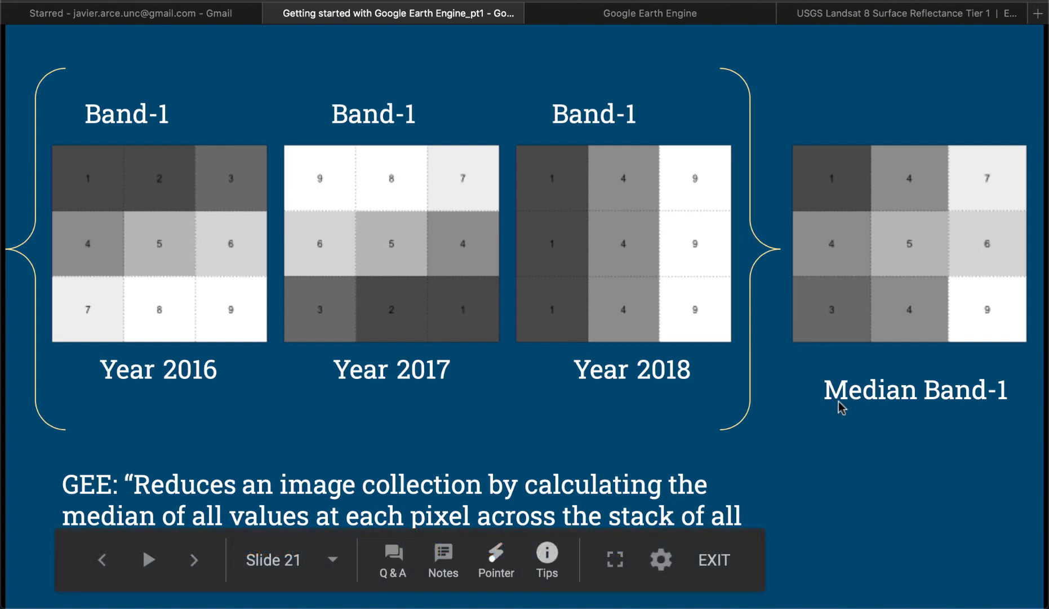
{"action": "mouse_move", "coordinate": [845, 414]}
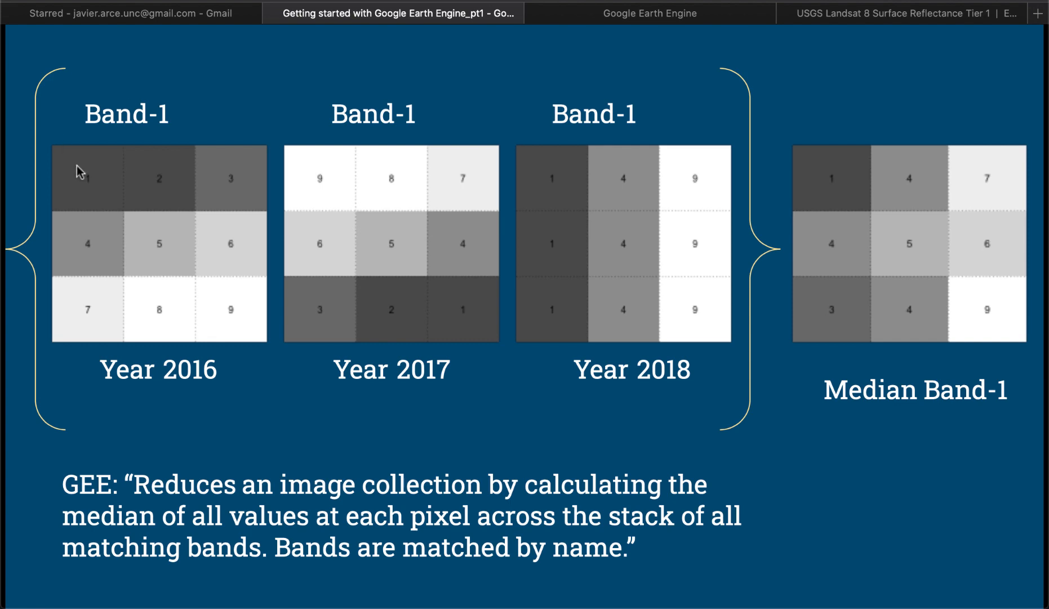
{"action": "mouse_move", "coordinate": [89, 181]}
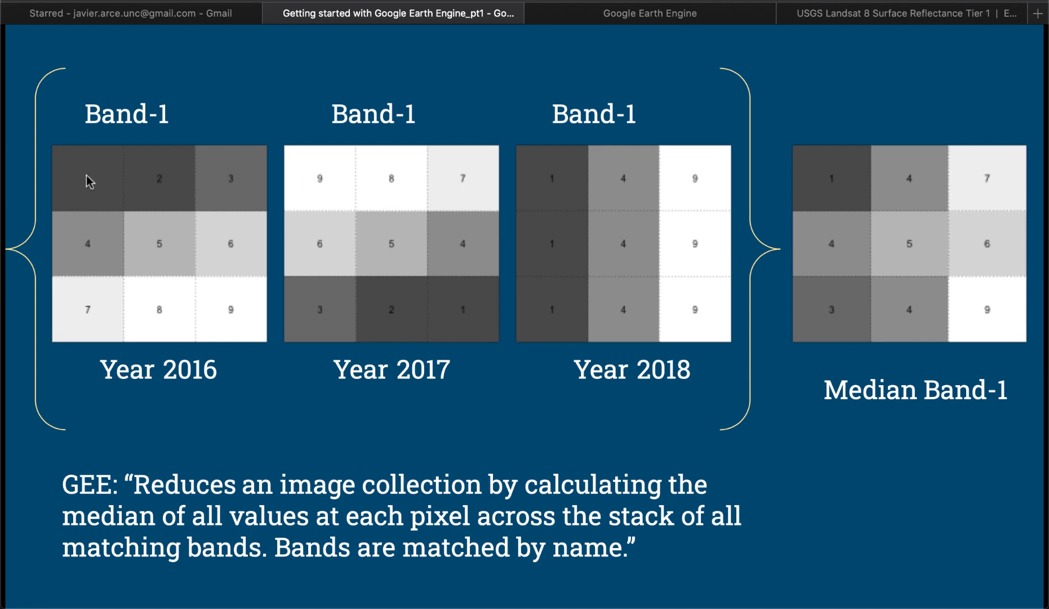
{"action": "mouse_move", "coordinate": [315, 169]}
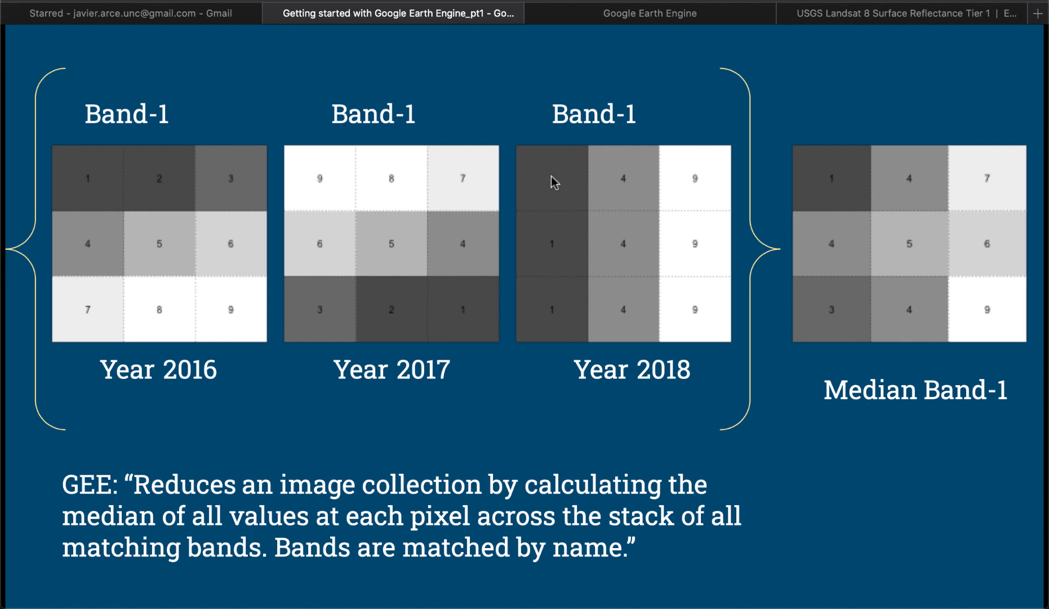
{"action": "mouse_move", "coordinate": [836, 185]}
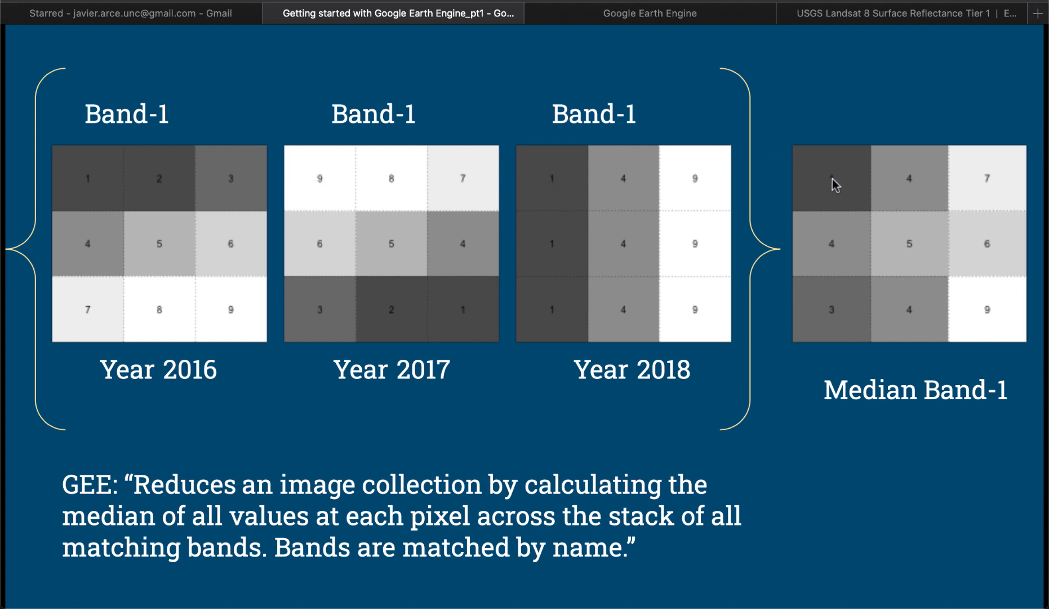
{"action": "mouse_move", "coordinate": [696, 154]}
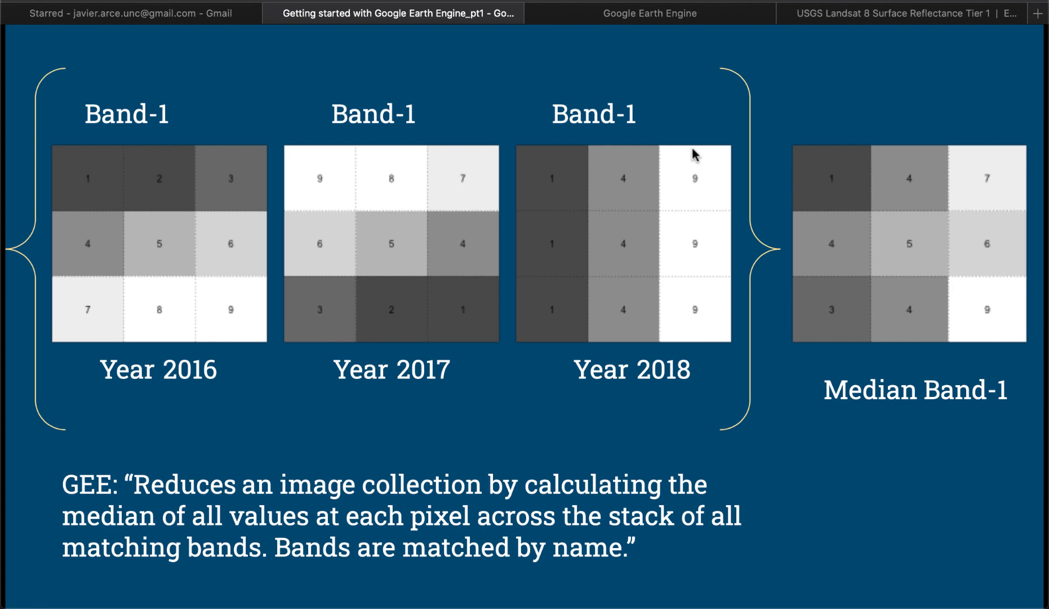
{"action": "mouse_move", "coordinate": [153, 189]}
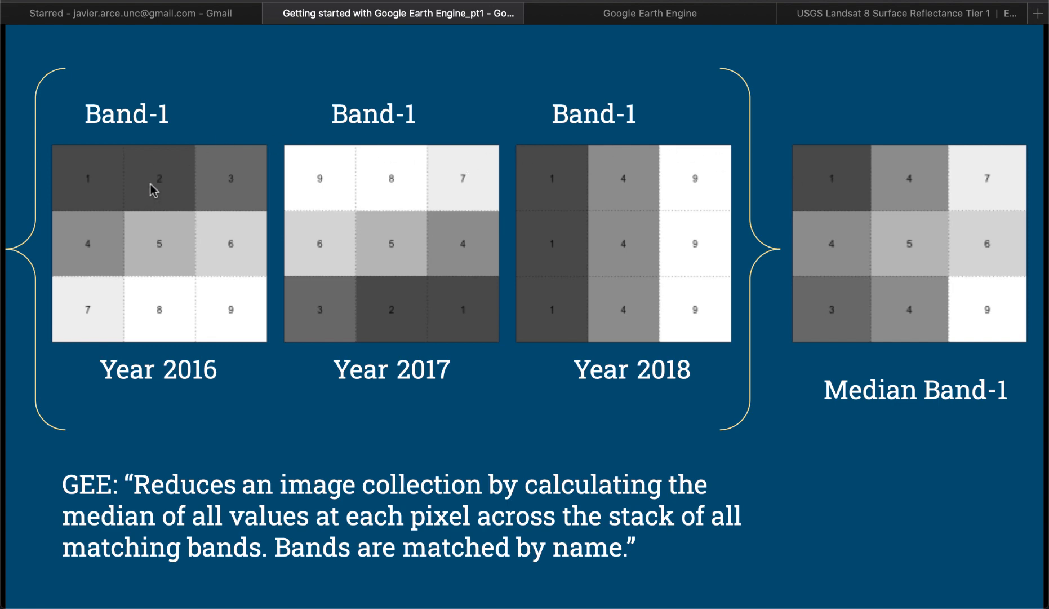
{"action": "mouse_move", "coordinate": [559, 161]}
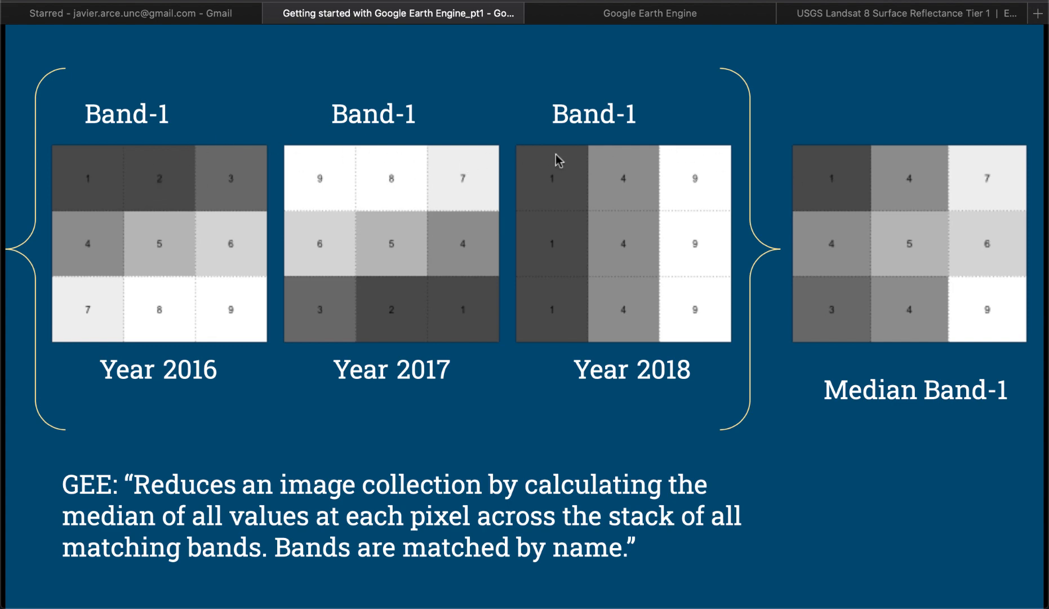
{"action": "mouse_move", "coordinate": [627, 189]}
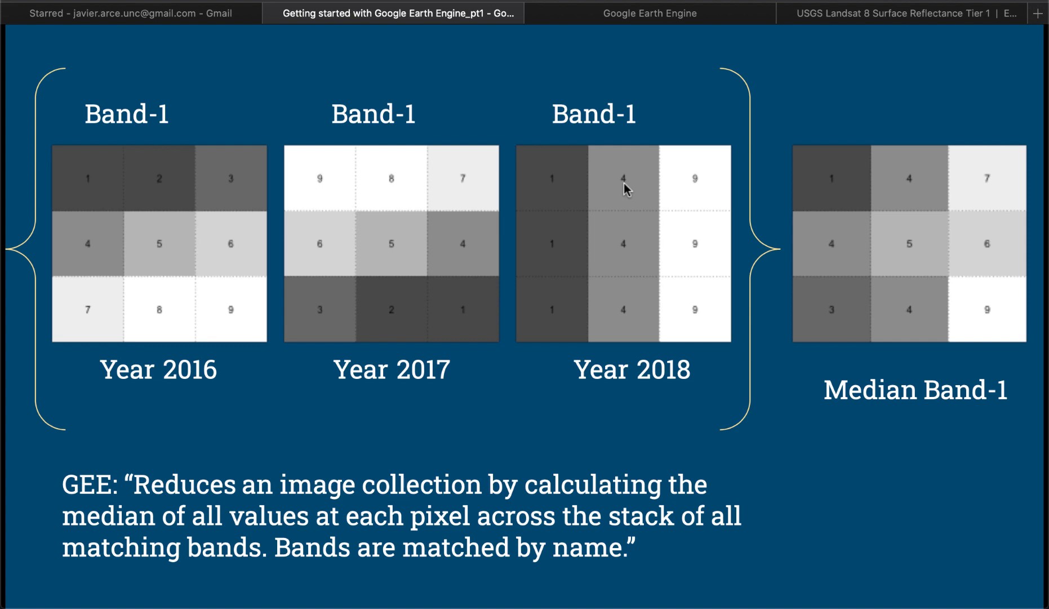
{"action": "mouse_move", "coordinate": [542, 162]}
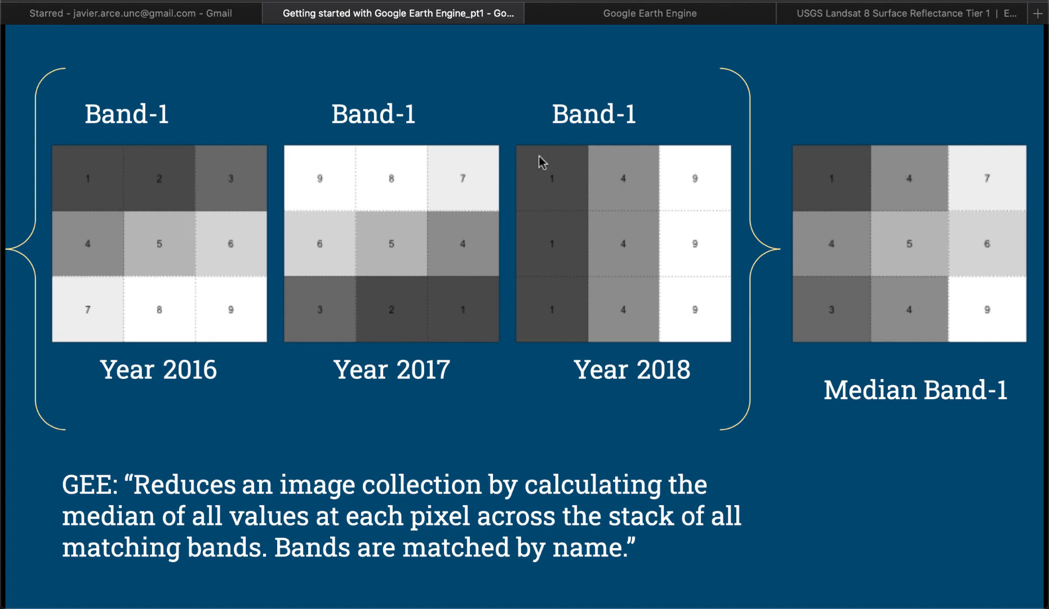
{"action": "mouse_move", "coordinate": [432, 171]}
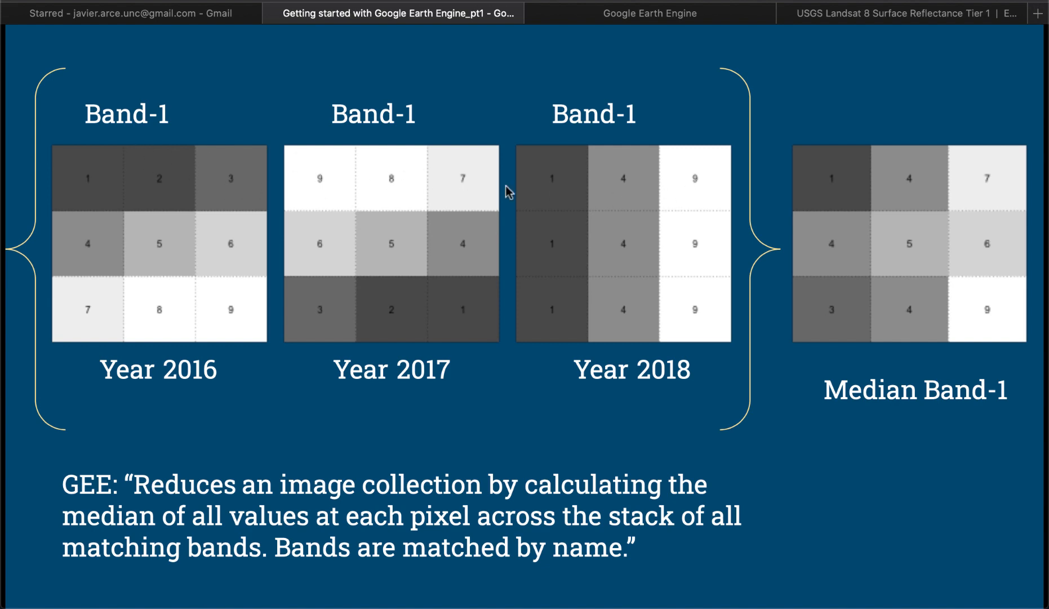
{"action": "mouse_move", "coordinate": [634, 161]}
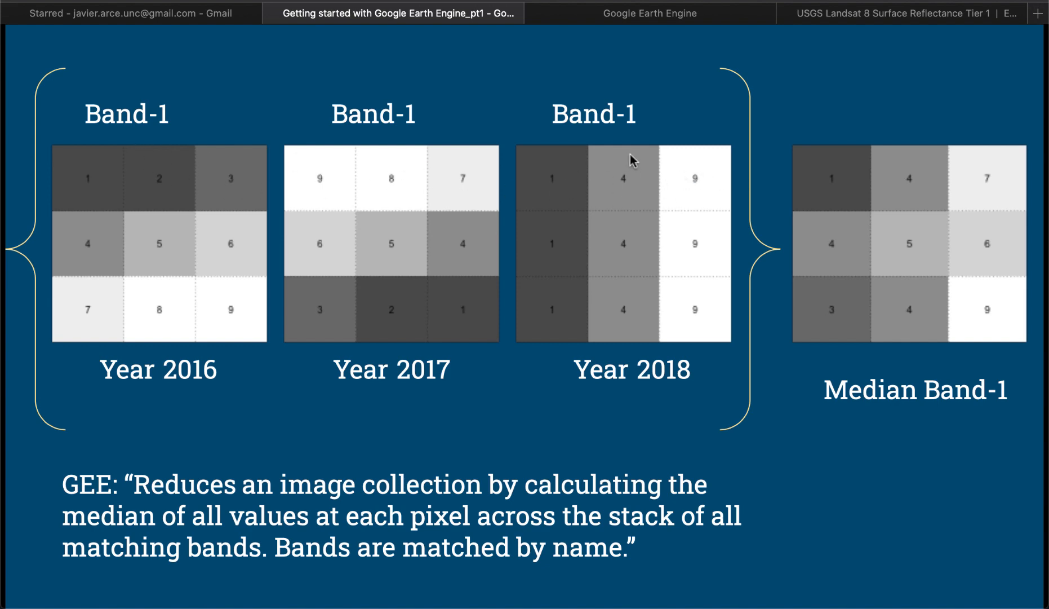
{"action": "mouse_move", "coordinate": [989, 189]}
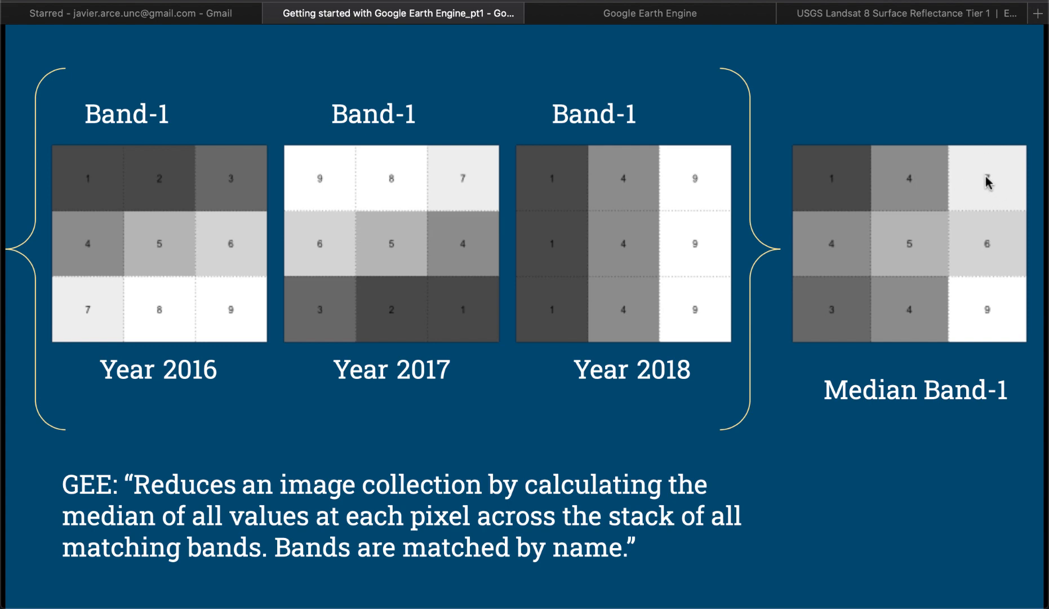
{"action": "mouse_move", "coordinate": [942, 318]}
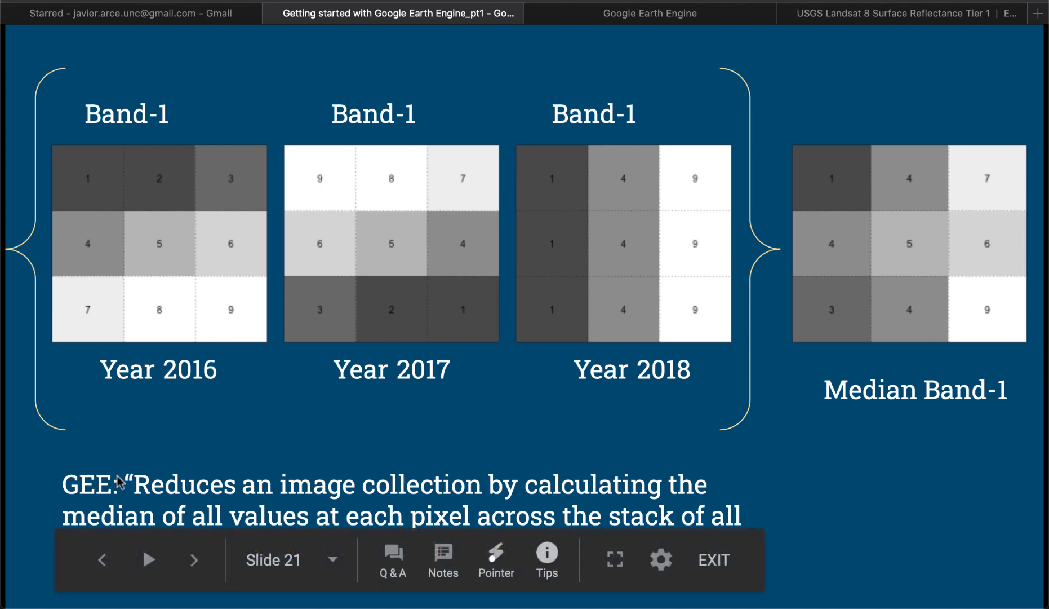
{"action": "mouse_move", "coordinate": [179, 451]}
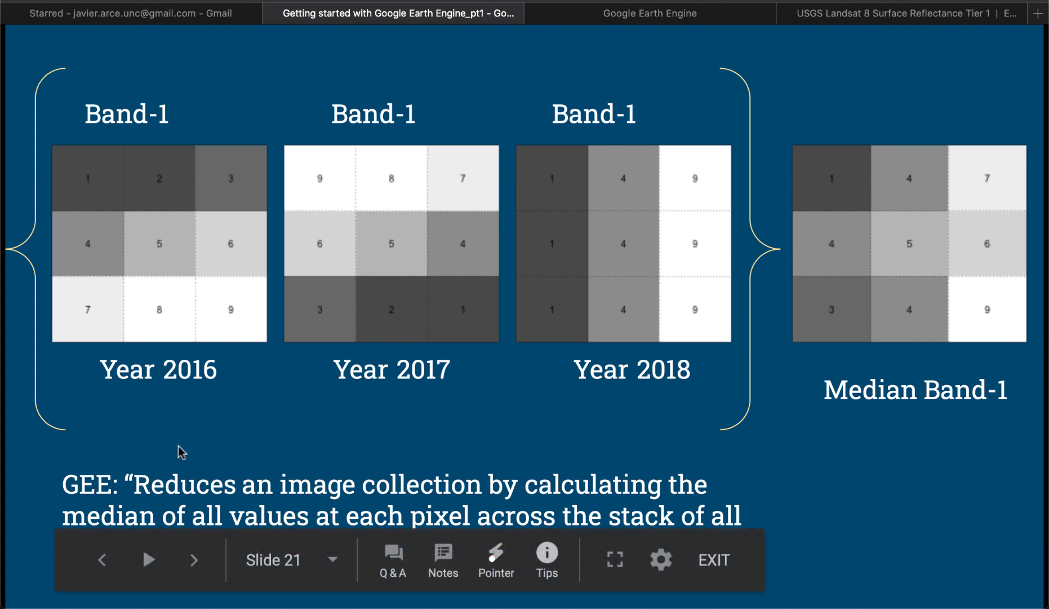
{"action": "mouse_move", "coordinate": [195, 559]}
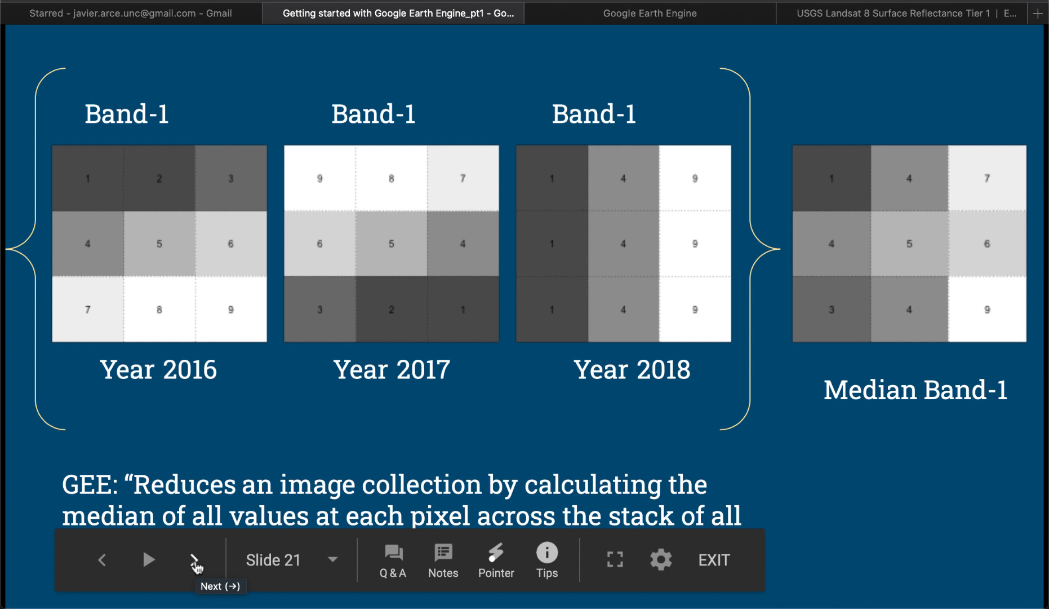
Go to slide 22, where the 2016–2018 Band-1 grids reduce to Max Band-1
{"action": "left_click", "coordinate": [195, 559]}
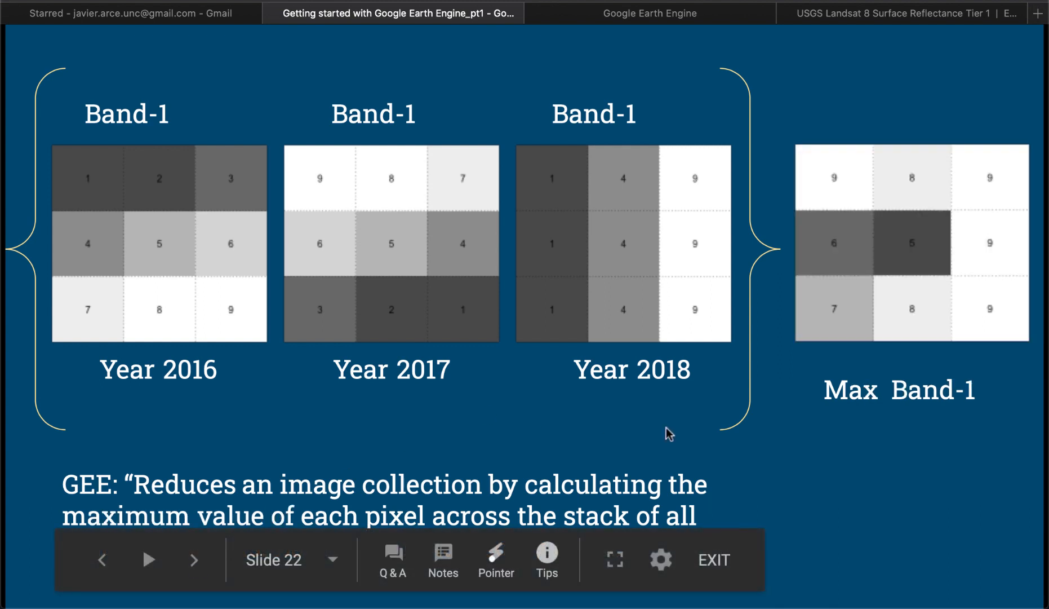
{"action": "mouse_move", "coordinate": [669, 428]}
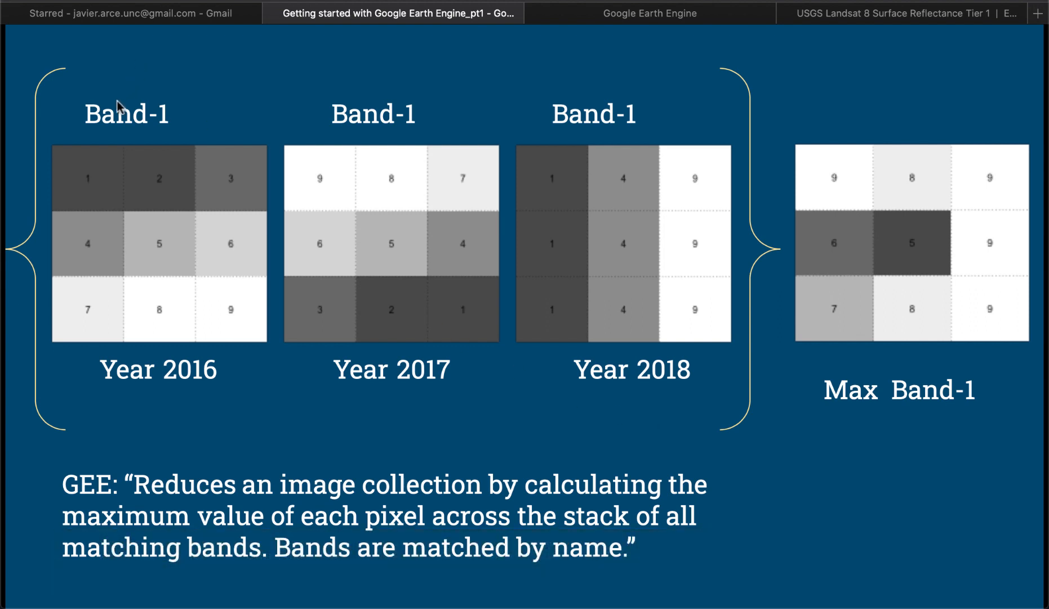
{"action": "mouse_move", "coordinate": [103, 150]}
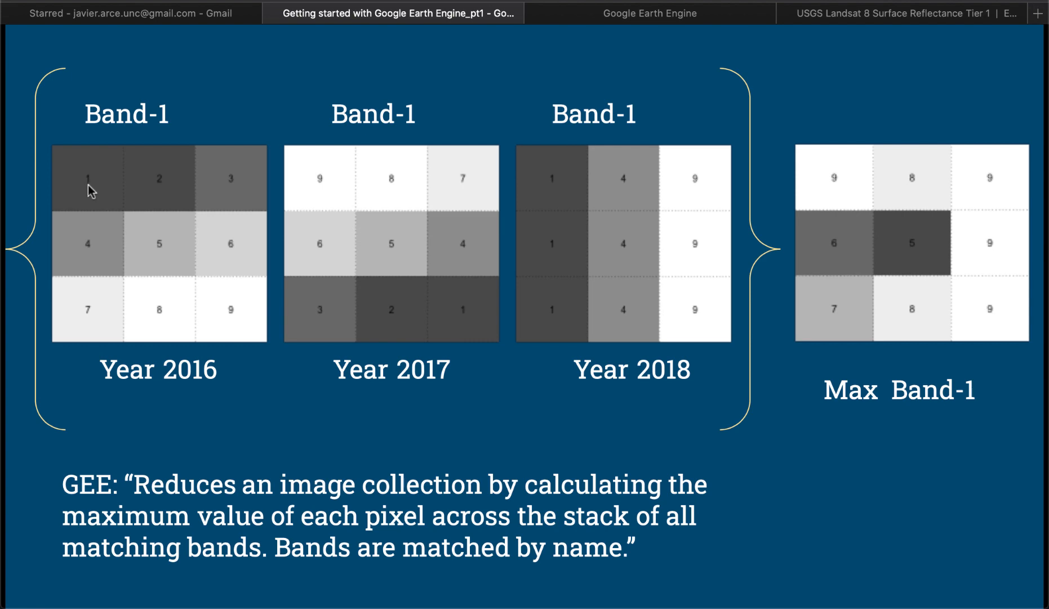
{"action": "mouse_move", "coordinate": [386, 176]}
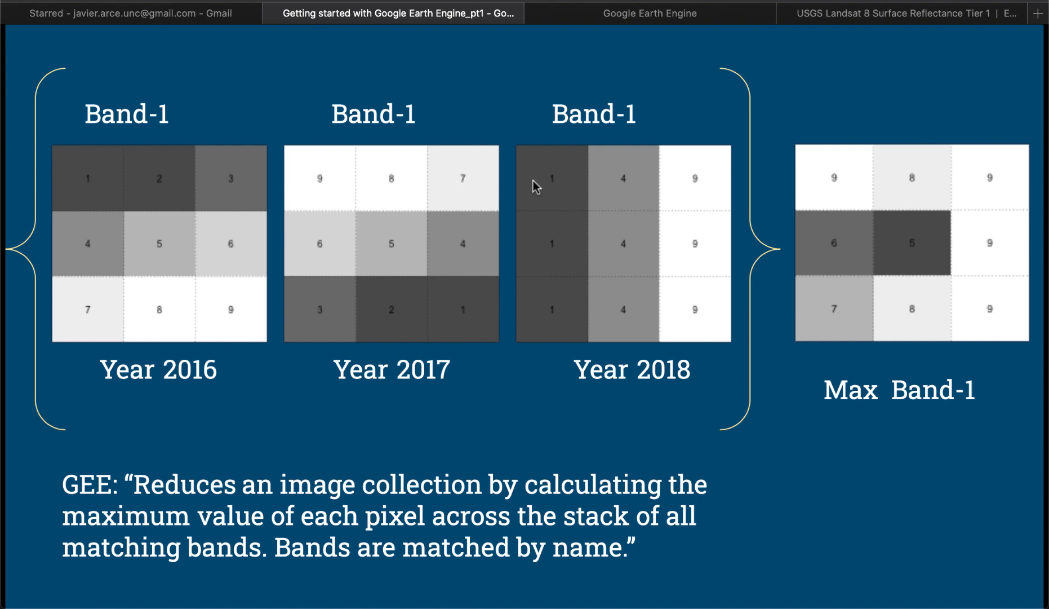
{"action": "mouse_move", "coordinate": [577, 183]}
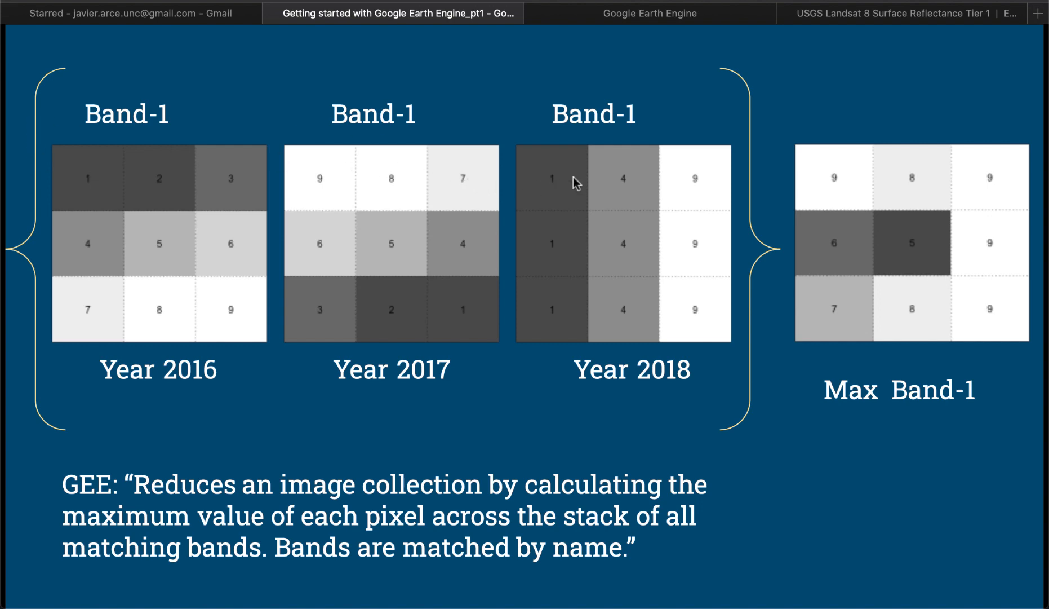
{"action": "mouse_move", "coordinate": [263, 159]}
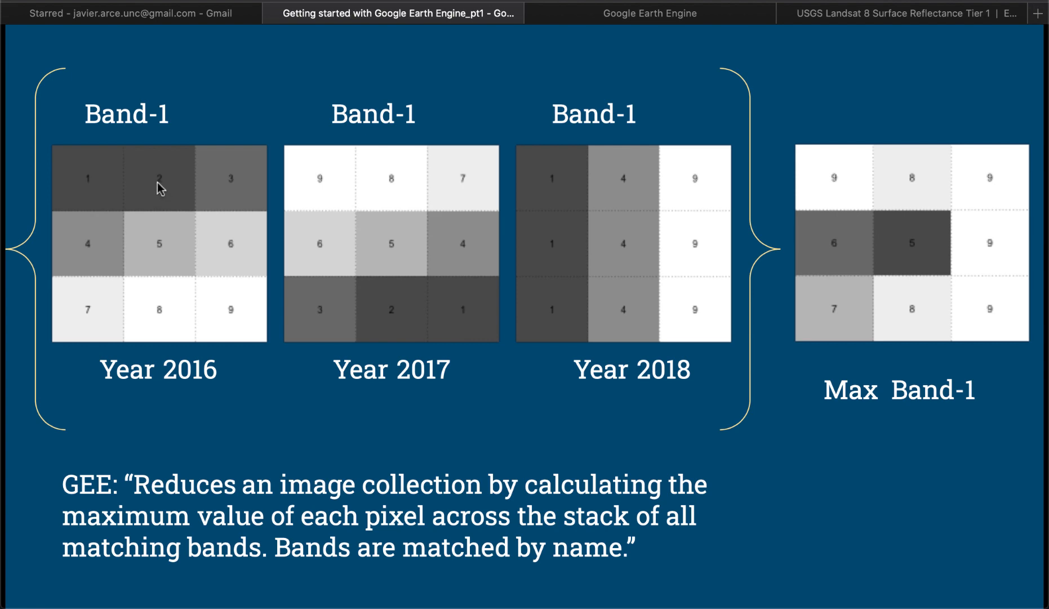
{"action": "mouse_move", "coordinate": [397, 154]}
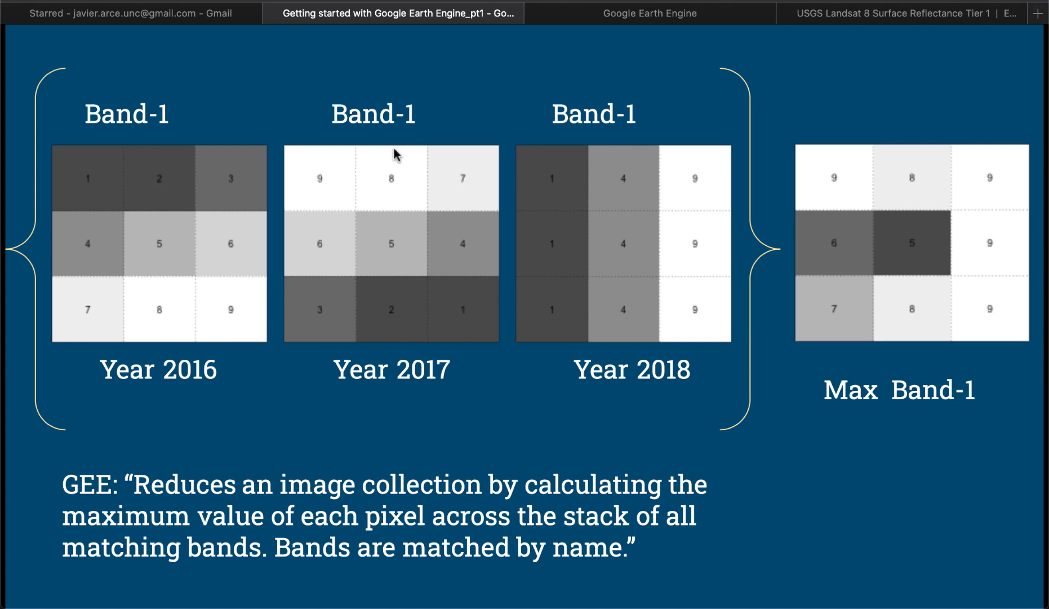
{"action": "mouse_move", "coordinate": [391, 195]}
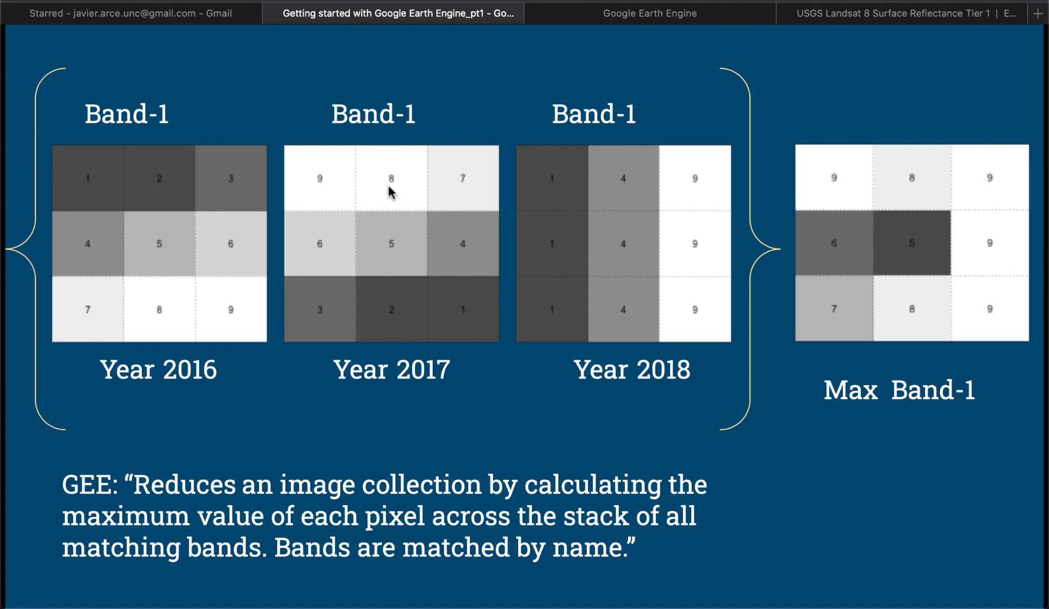
{"action": "mouse_move", "coordinate": [616, 177]}
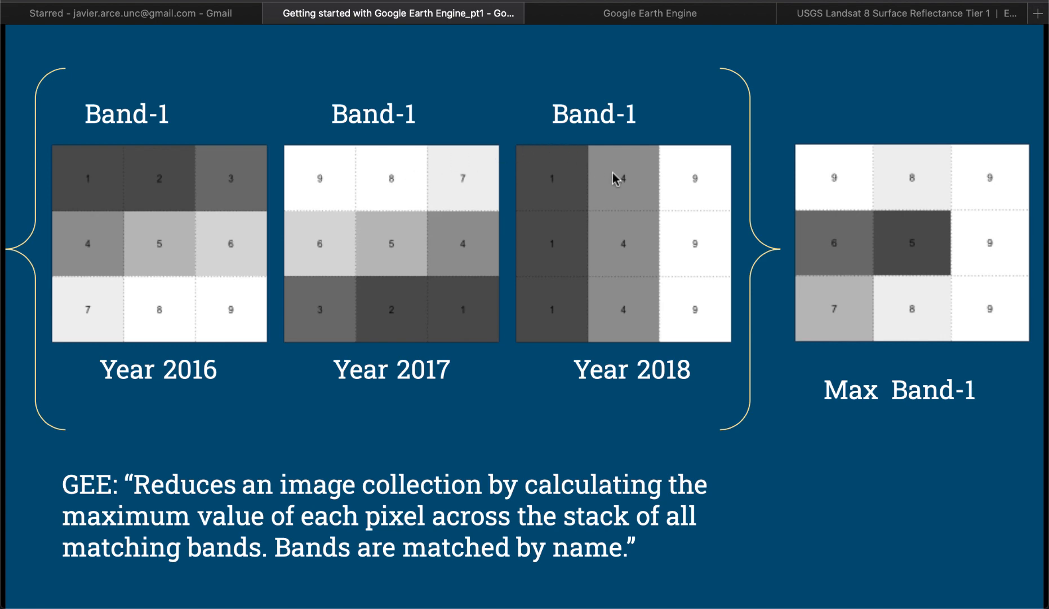
{"action": "mouse_move", "coordinate": [173, 173]}
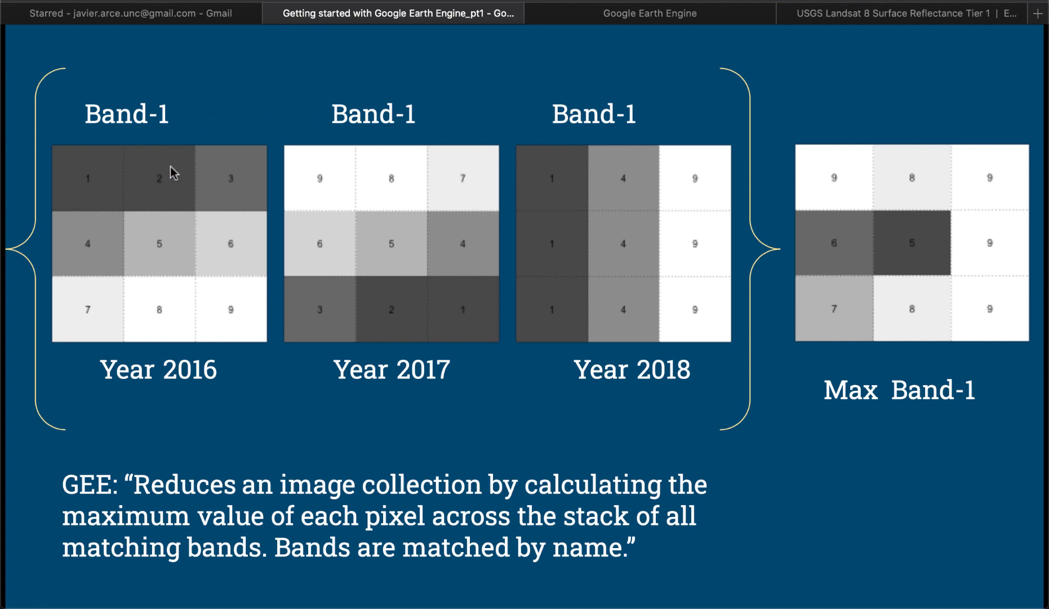
{"action": "mouse_move", "coordinate": [617, 186]}
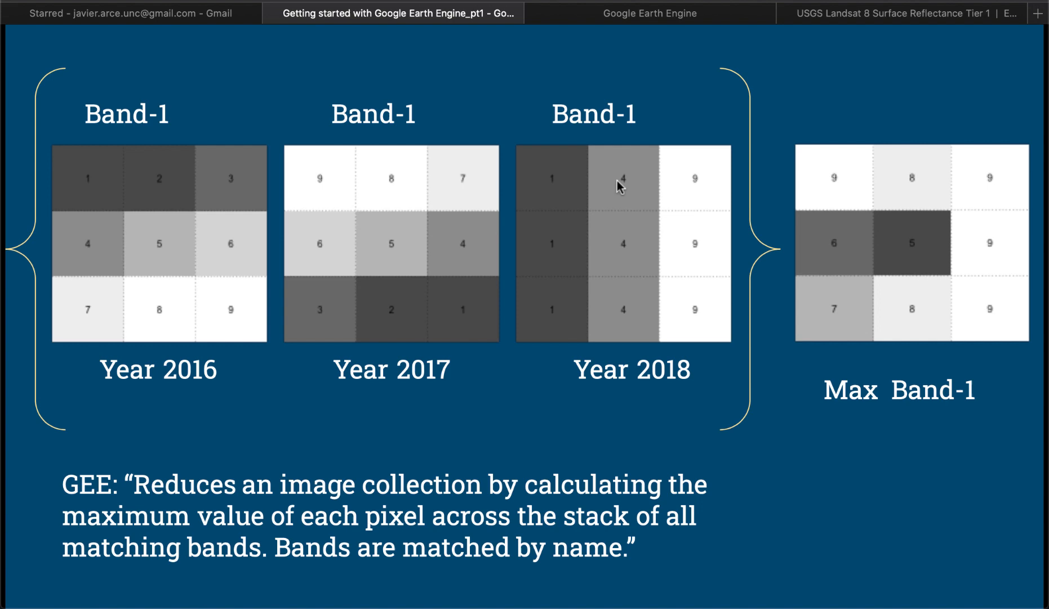
{"action": "mouse_move", "coordinate": [910, 162]}
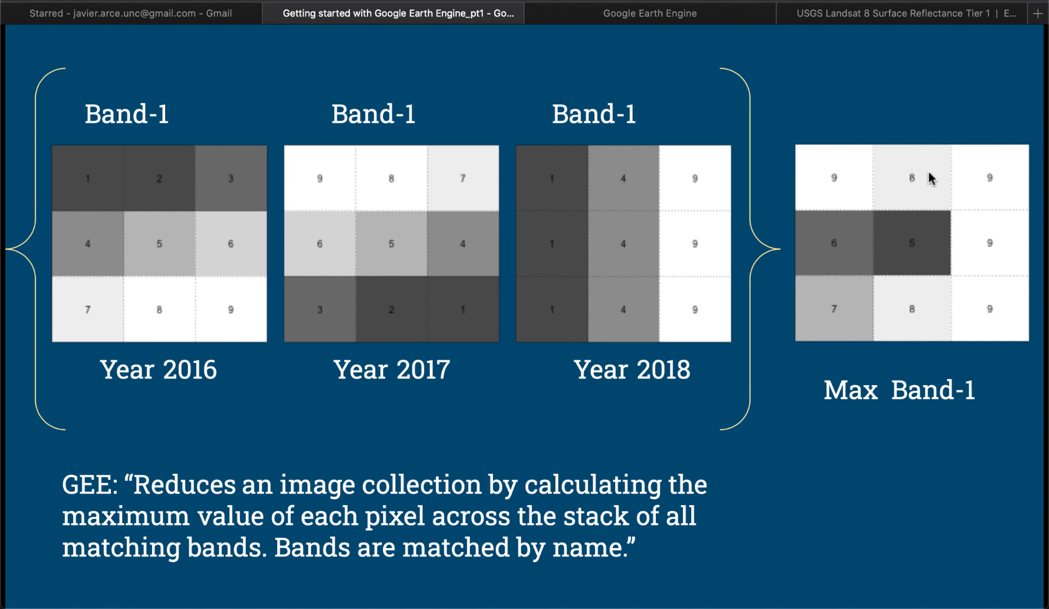
{"action": "mouse_move", "coordinate": [912, 176]}
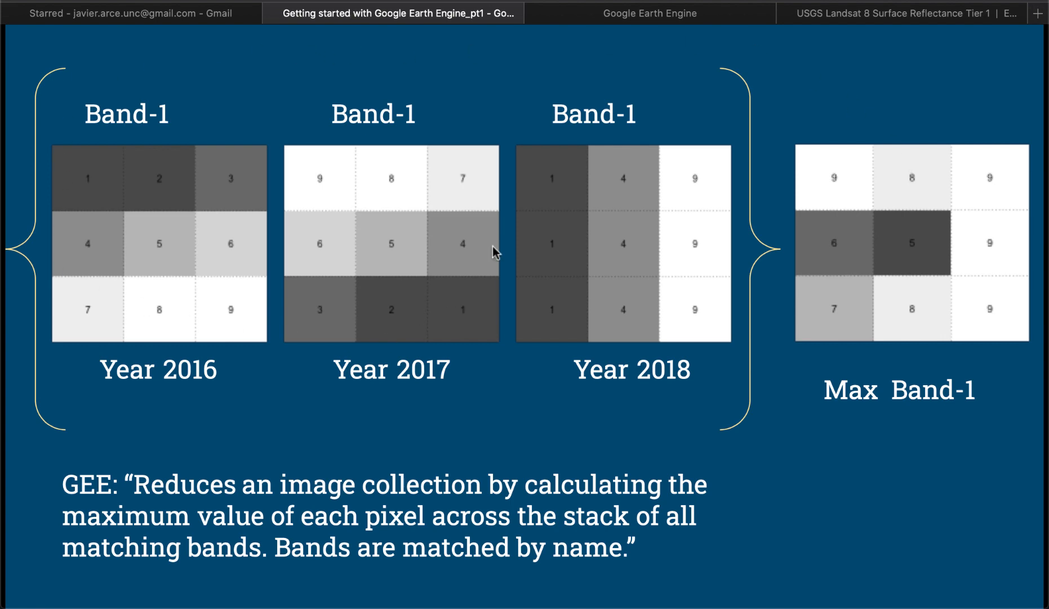
{"action": "mouse_move", "coordinate": [405, 281]}
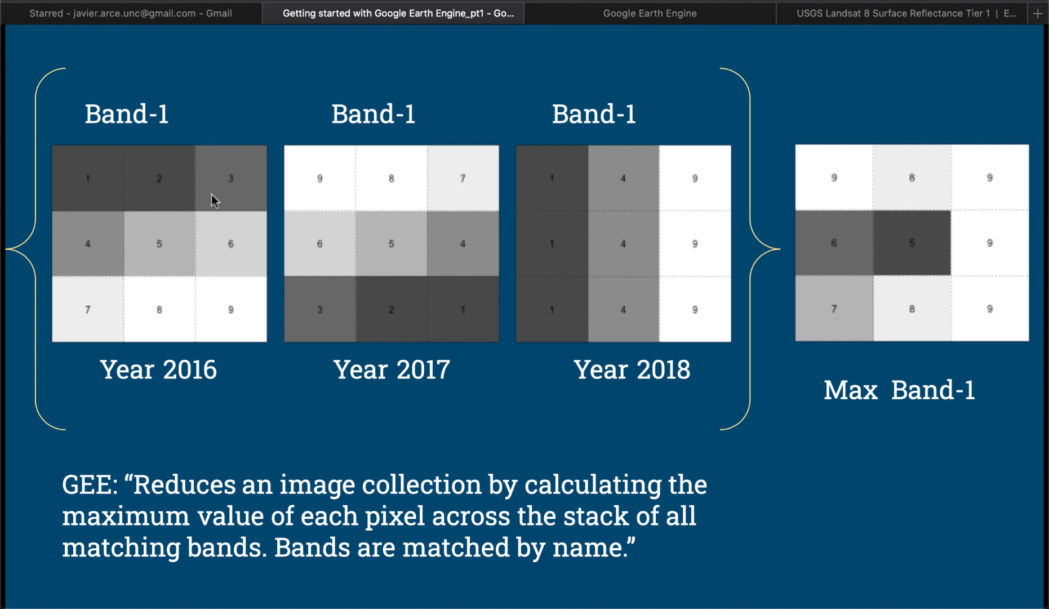
{"action": "mouse_move", "coordinate": [860, 263]}
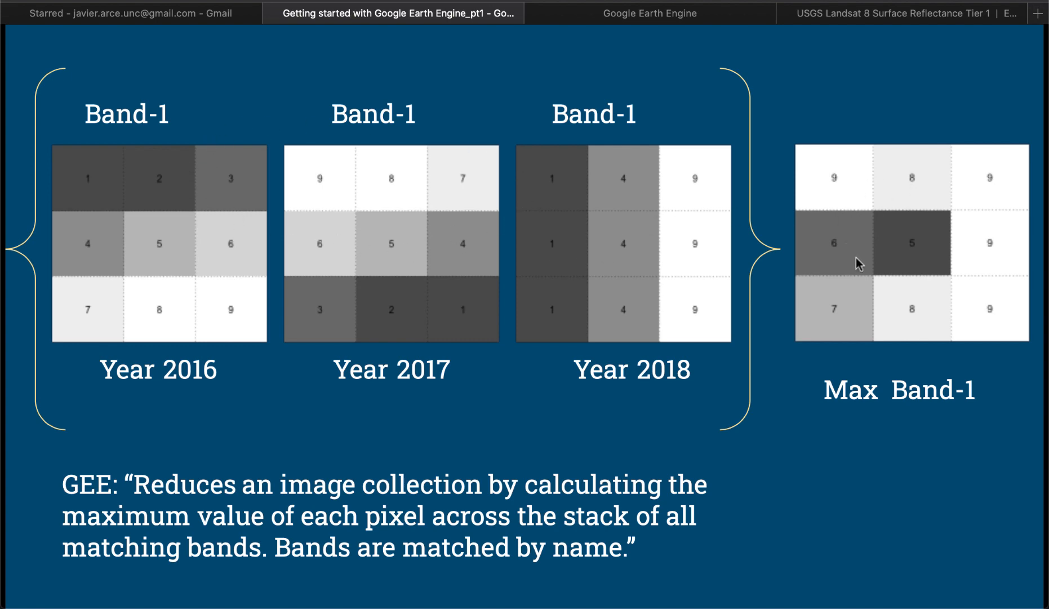
{"action": "mouse_move", "coordinate": [893, 224]}
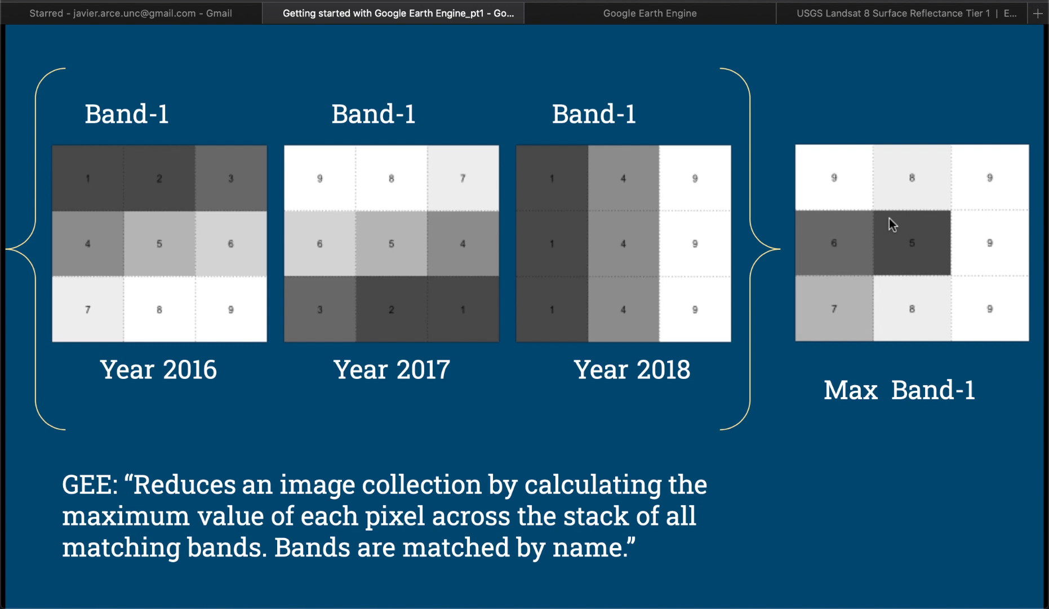
{"action": "mouse_move", "coordinate": [838, 203]}
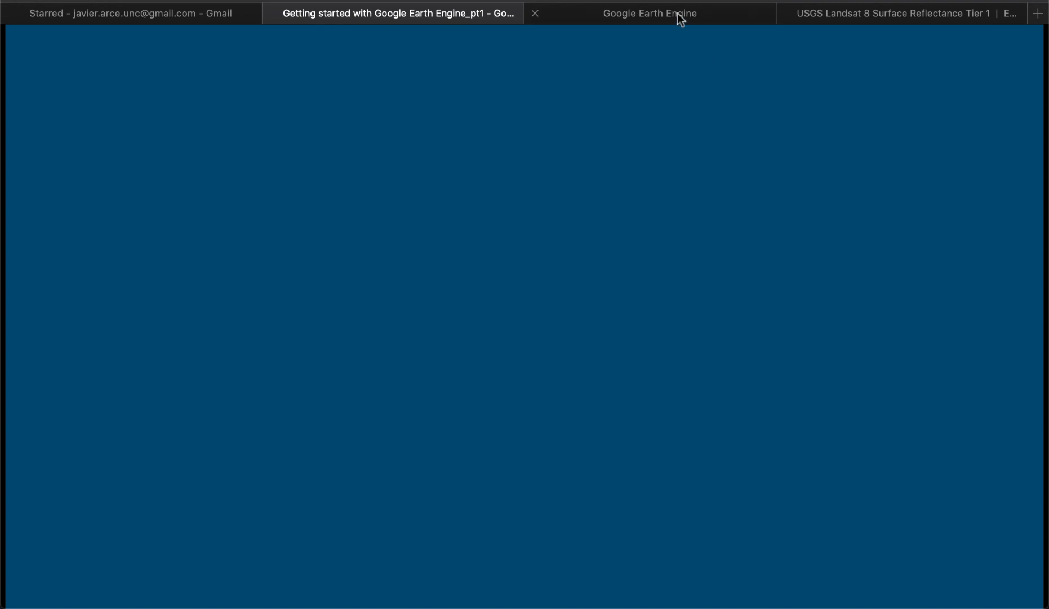
Switch to the USGS Landsat 8 Surface Reflectance Tier 1 dataset tab
{"action": "left_click", "coordinate": [897, 13]}
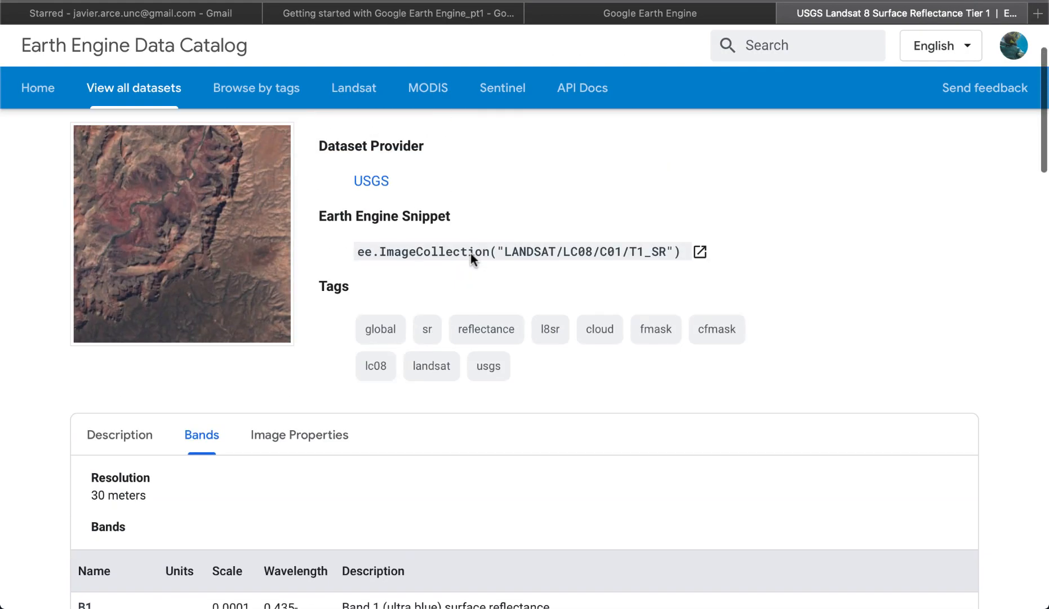
Scroll the Landsat 8 Surface Reflectance page down to the Bands table
{"action": "scroll", "scroll_direction": "down", "scroll_amount": 3}
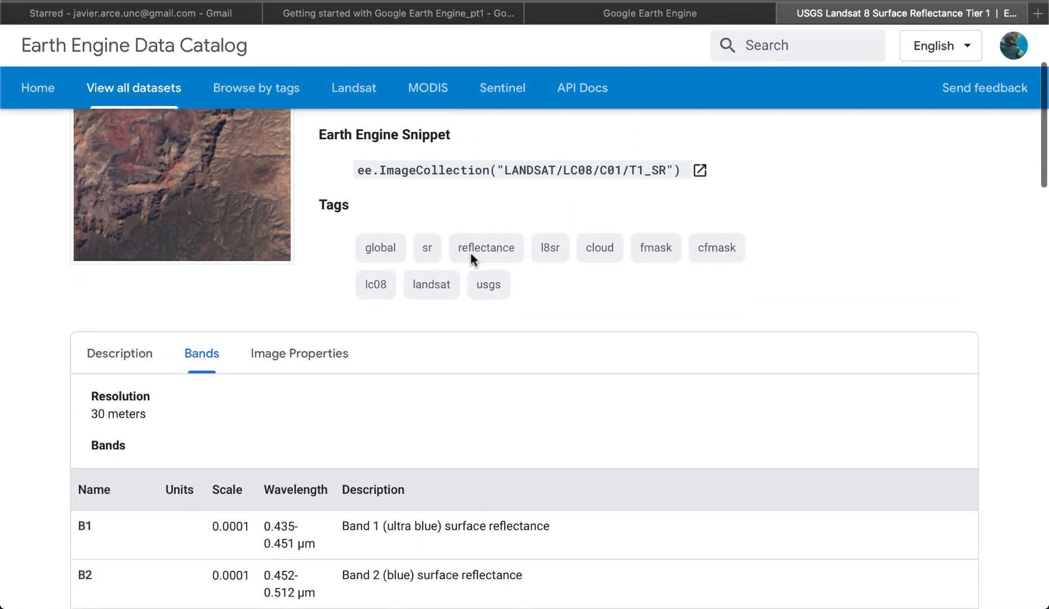
{"action": "scroll", "scroll_direction": "down", "scroll_amount": 3}
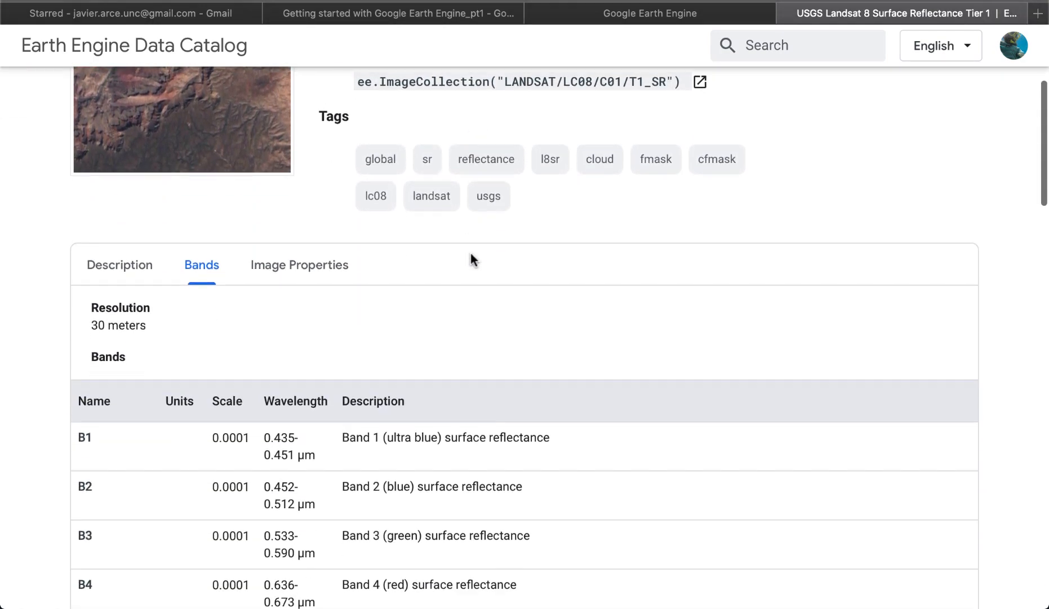
{"action": "scroll", "scroll_direction": "down", "scroll_amount": 3}
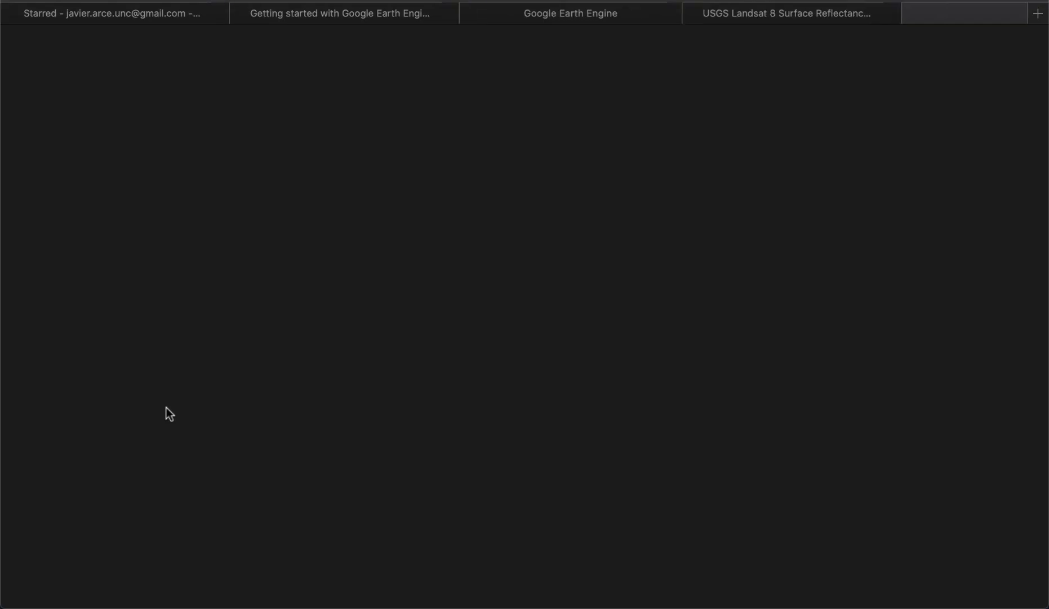
Open the example script in the Code Editor and comment out the .map(maskL8sr) line with //
{"action": "left_click", "coordinate": [1038, 13]}
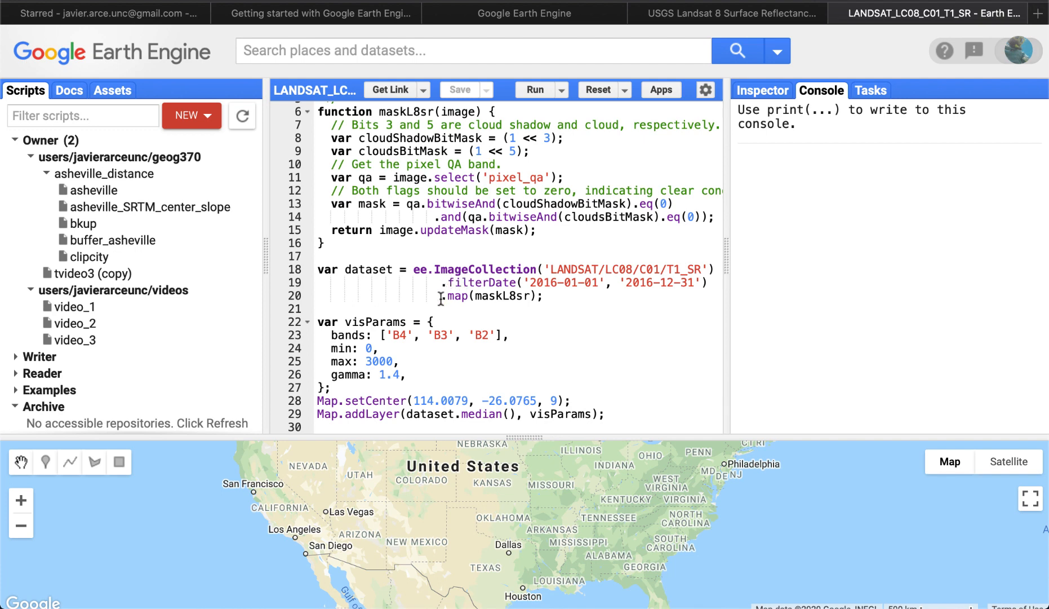
{"action": "mouse_move", "coordinate": [353, 124]}
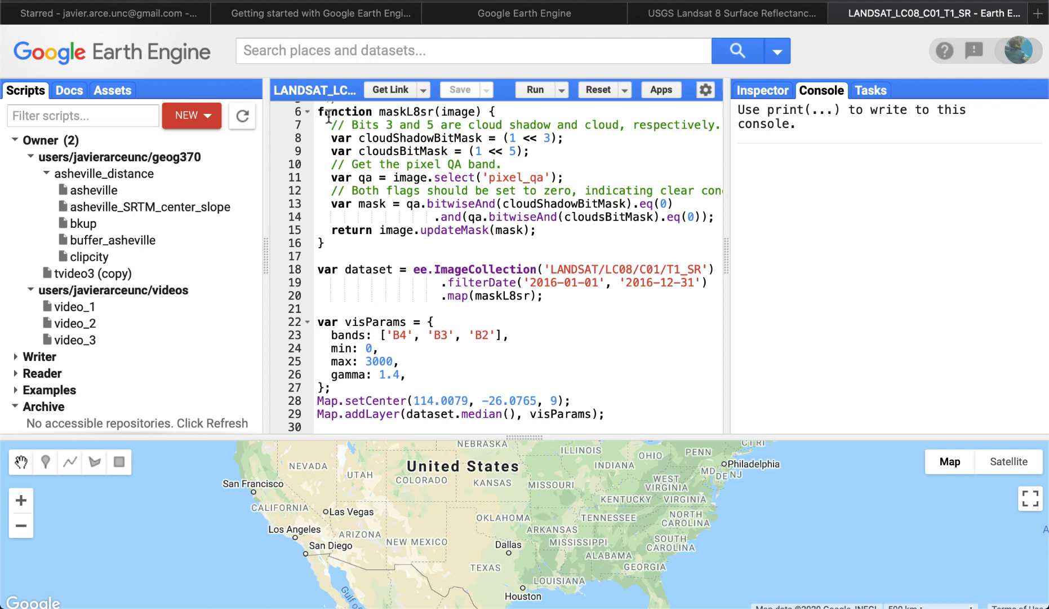
{"action": "mouse_move", "coordinate": [451, 310]}
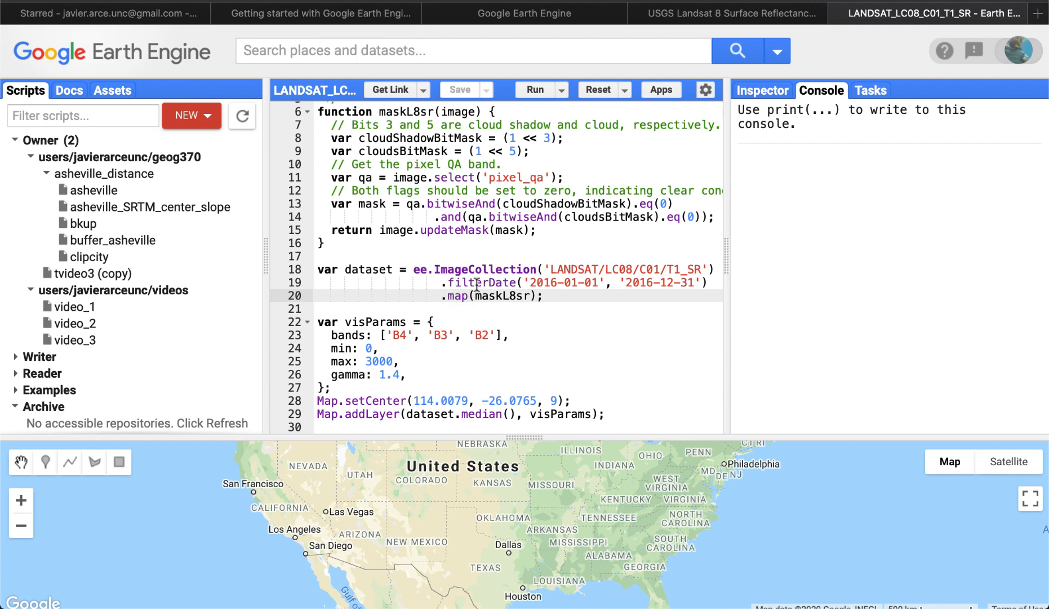
{"action": "type", "text": "//"}
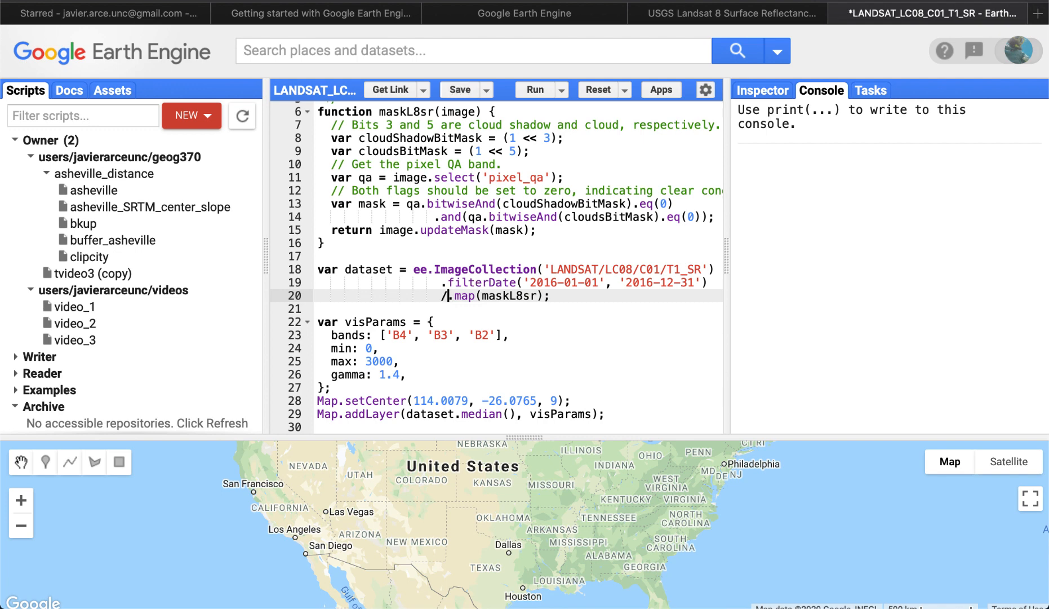
{"action": "type", "text": "/"}
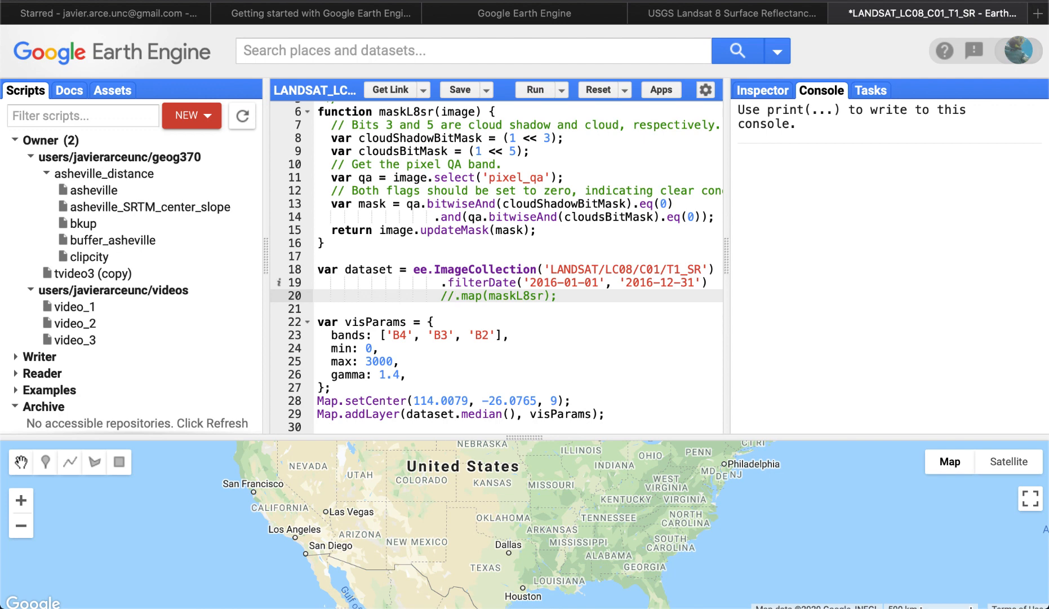
{"action": "mouse_move", "coordinate": [490, 255]}
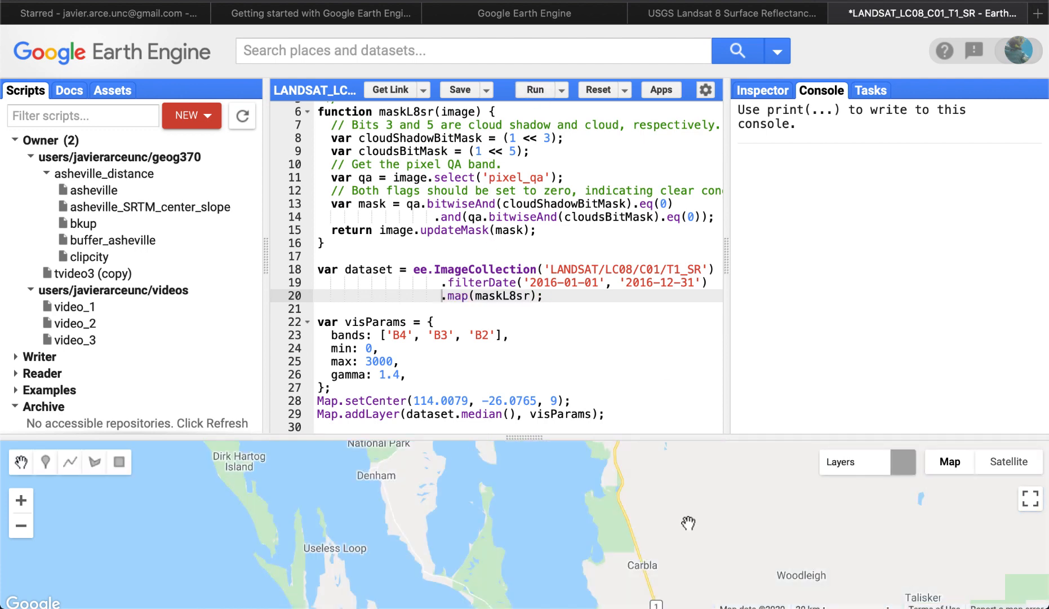
Pan the map over to the island to view the median composite
{"action": "left_click_drag", "start_coordinate": [689, 523], "coordinate": [590, 526]}
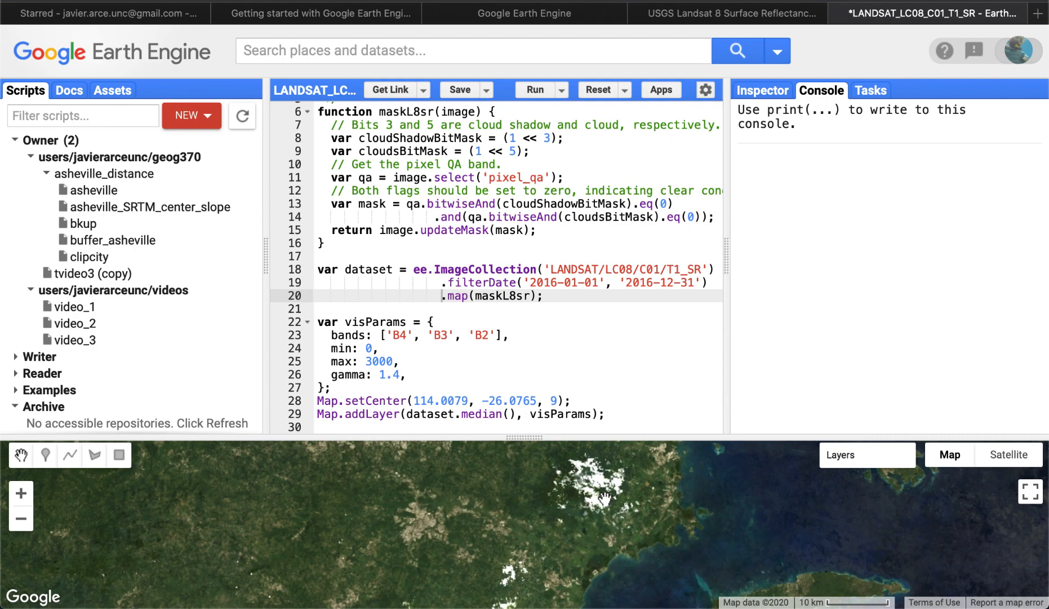
{"action": "mouse_move", "coordinate": [606, 499]}
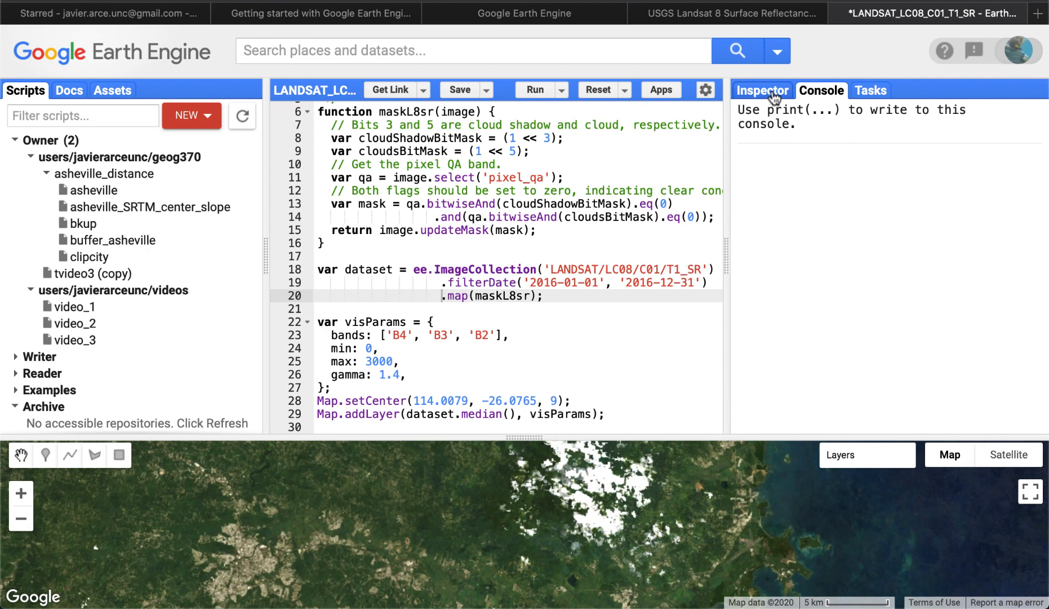
Inspect pixel values on a white cloud patch and change the setCenter zoom to 11
{"action": "left_click", "coordinate": [762, 90]}
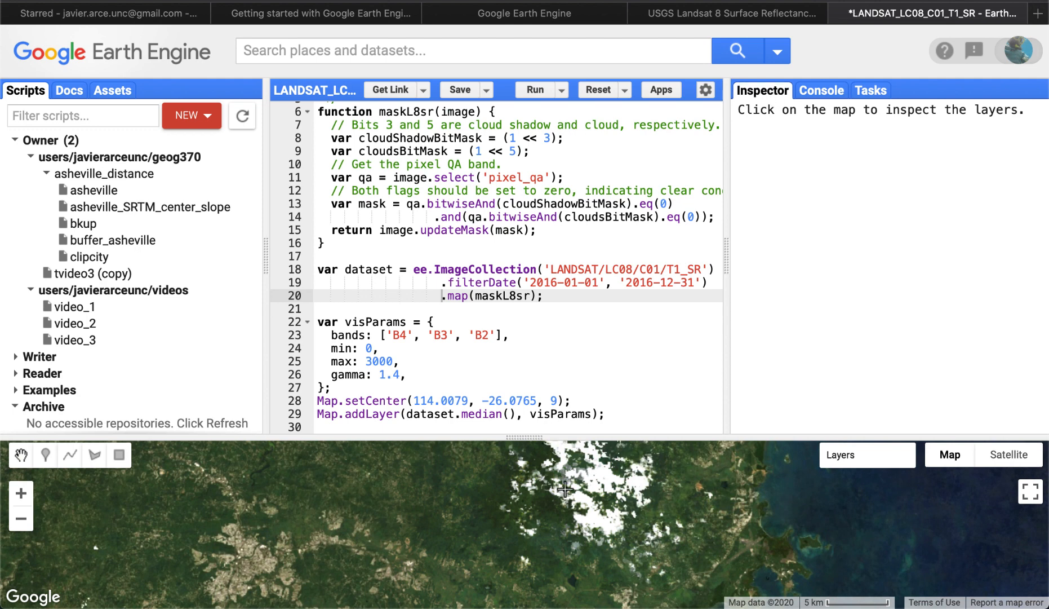
{"action": "left_click", "coordinate": [564, 488]}
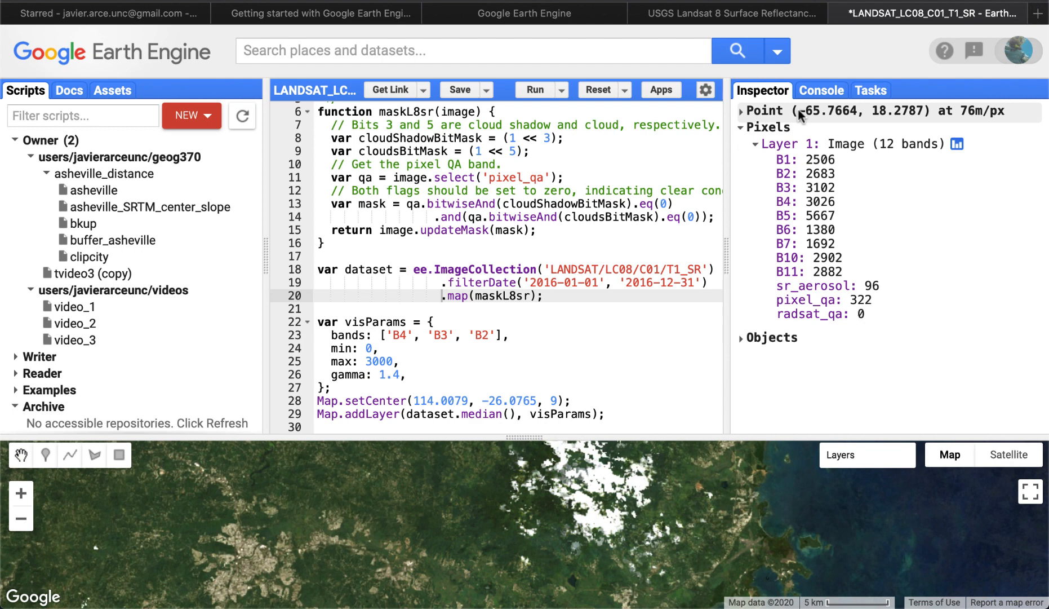
{"action": "left_click", "coordinate": [741, 111]}
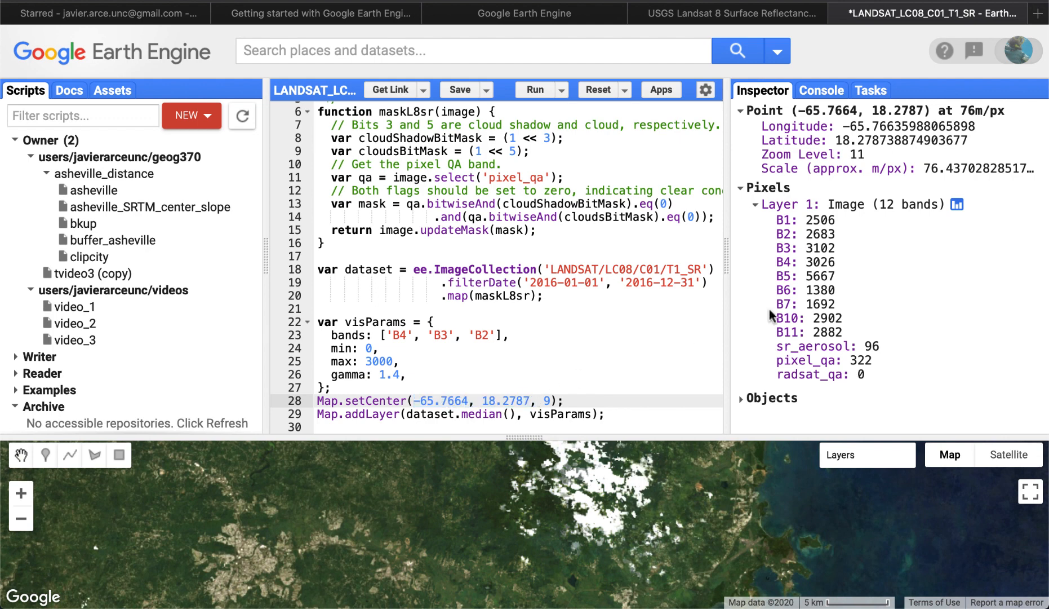
{"action": "mouse_move", "coordinate": [768, 291]}
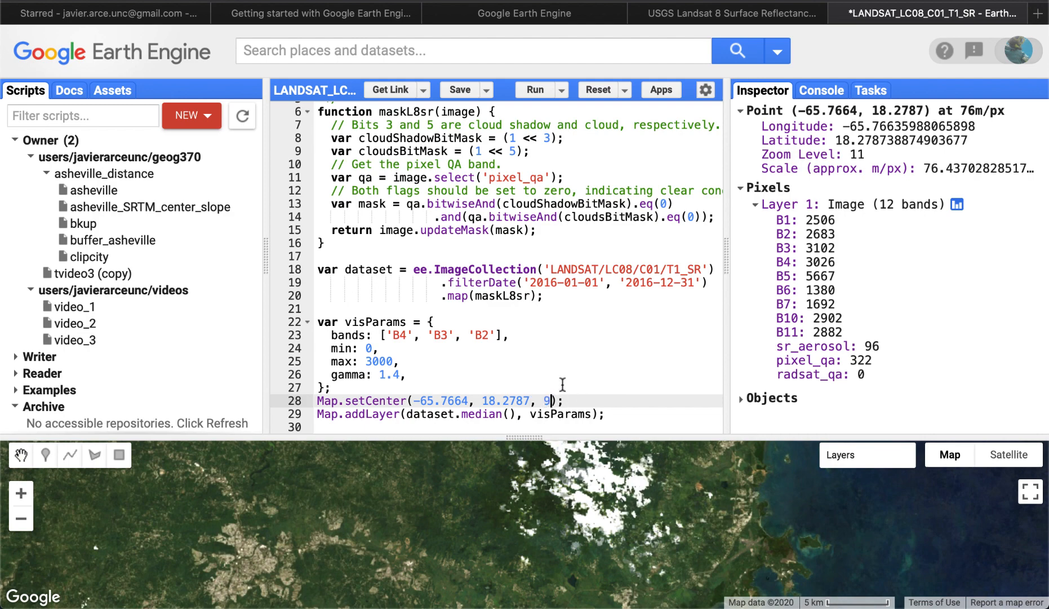
{"action": "type", "text": "11"}
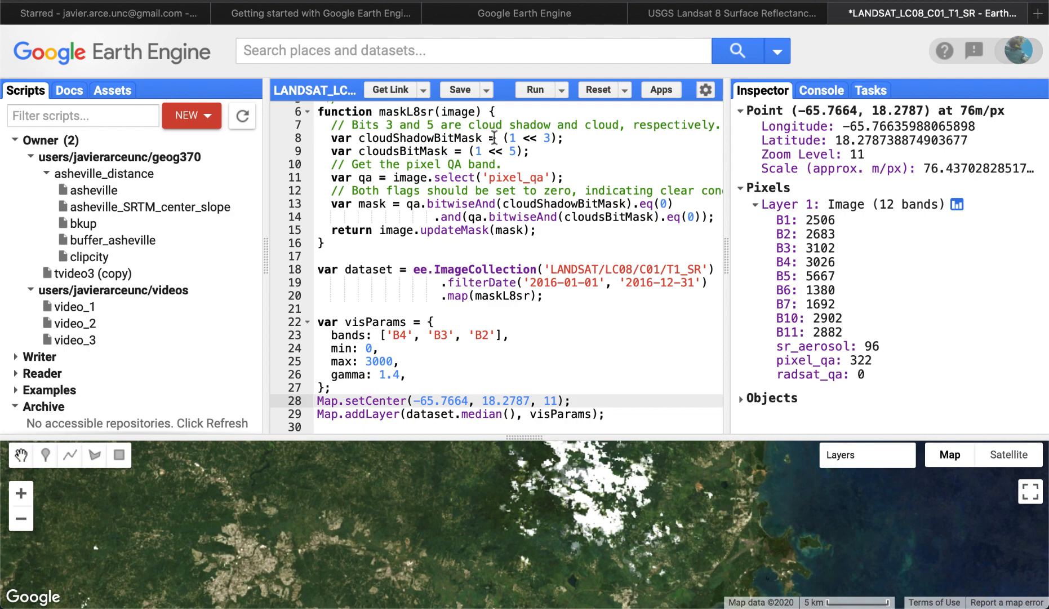
{"action": "left_click", "coordinate": [535, 90]}
{"action": "type", "text": "//"}
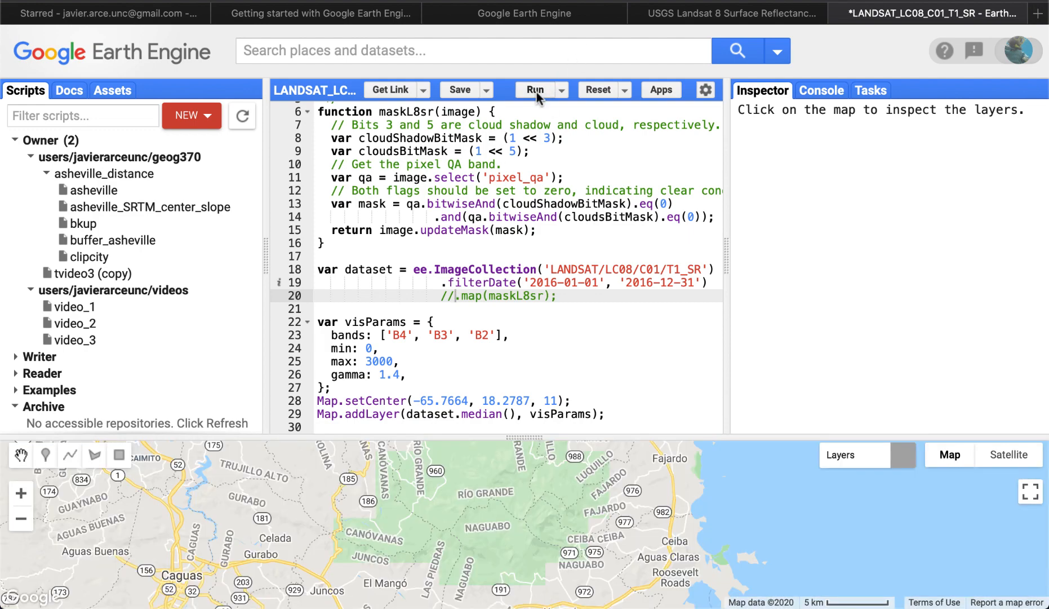
Rerun the unmasked median composite and inspect a white cloud pixel's band values (~5000–6000)
{"action": "left_click", "coordinate": [533, 90]}
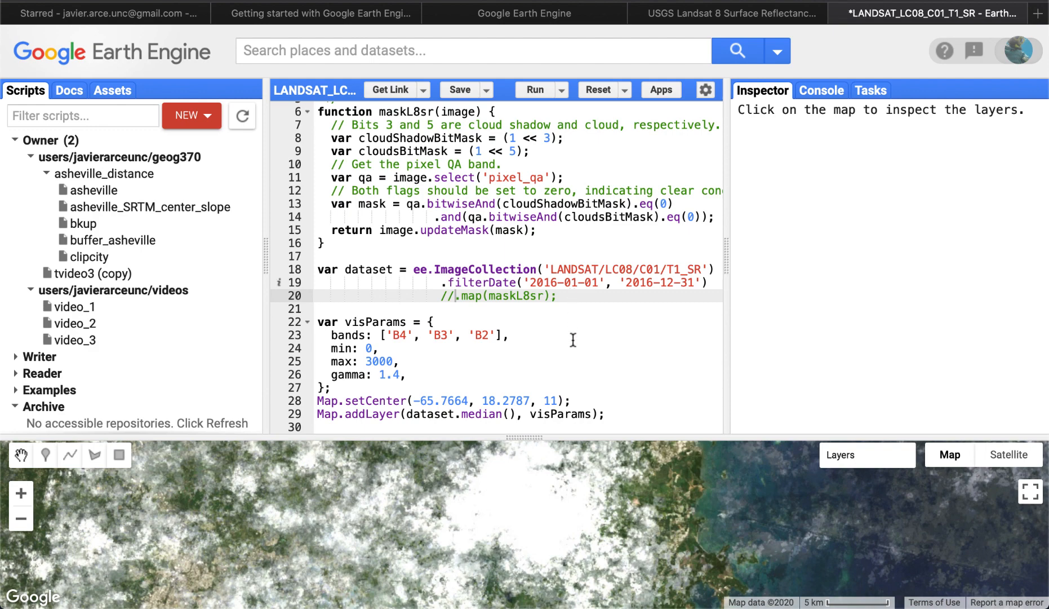
{"action": "mouse_move", "coordinate": [550, 363]}
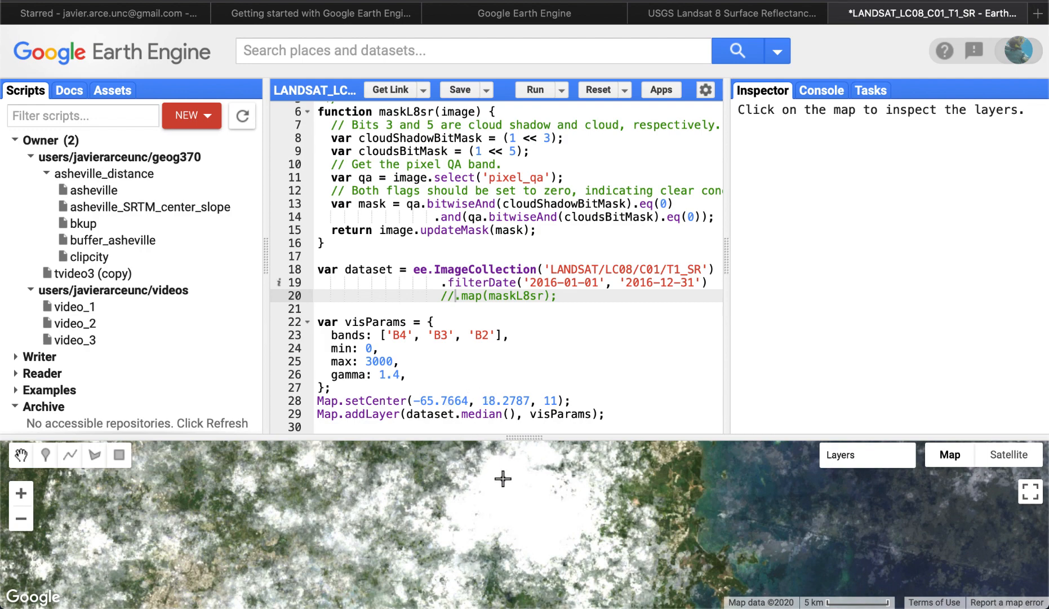
{"action": "mouse_move", "coordinate": [520, 503]}
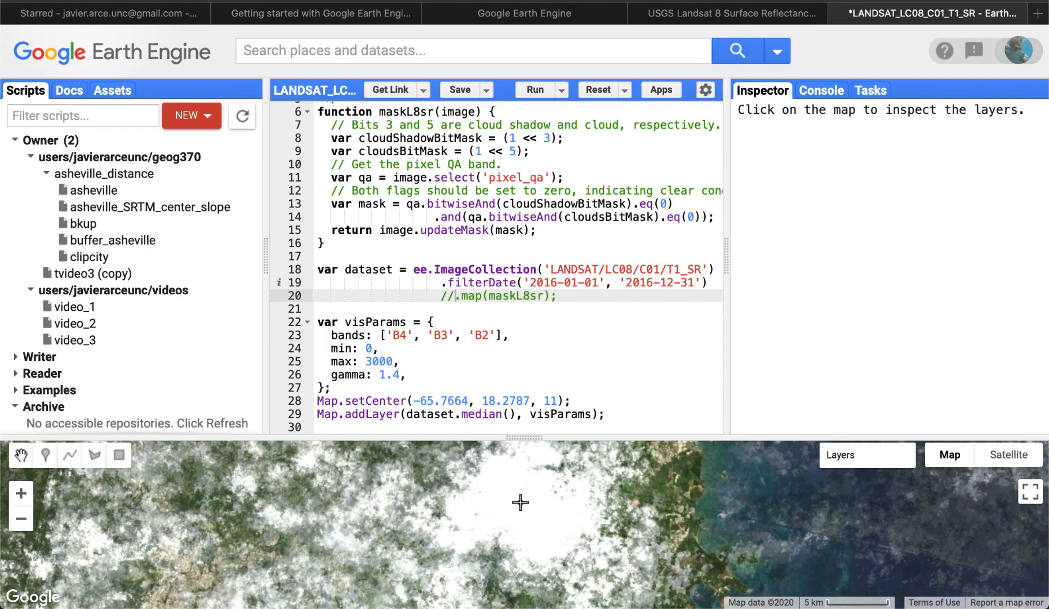
{"action": "mouse_move", "coordinate": [520, 374]}
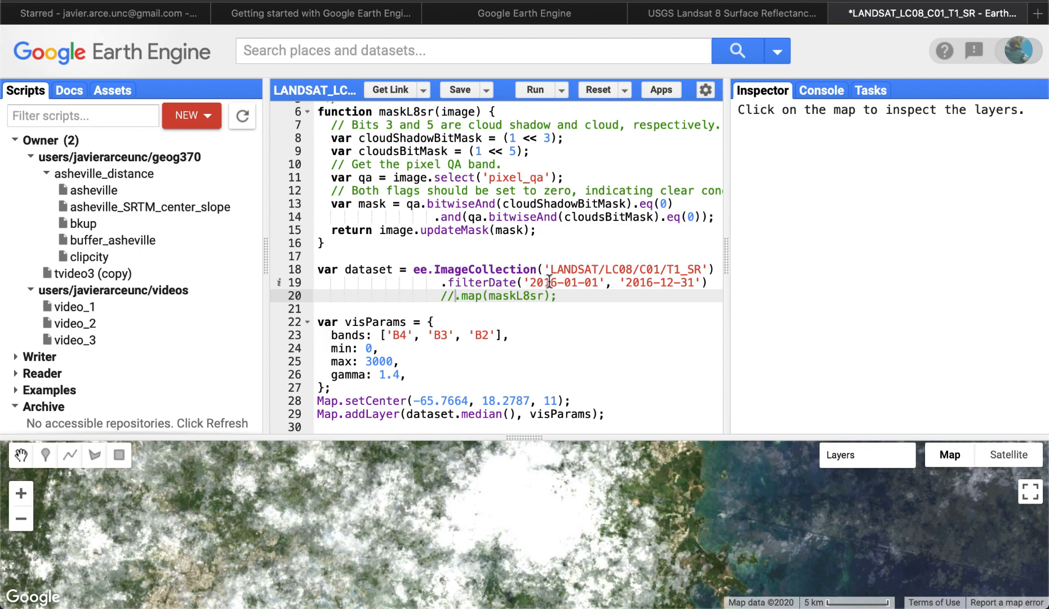
{"action": "mouse_move", "coordinate": [729, 287]}
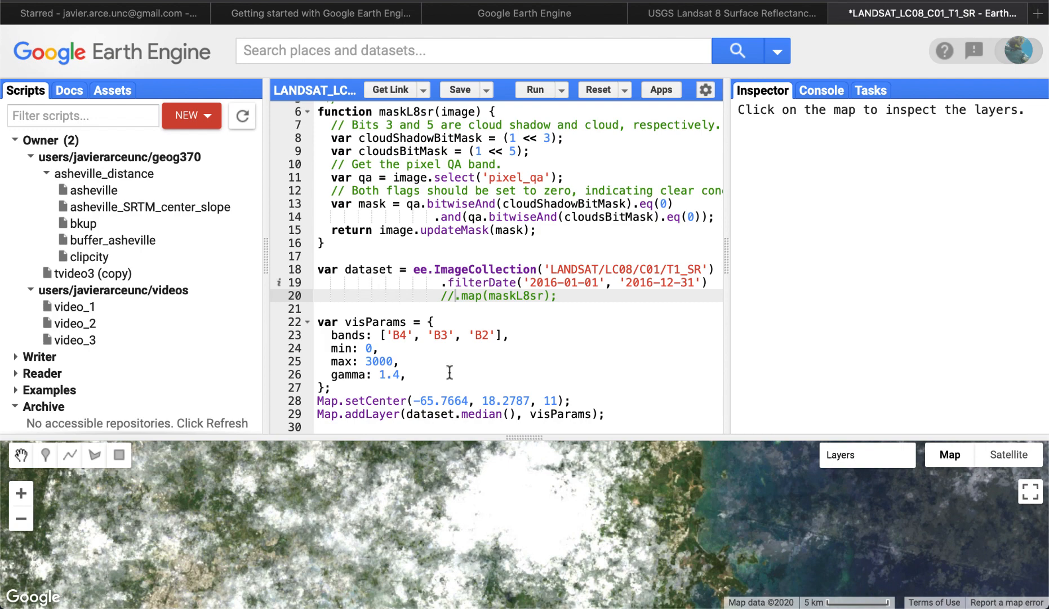
{"action": "mouse_move", "coordinate": [477, 428]}
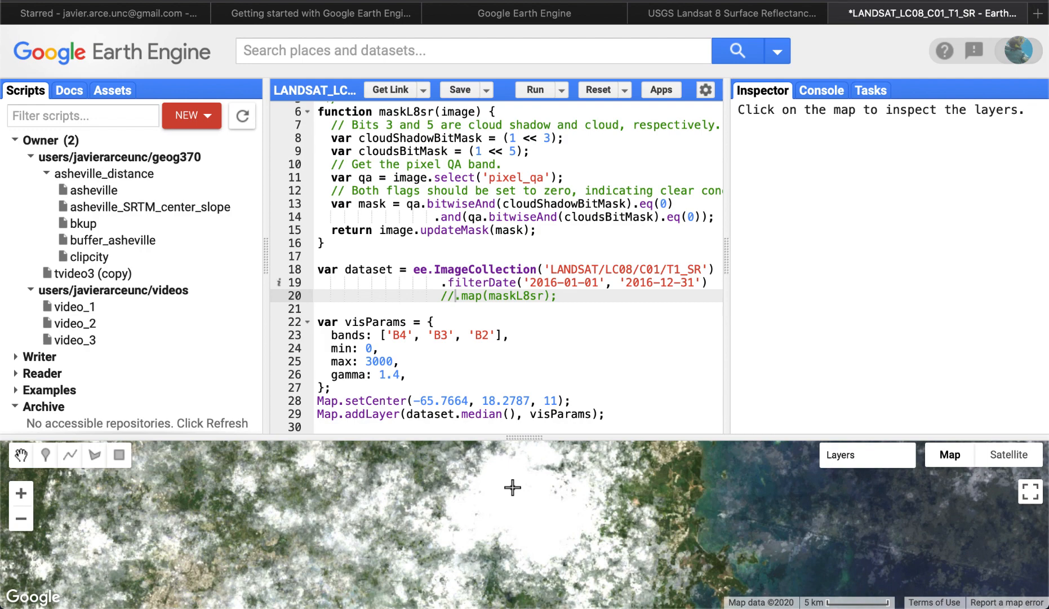
{"action": "left_click", "coordinate": [513, 487]}
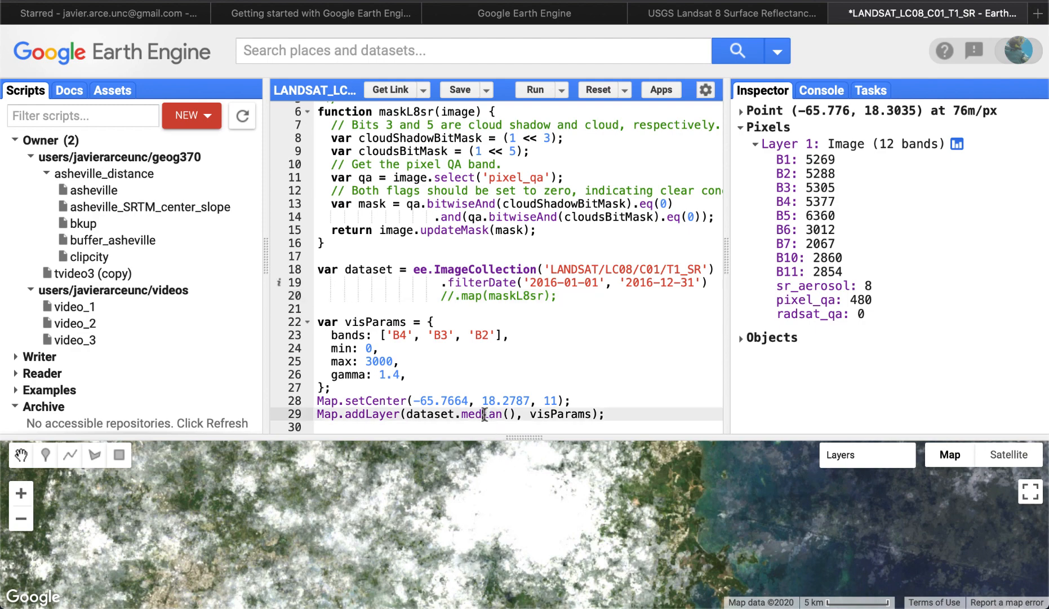
Change the Map.addLayer composite from median to min, rerun, and pan around the dark scene
{"action": "double_click", "coordinate": [479, 414]}
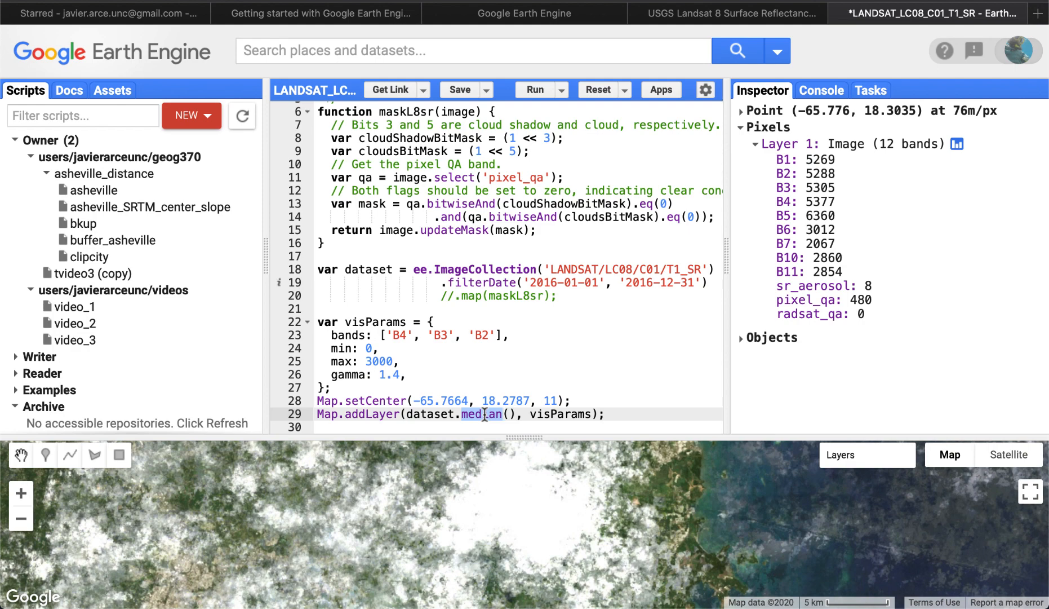
{"action": "key", "text": "BackSpace"}
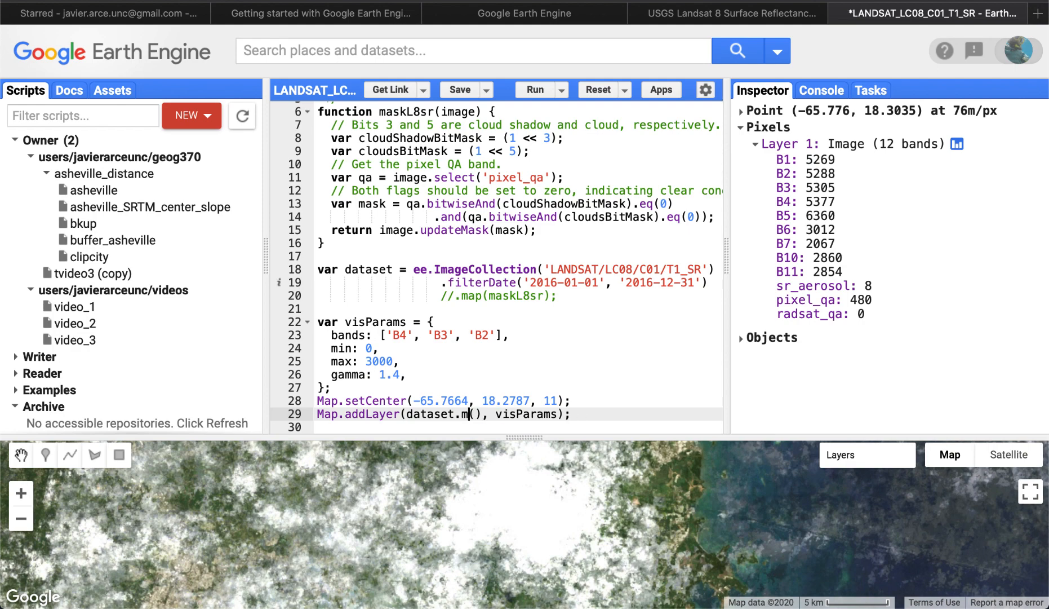
{"action": "type", "text": "in"}
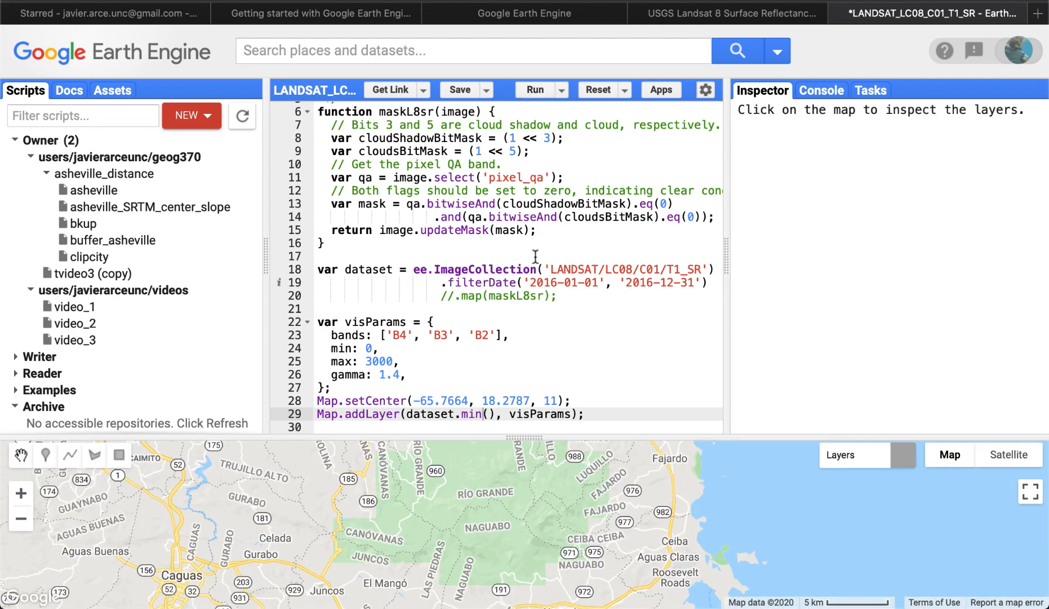
{"action": "left_click", "coordinate": [535, 89]}
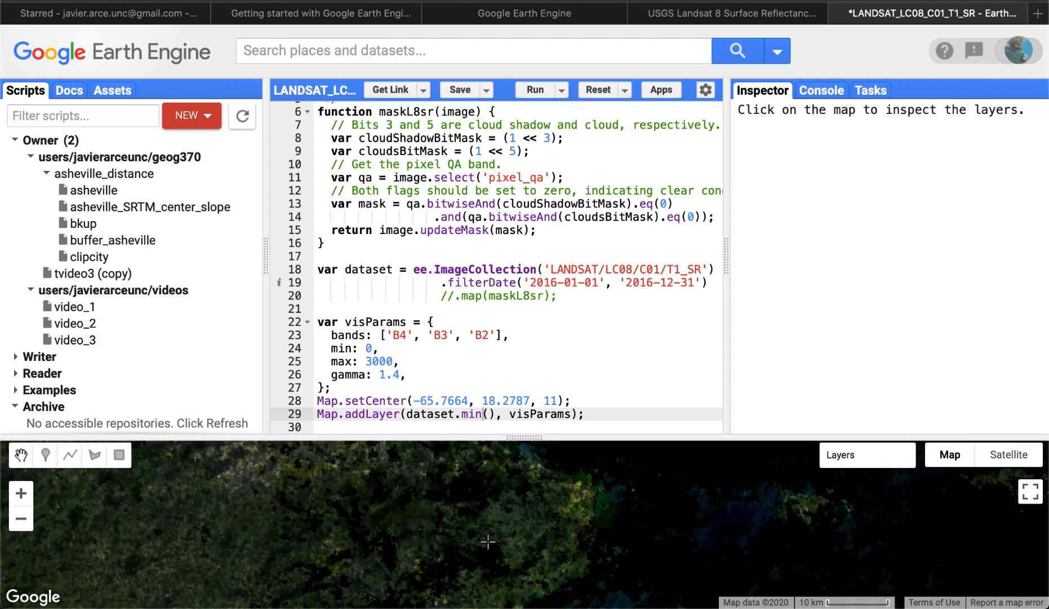
{"action": "mouse_move", "coordinate": [507, 541]}
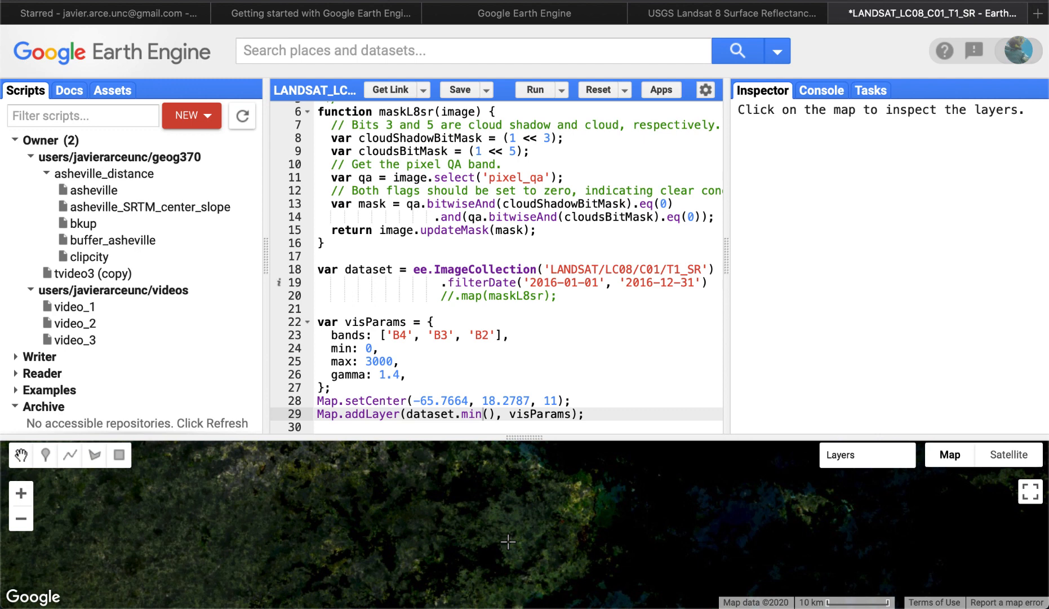
{"action": "mouse_move", "coordinate": [506, 536]}
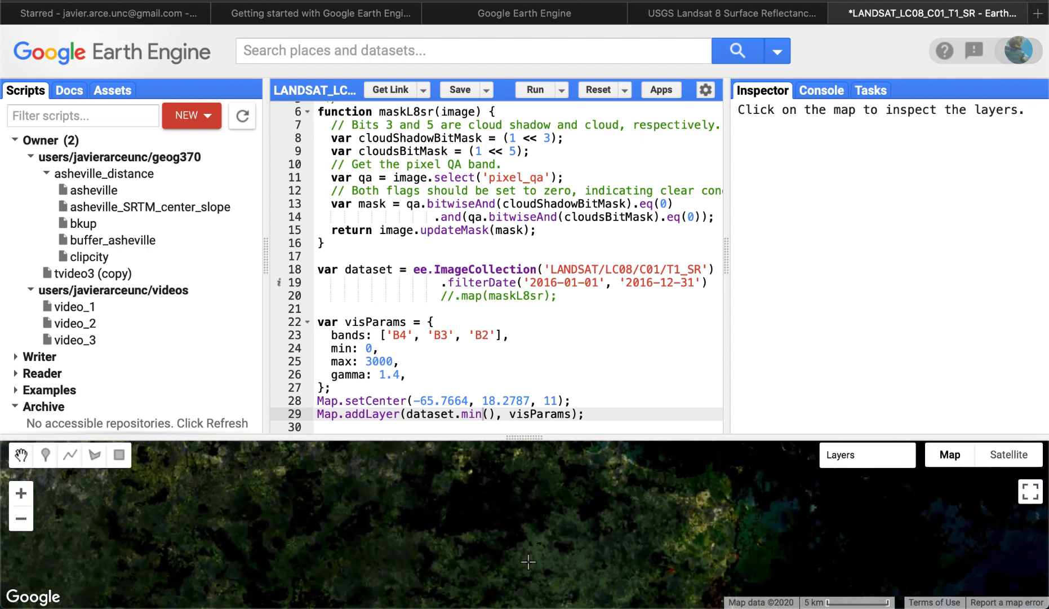
{"action": "mouse_move", "coordinate": [413, 524]}
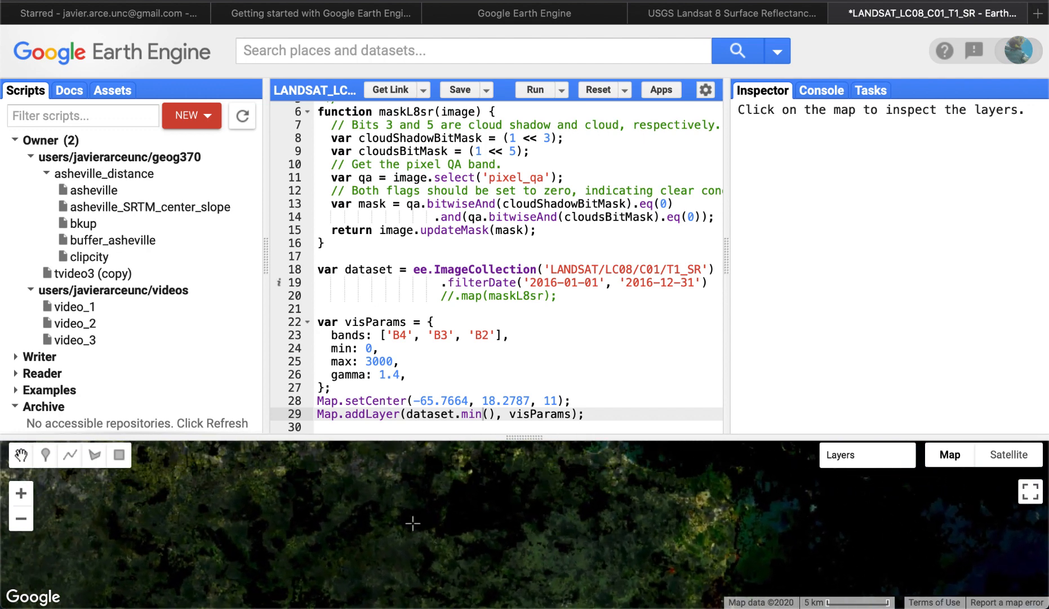
{"action": "mouse_move", "coordinate": [446, 513]}
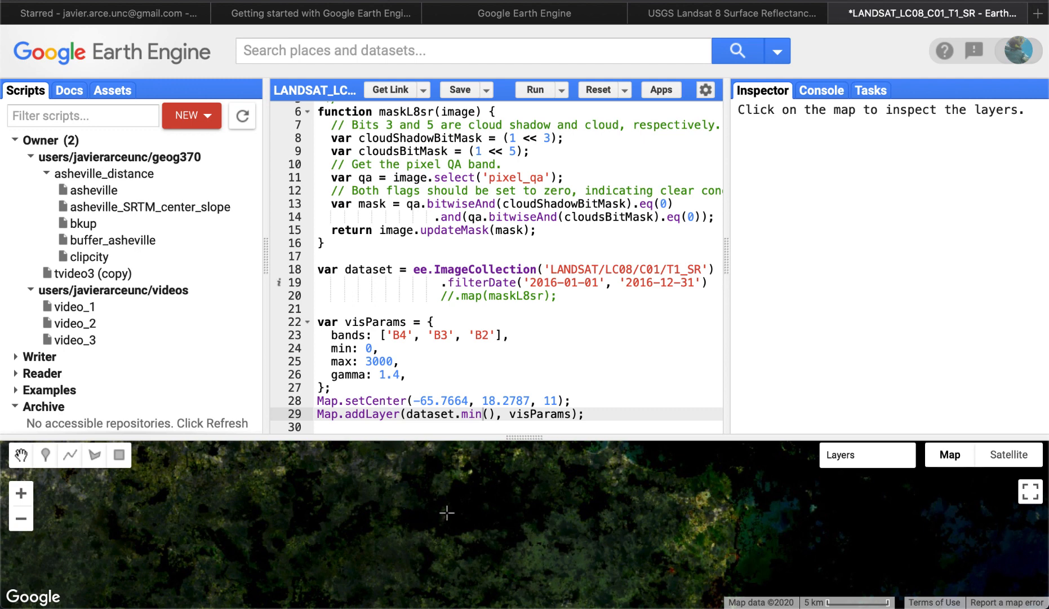
{"action": "mouse_move", "coordinate": [417, 520]}
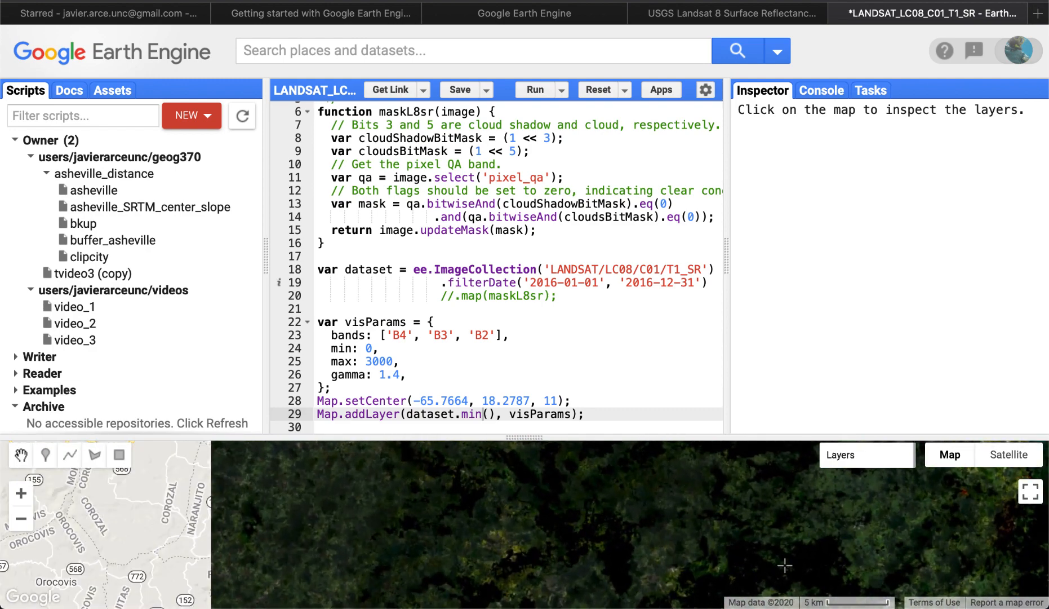
{"action": "left_click_drag", "start_coordinate": [785, 565], "coordinate": [600, 496]}
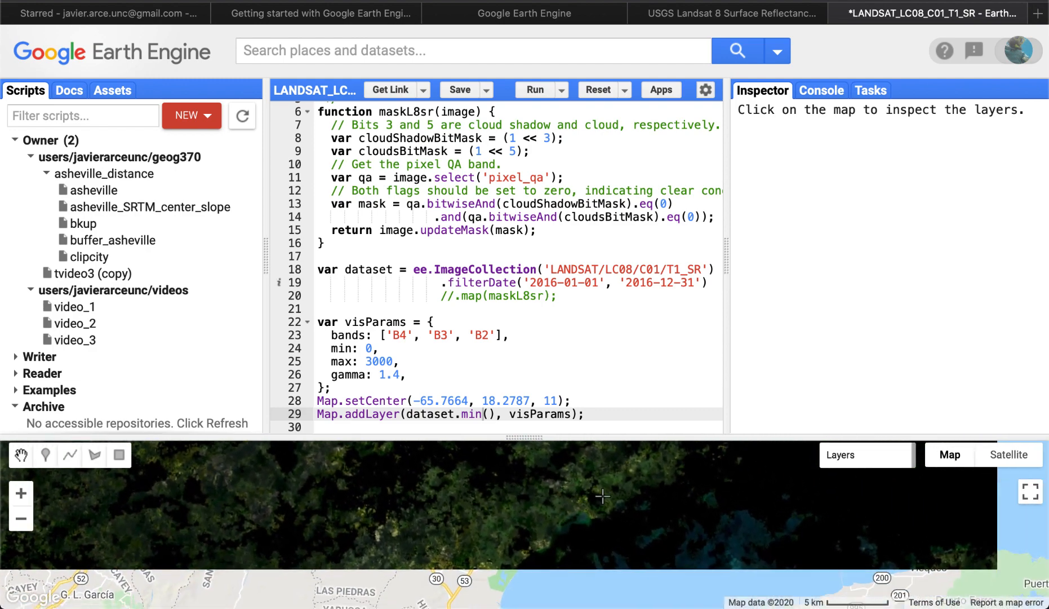
{"action": "left_click_drag", "start_coordinate": [602, 496], "coordinate": [619, 544]}
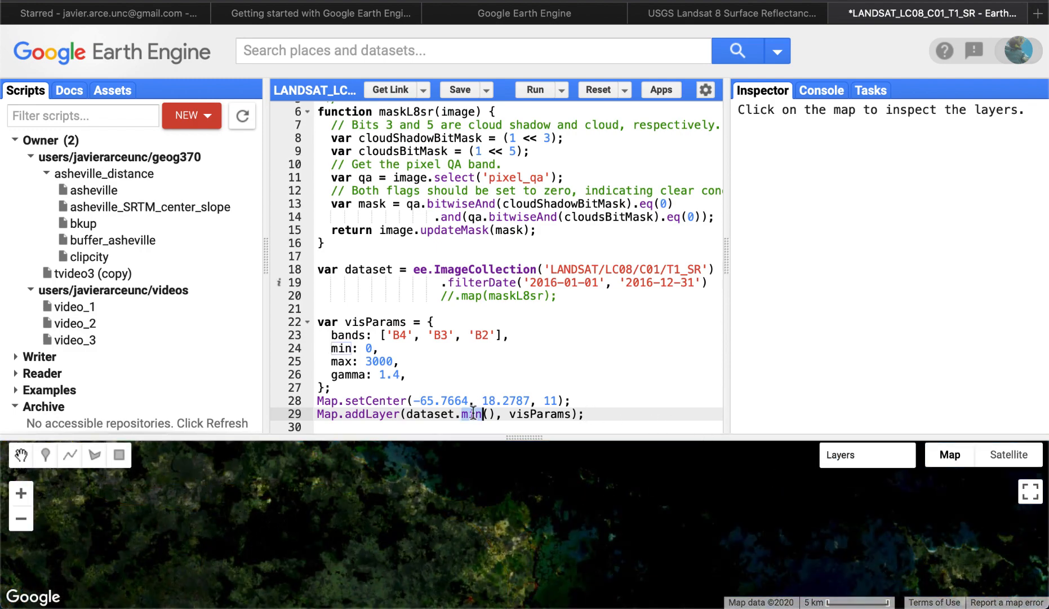
Change the Map.addLayer composite from min to max and rerun to show the white image
{"action": "type", "text": "max"}
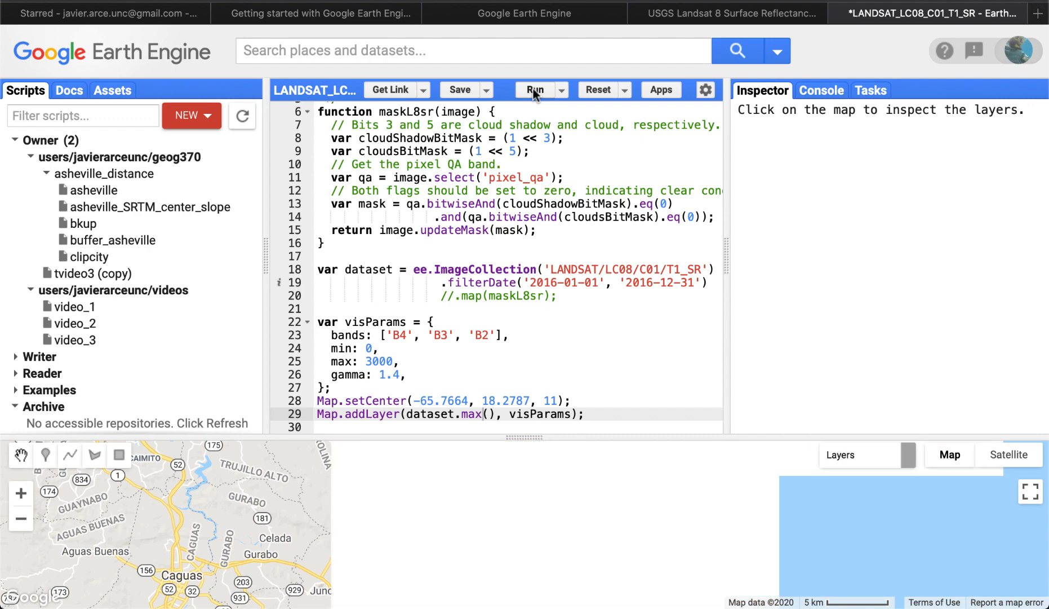
{"action": "left_click", "coordinate": [534, 90]}
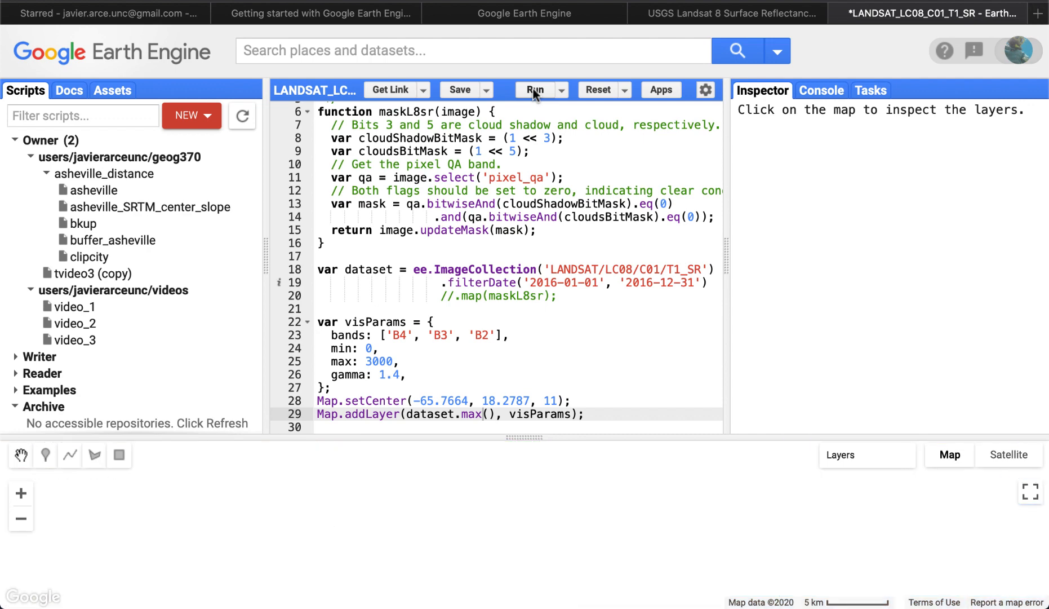
{"action": "mouse_move", "coordinate": [482, 517]}
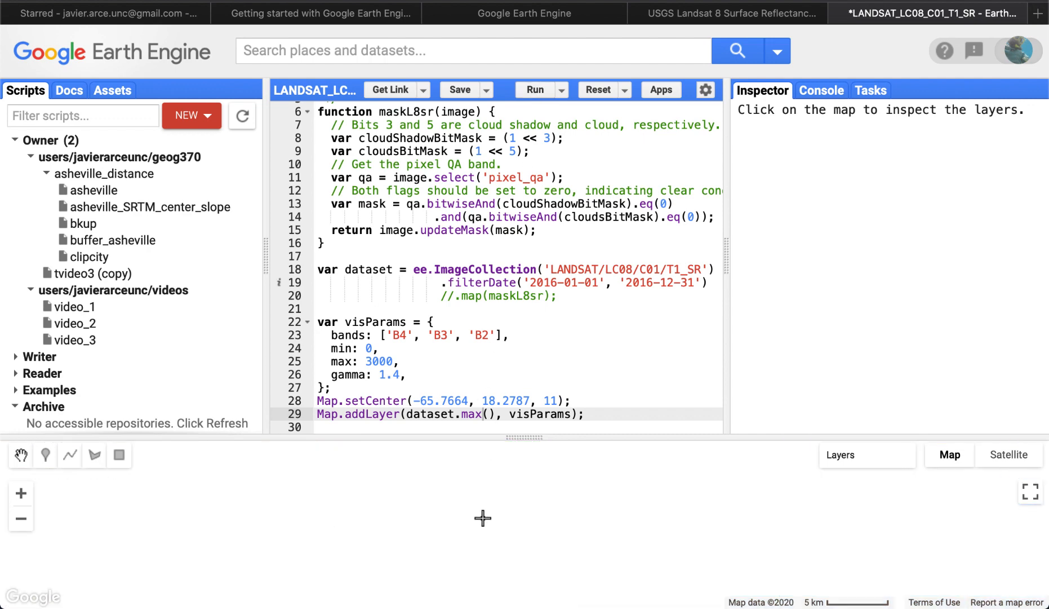
{"action": "left_click", "coordinate": [534, 89]}
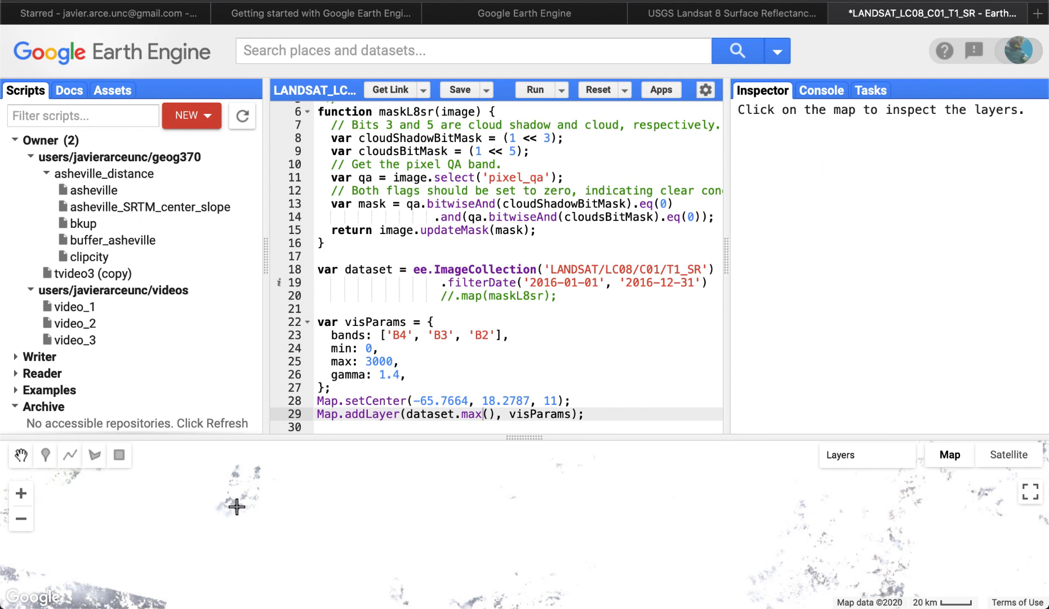
{"action": "mouse_move", "coordinate": [249, 494]}
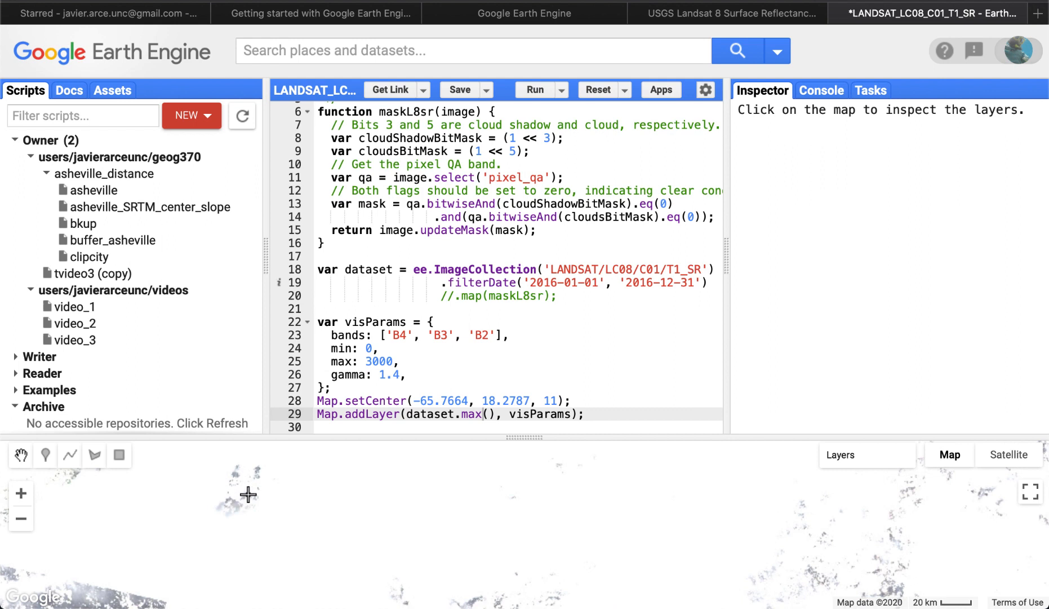
{"action": "mouse_move", "coordinate": [418, 505]}
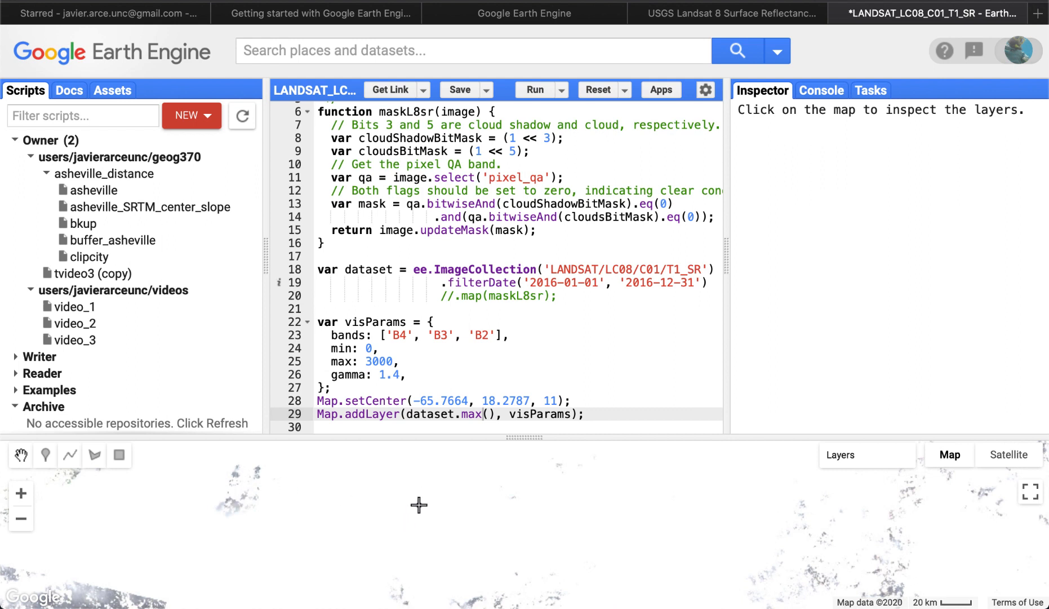